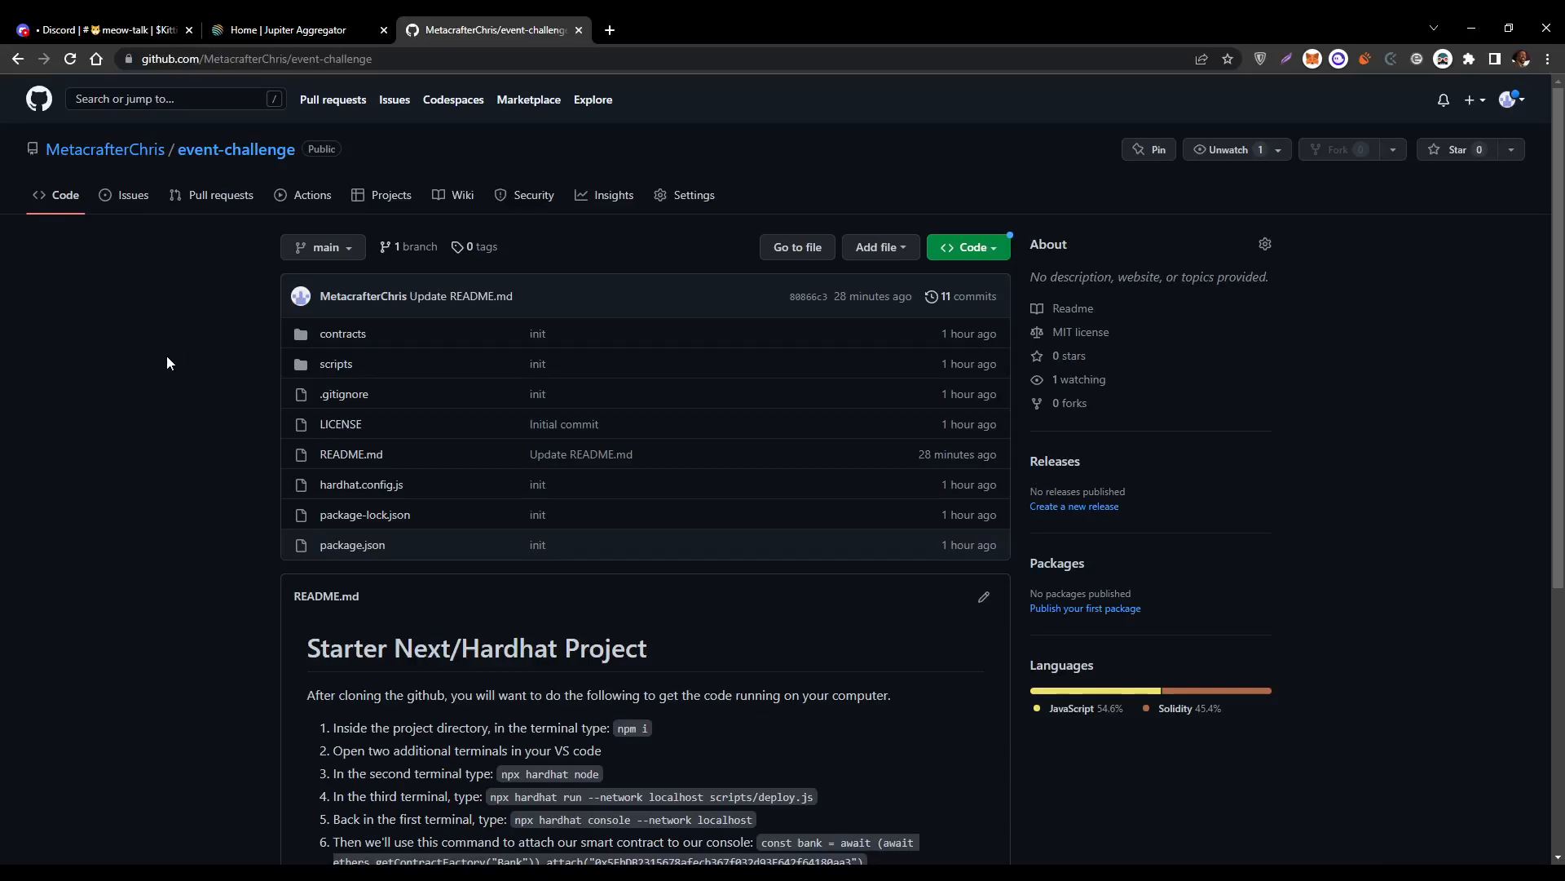
mouse_move(664, 254)
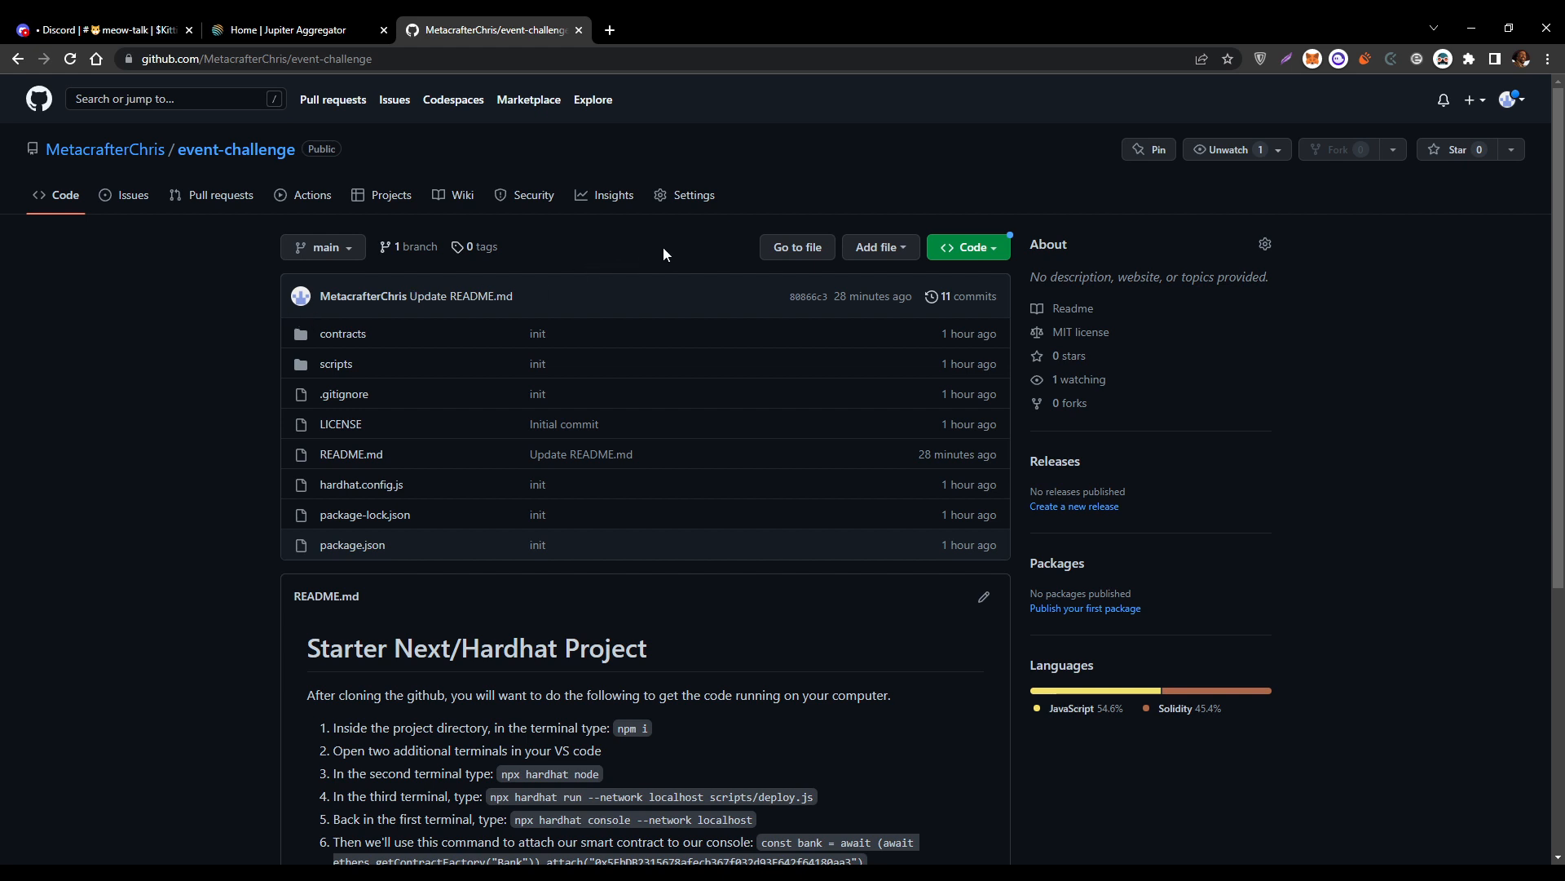
mouse_move(967, 247)
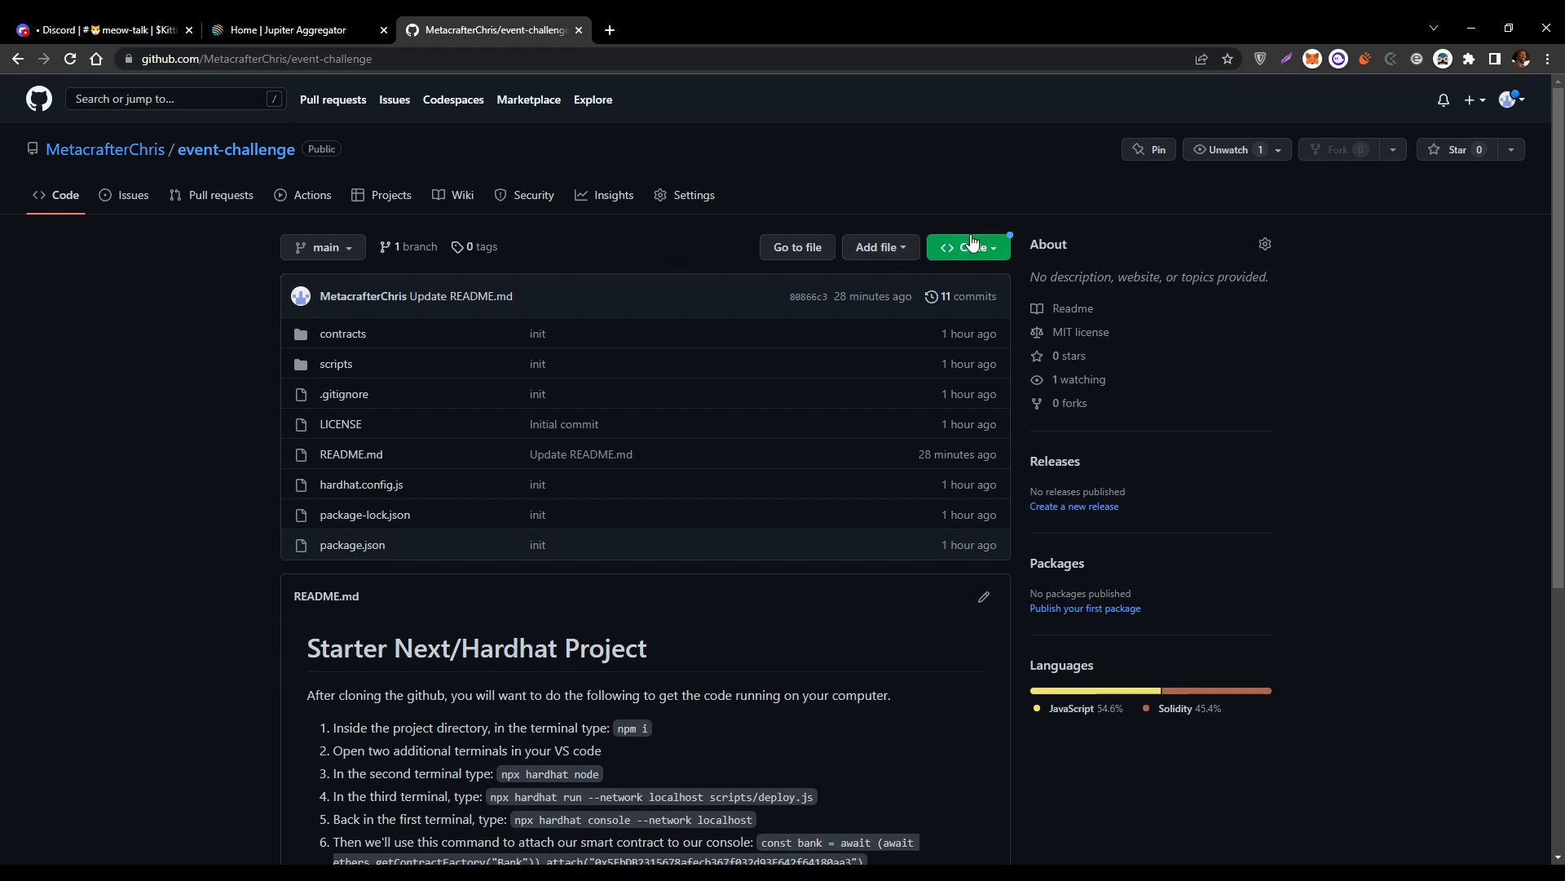
mouse_move(983, 247)
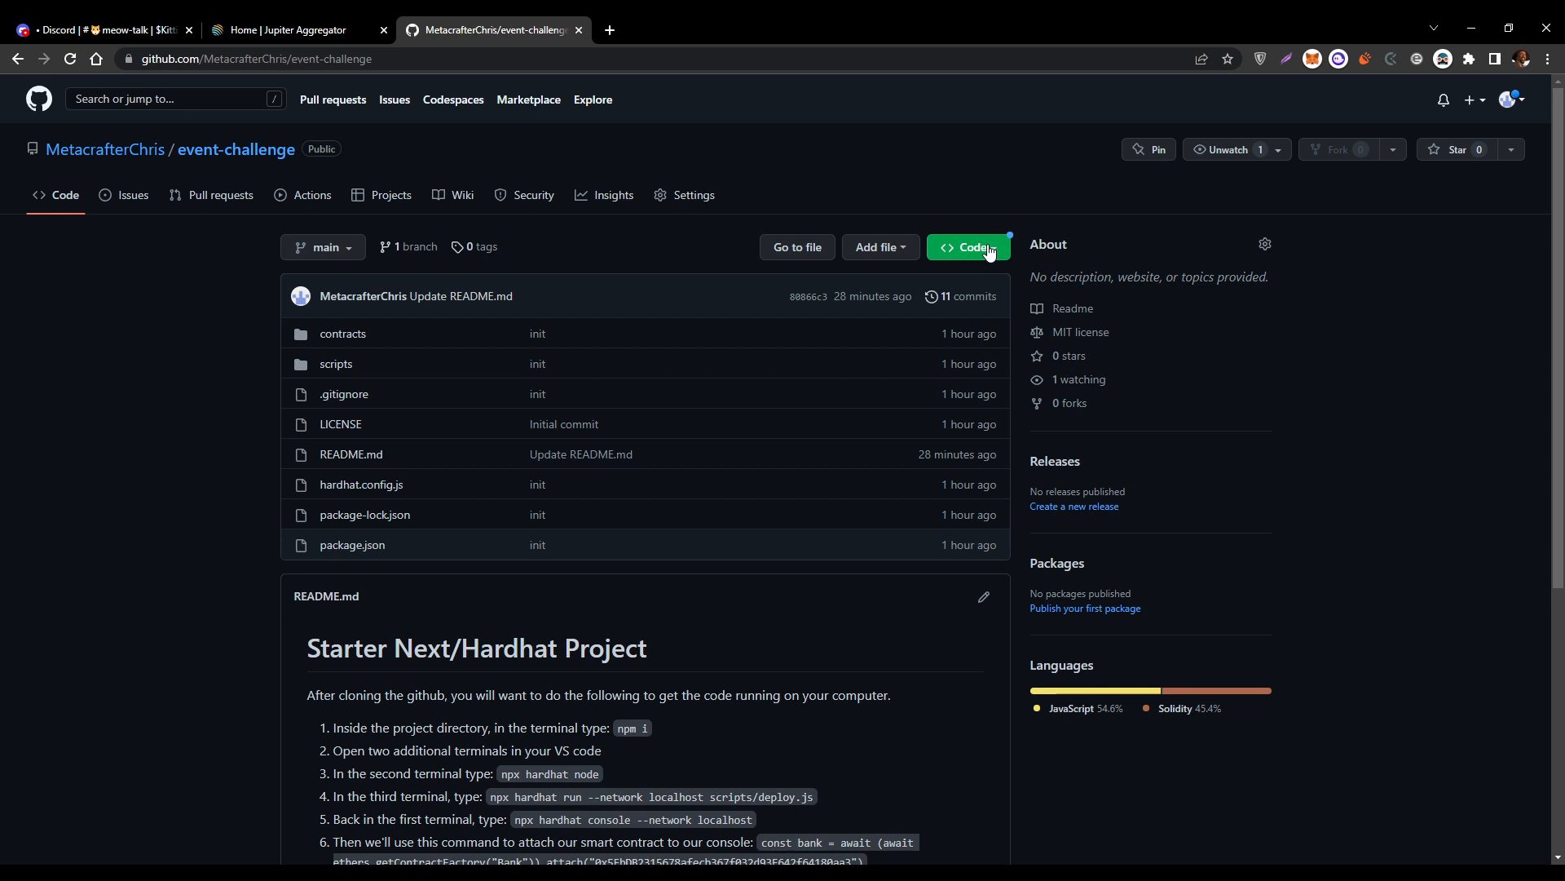
Step: Glance at the clone options, then scroll through the README's setup steps and example bank commands
click(967, 246)
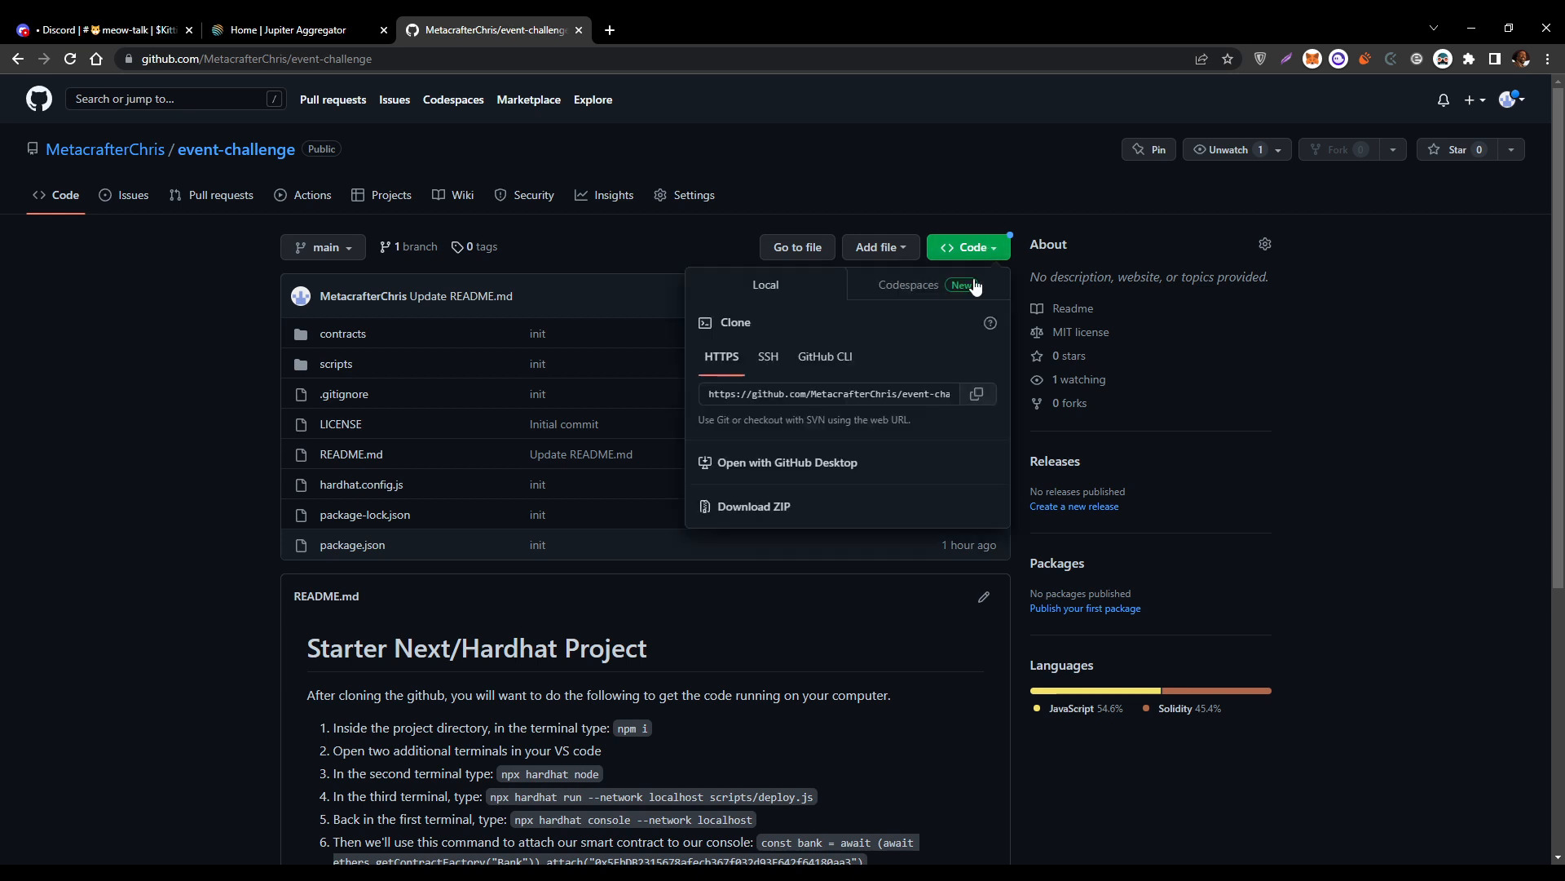
click(977, 393)
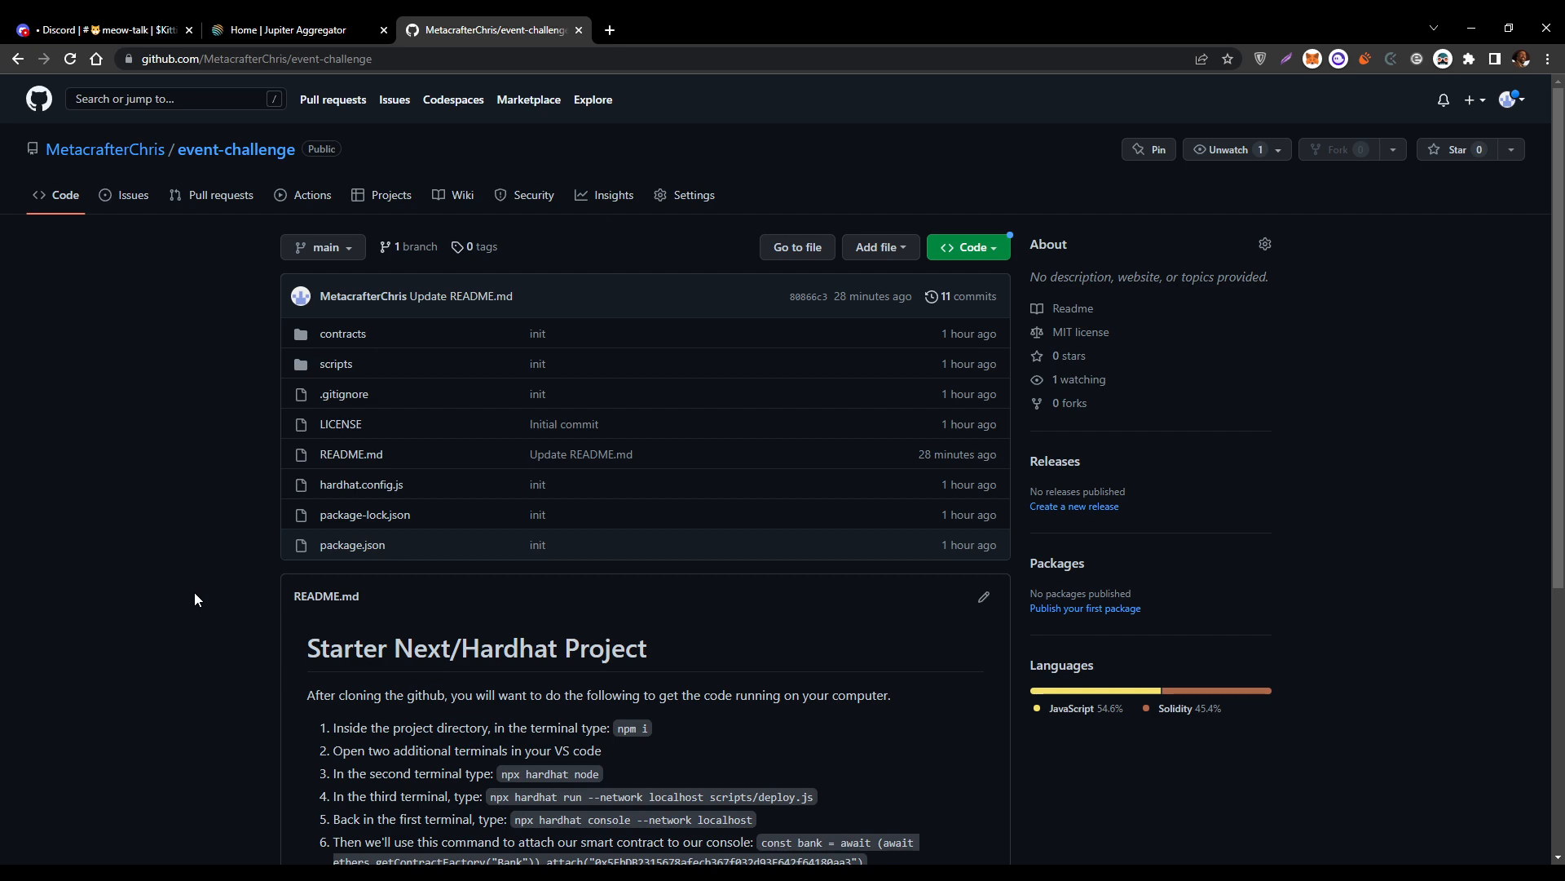
scroll(down, 3)
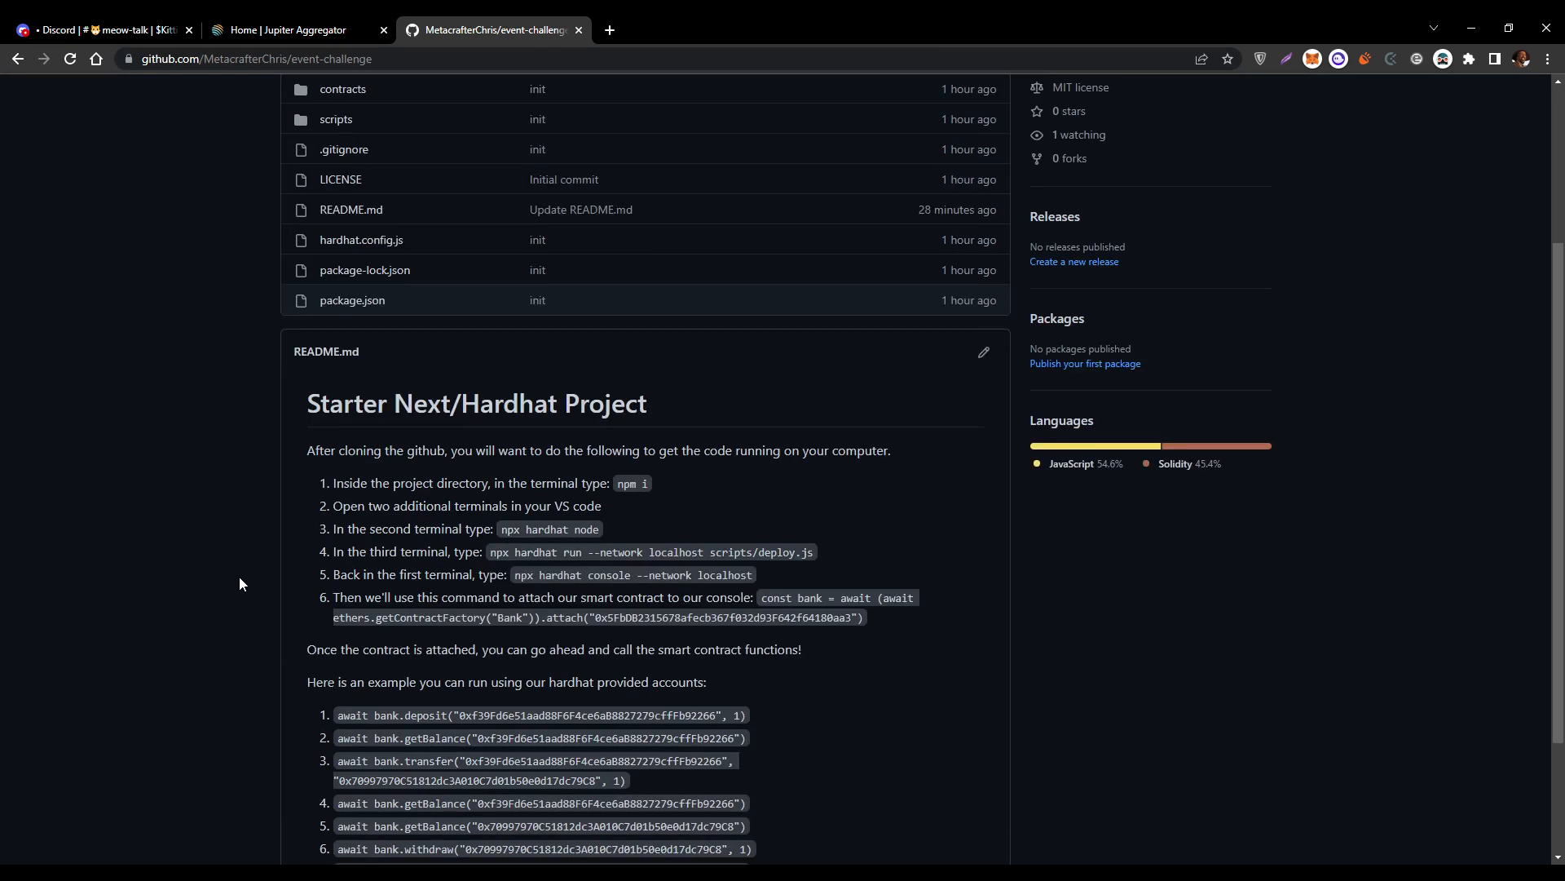
scroll(down, 3)
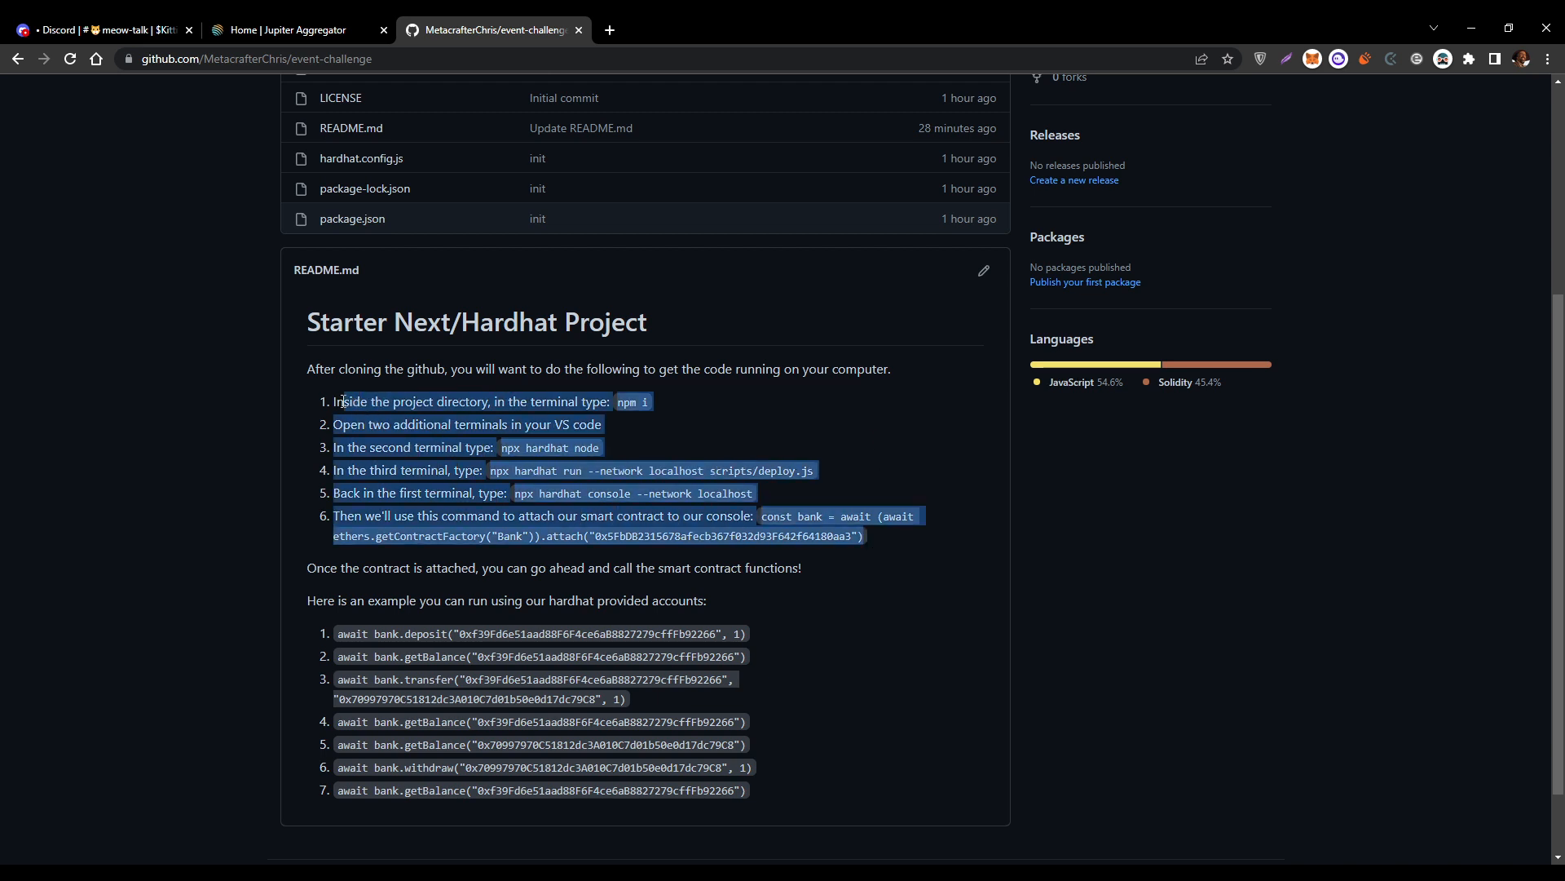
click(683, 407)
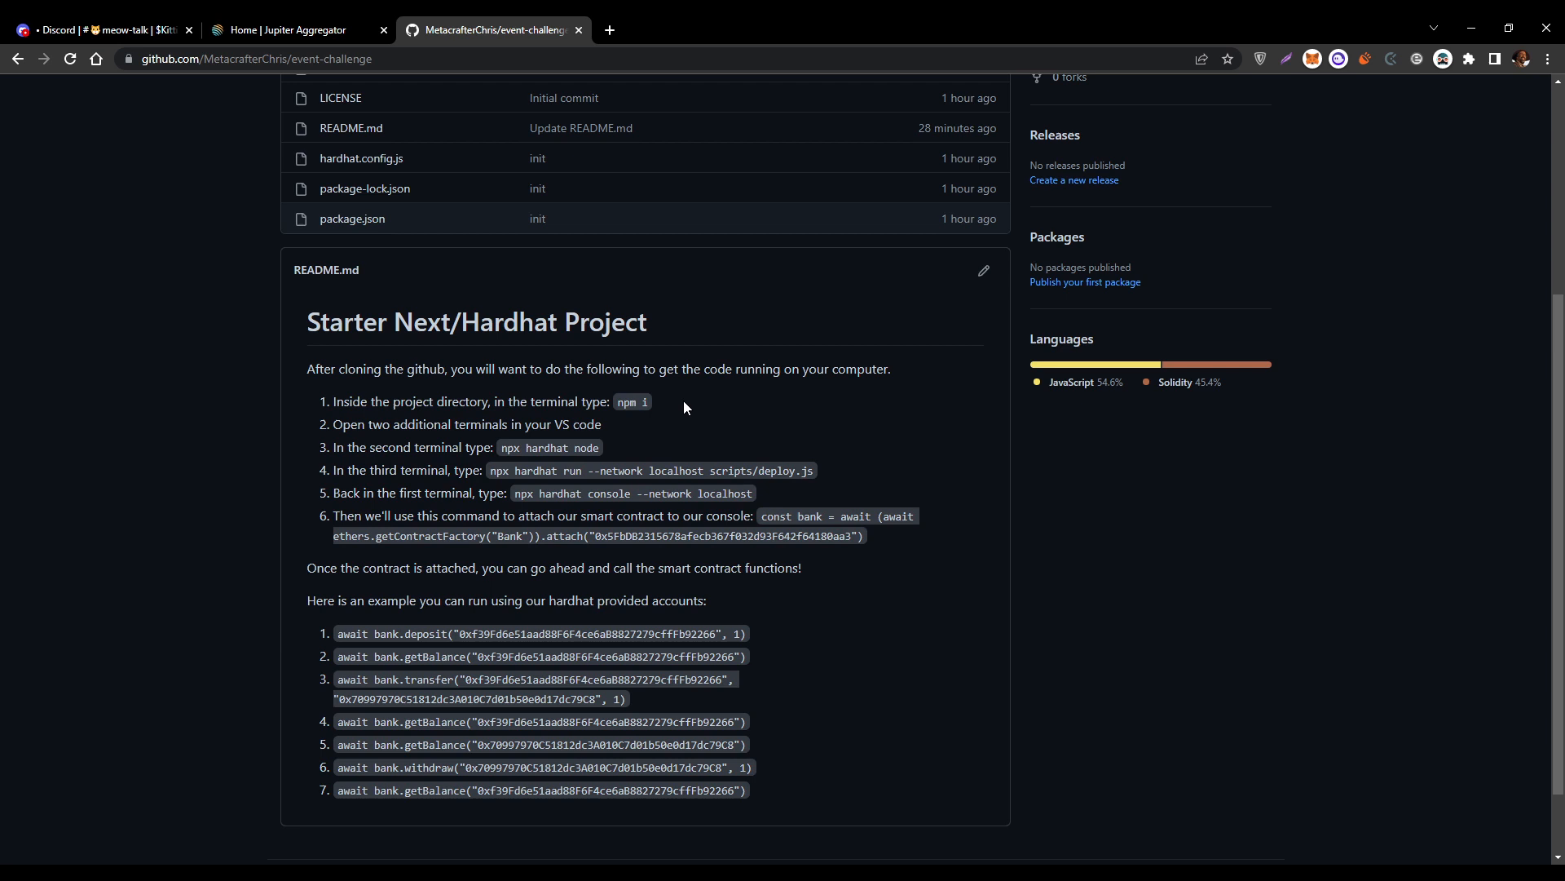
mouse_move(665, 403)
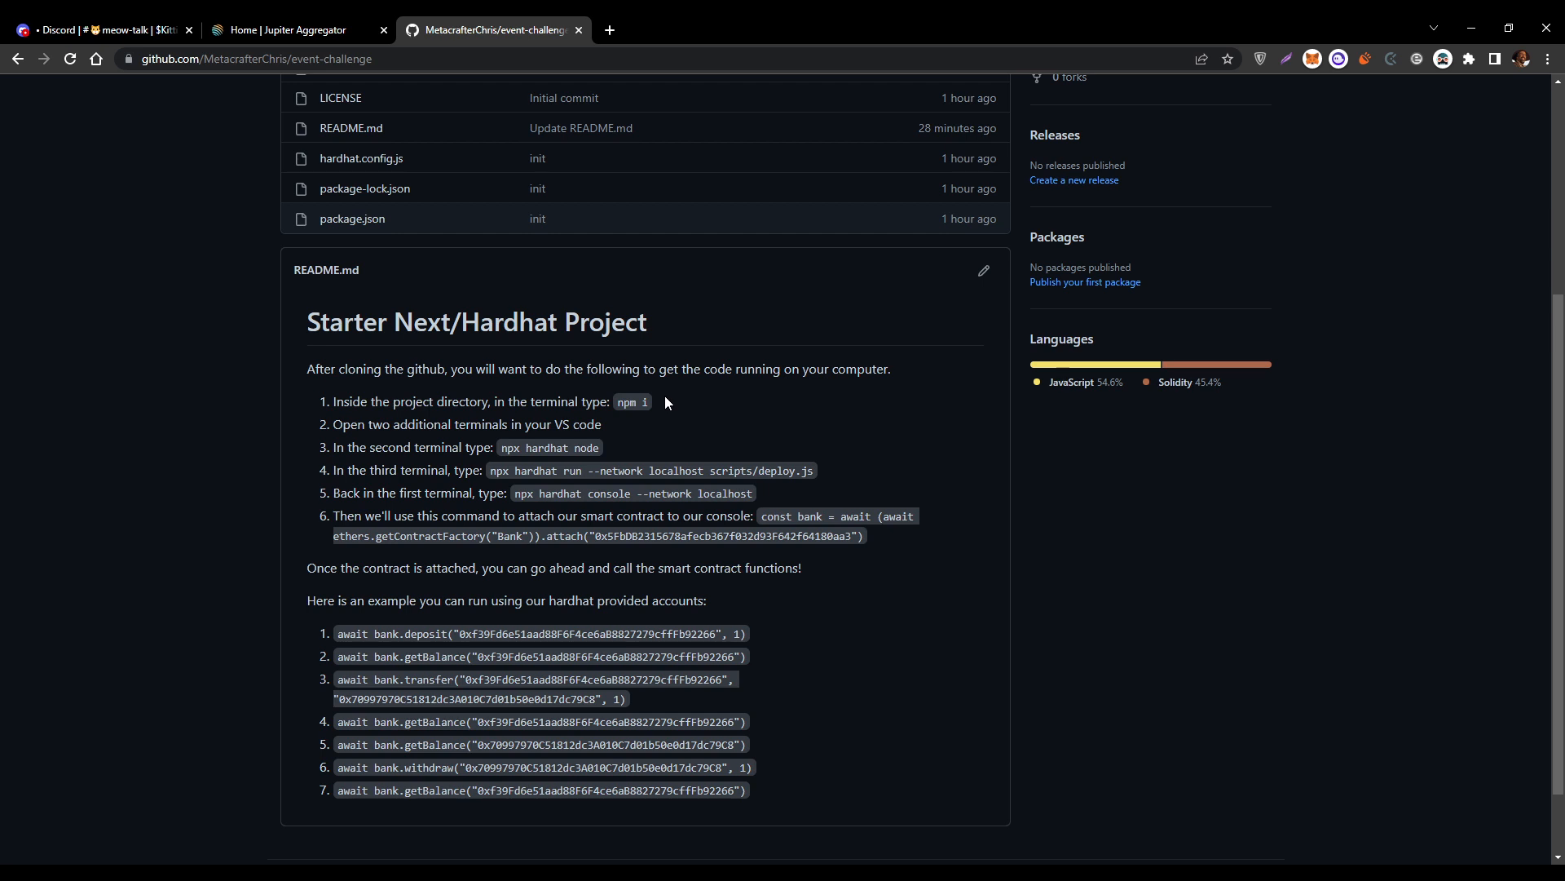
mouse_move(603, 427)
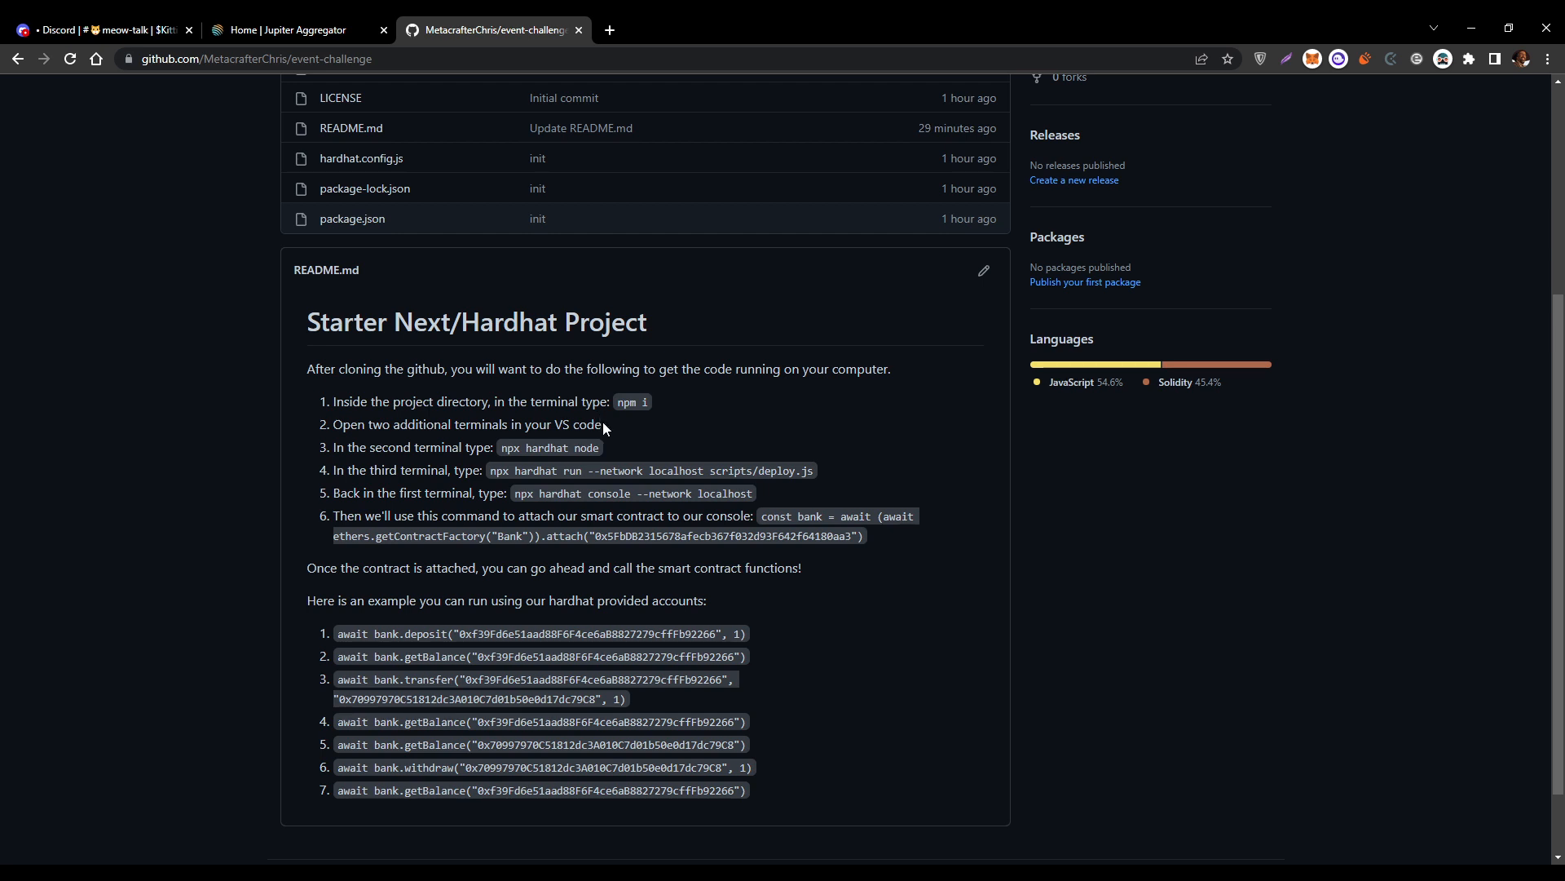
mouse_move(500, 425)
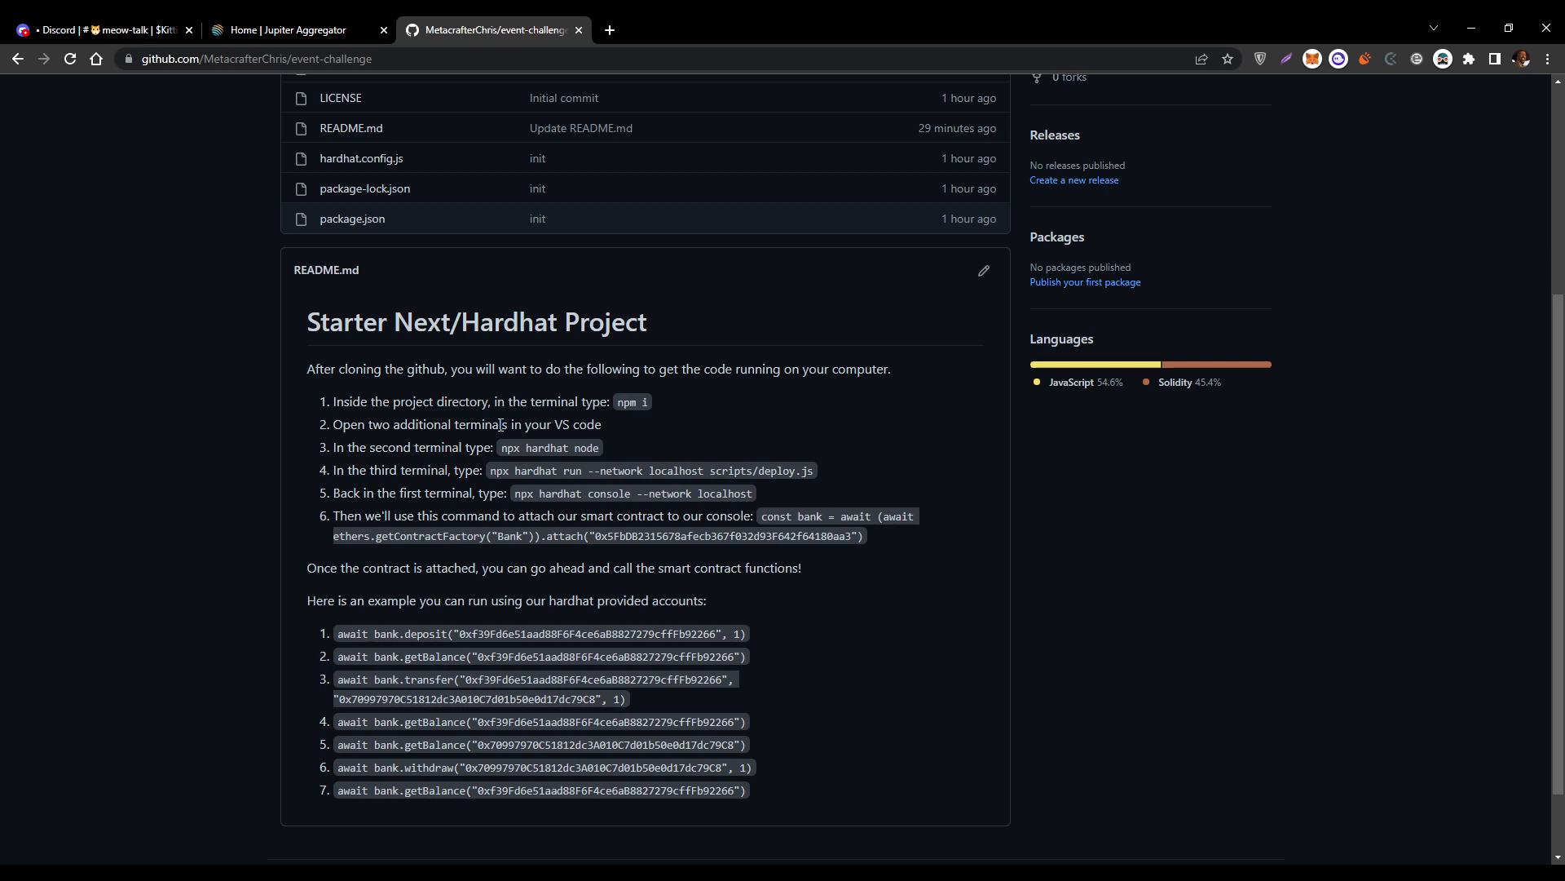
mouse_move(600, 451)
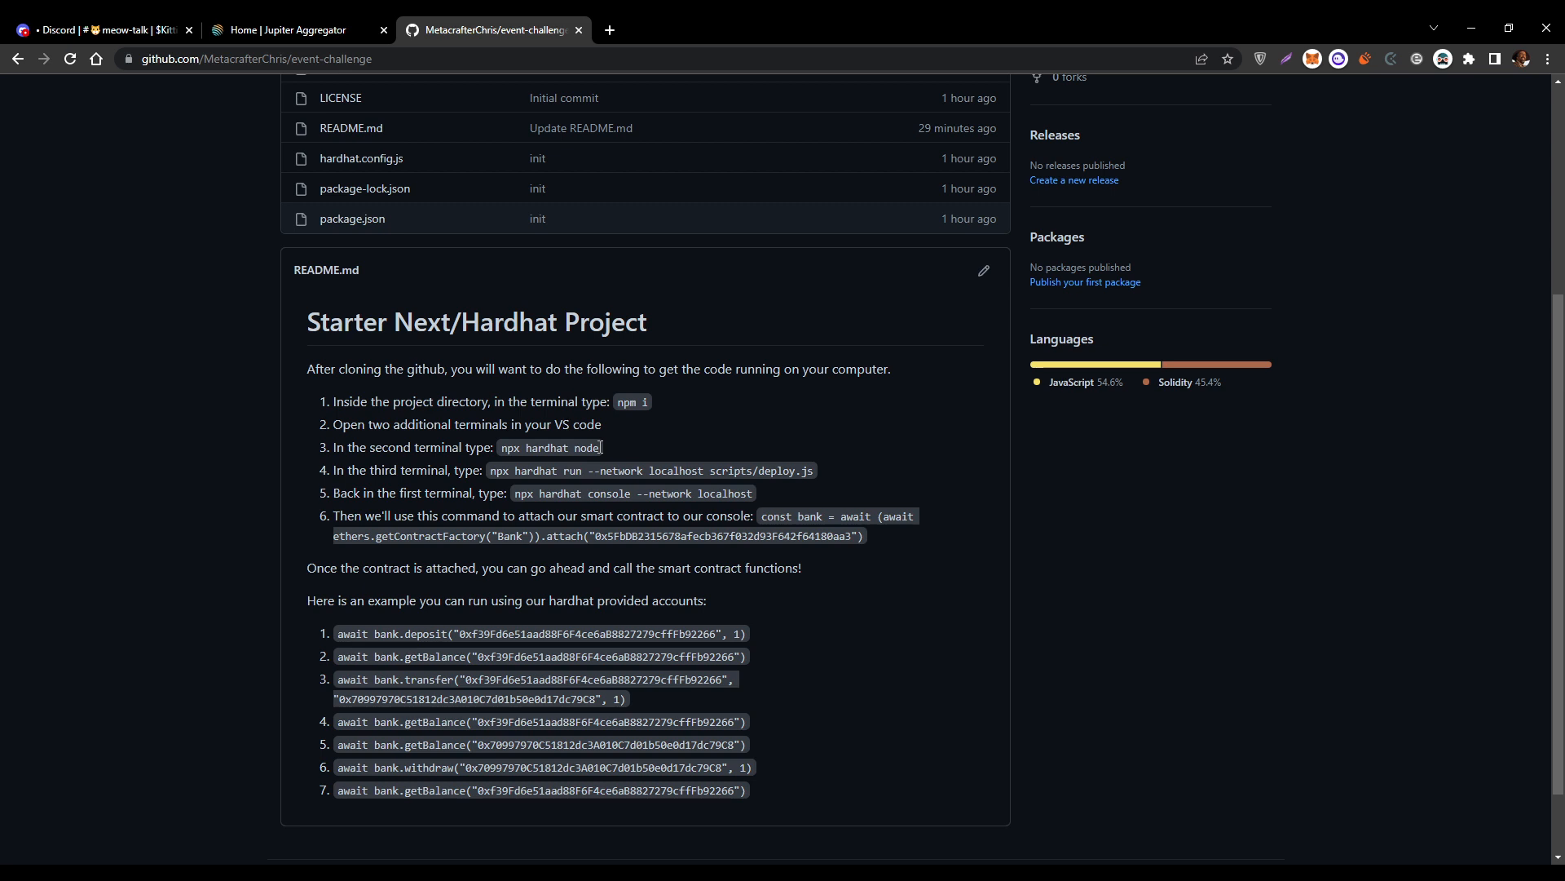
mouse_move(815, 470)
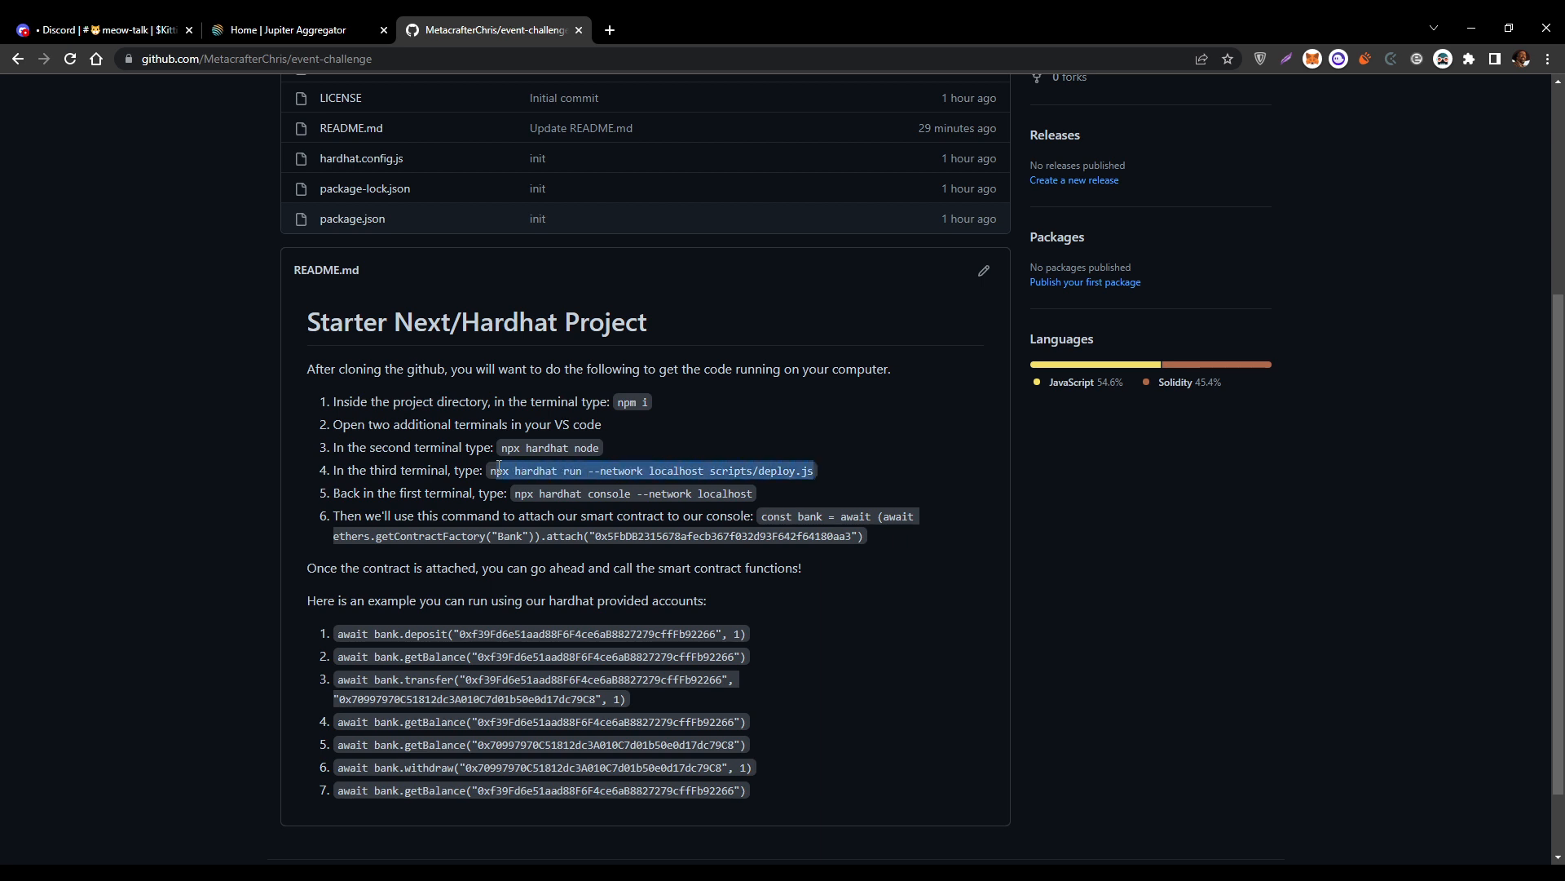
click(852, 482)
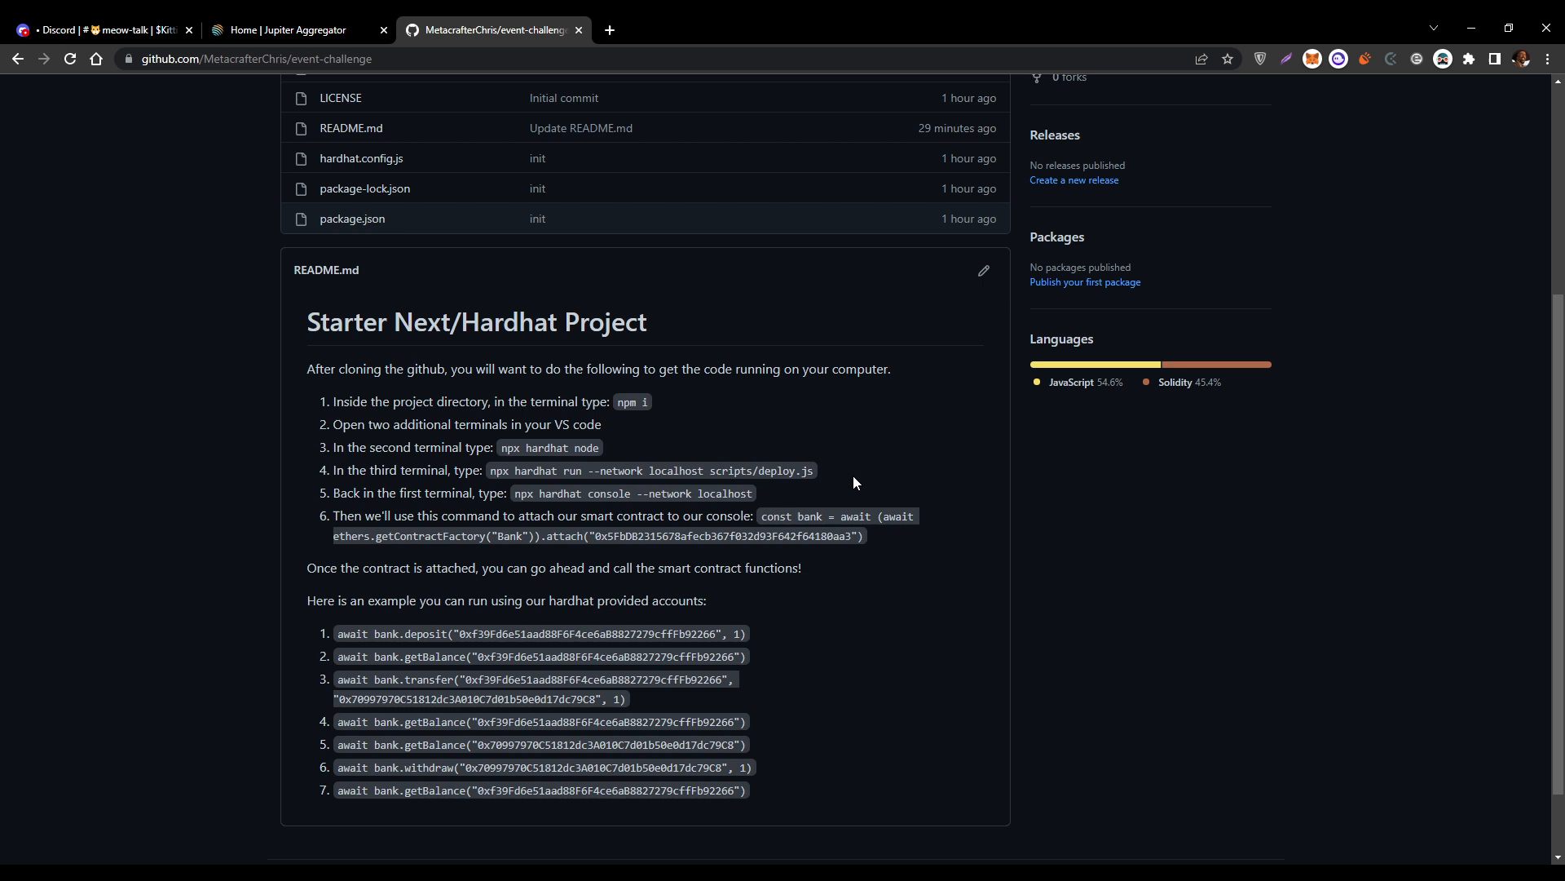
mouse_move(743, 492)
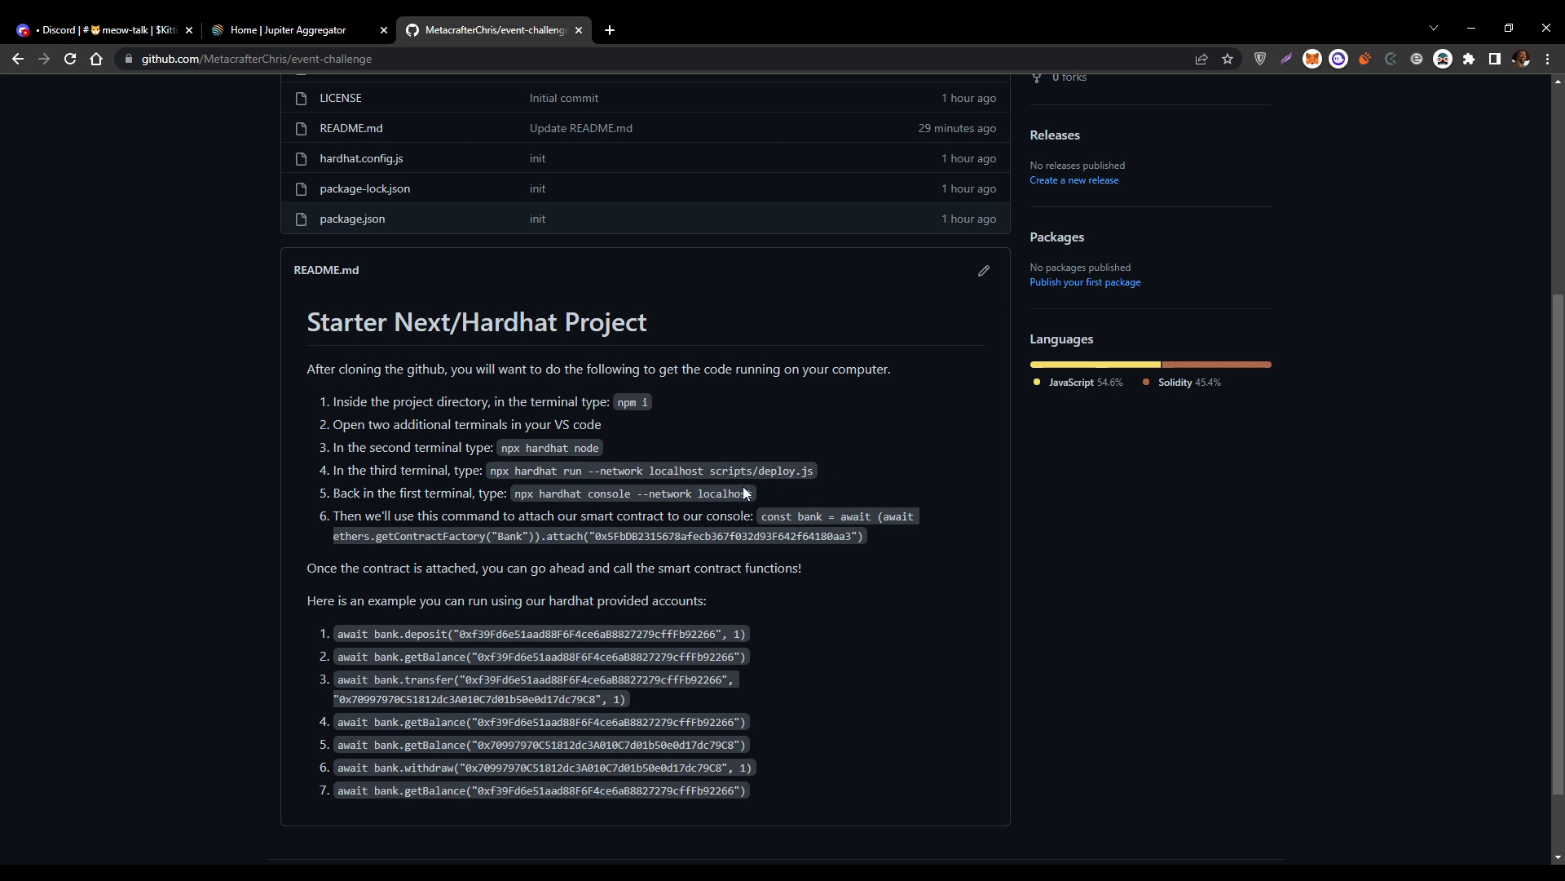
mouse_move(559, 505)
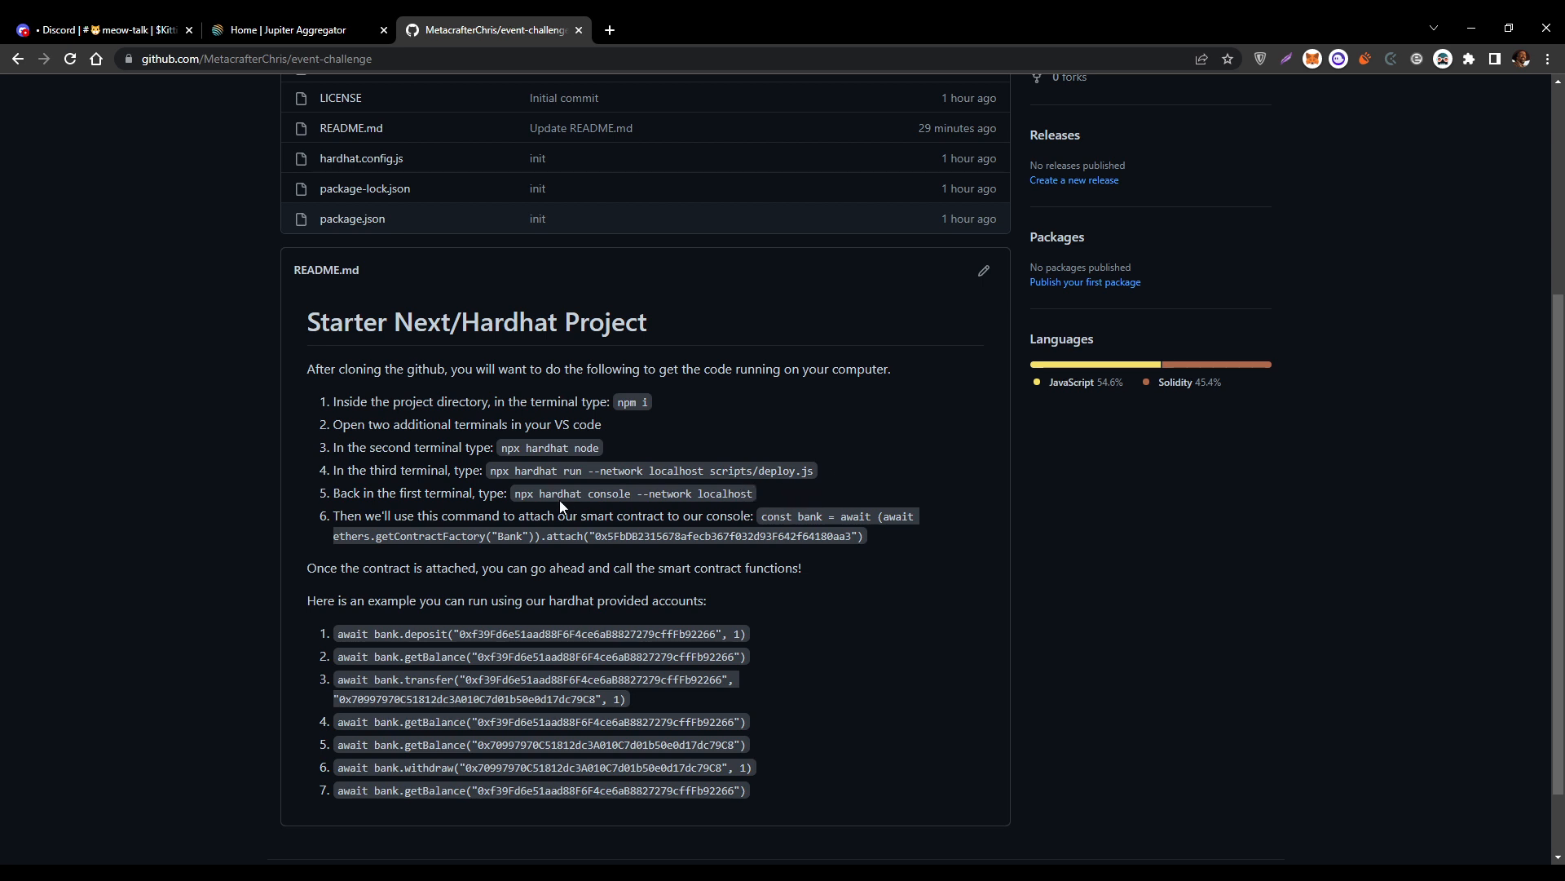
mouse_move(620, 496)
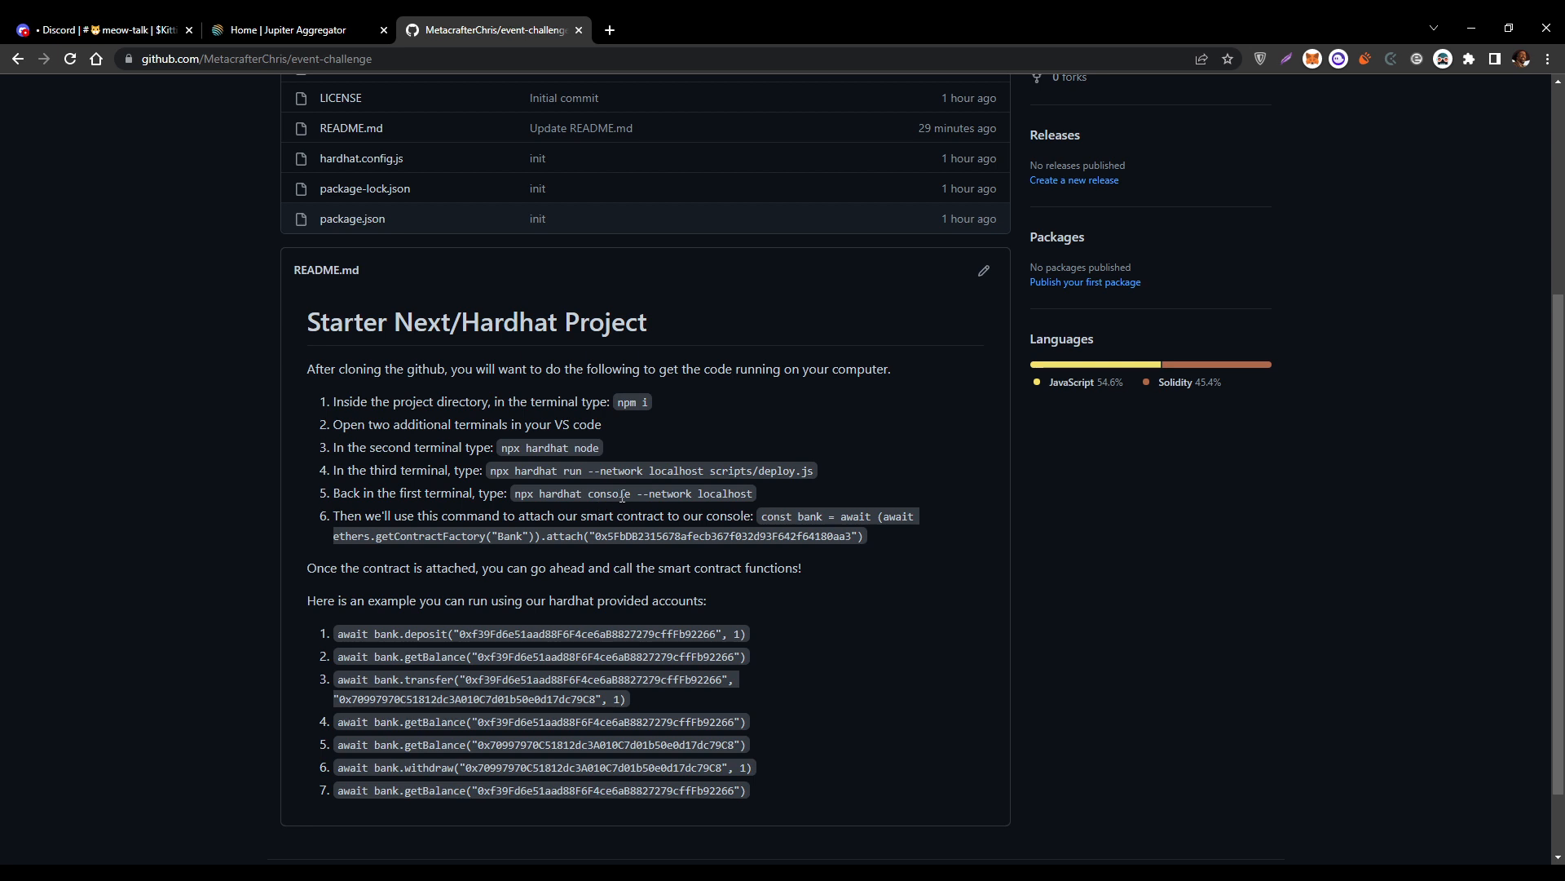
mouse_move(778, 499)
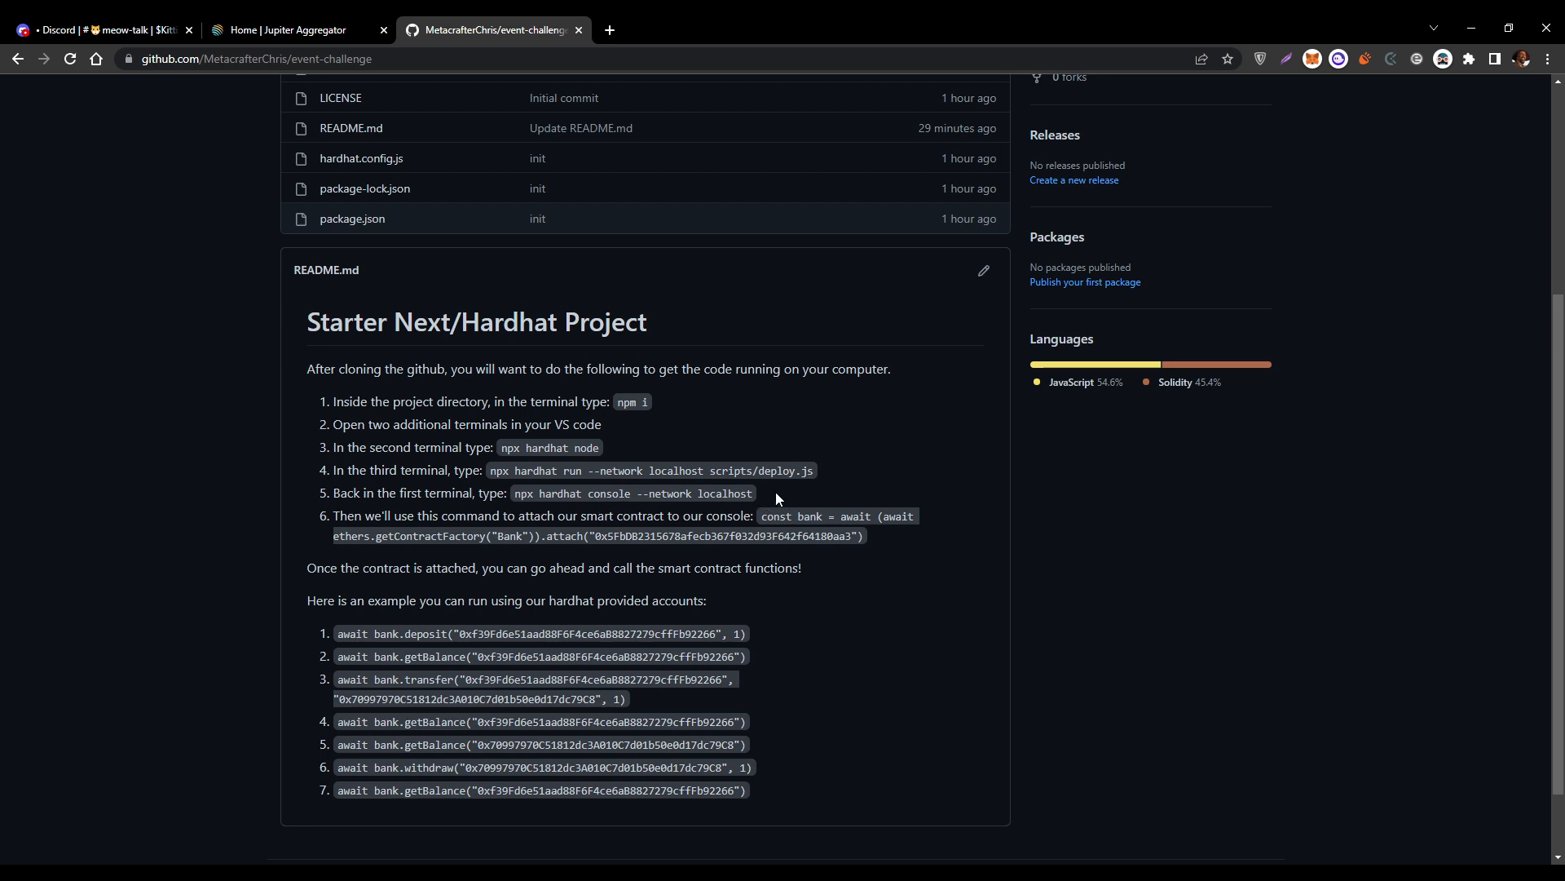
mouse_move(532, 447)
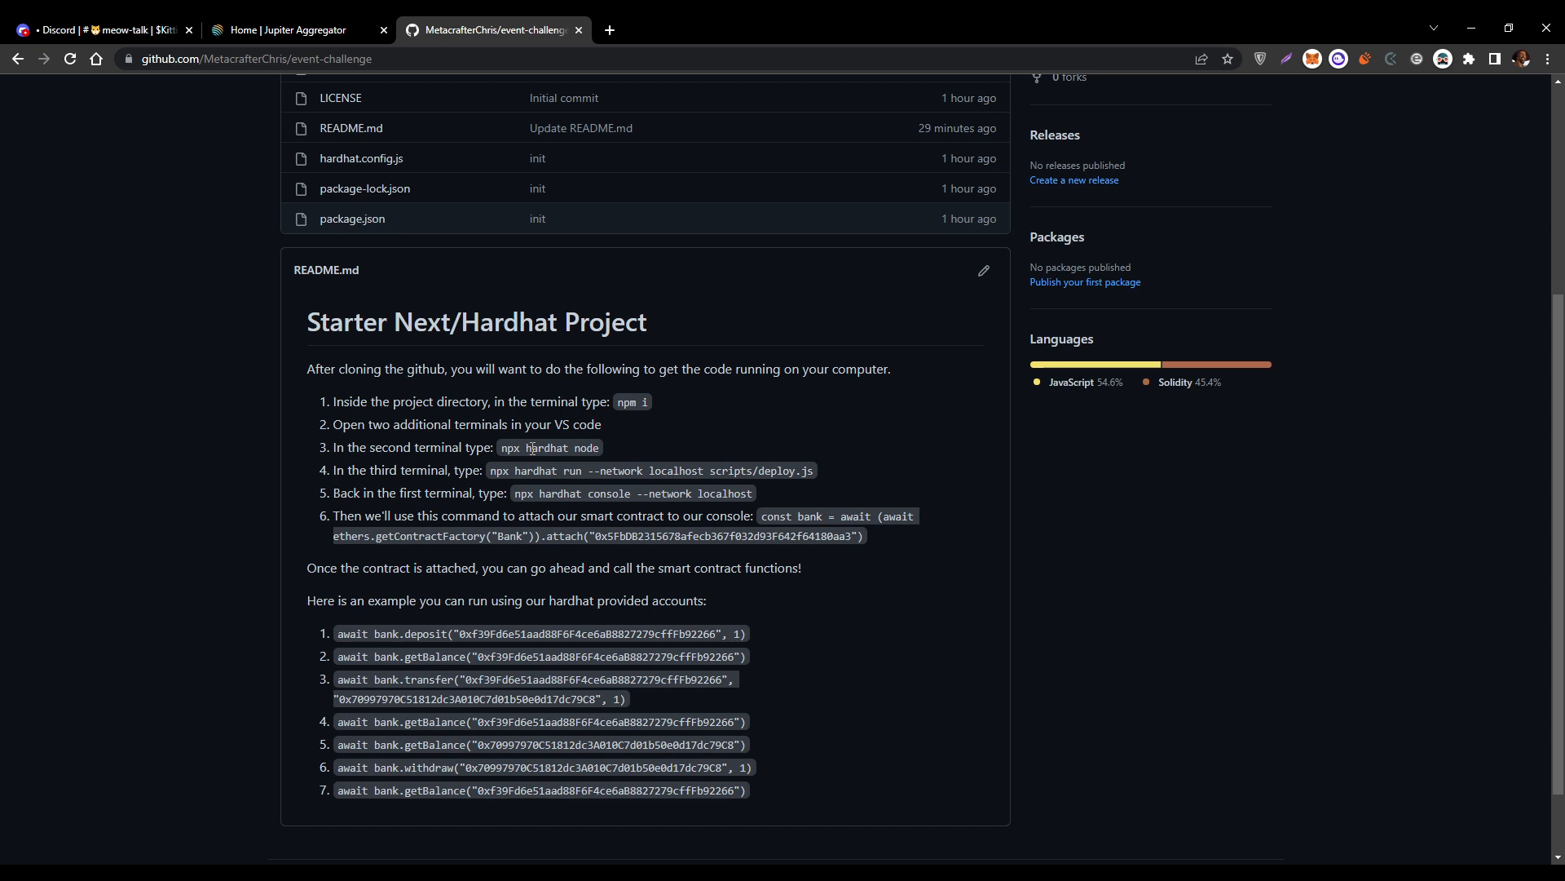
mouse_move(647, 470)
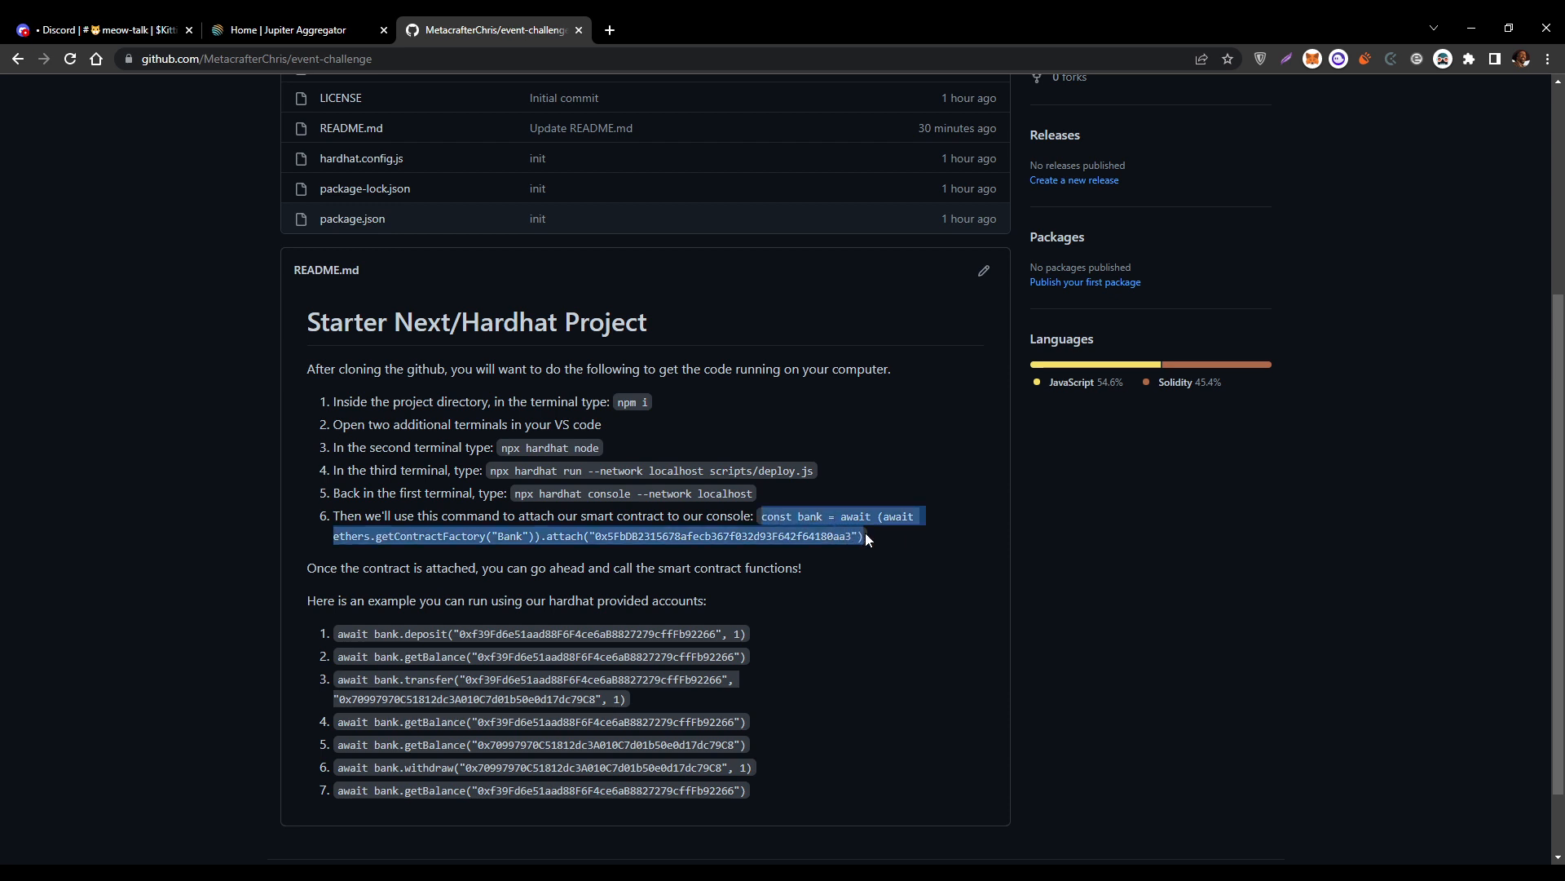
click(907, 535)
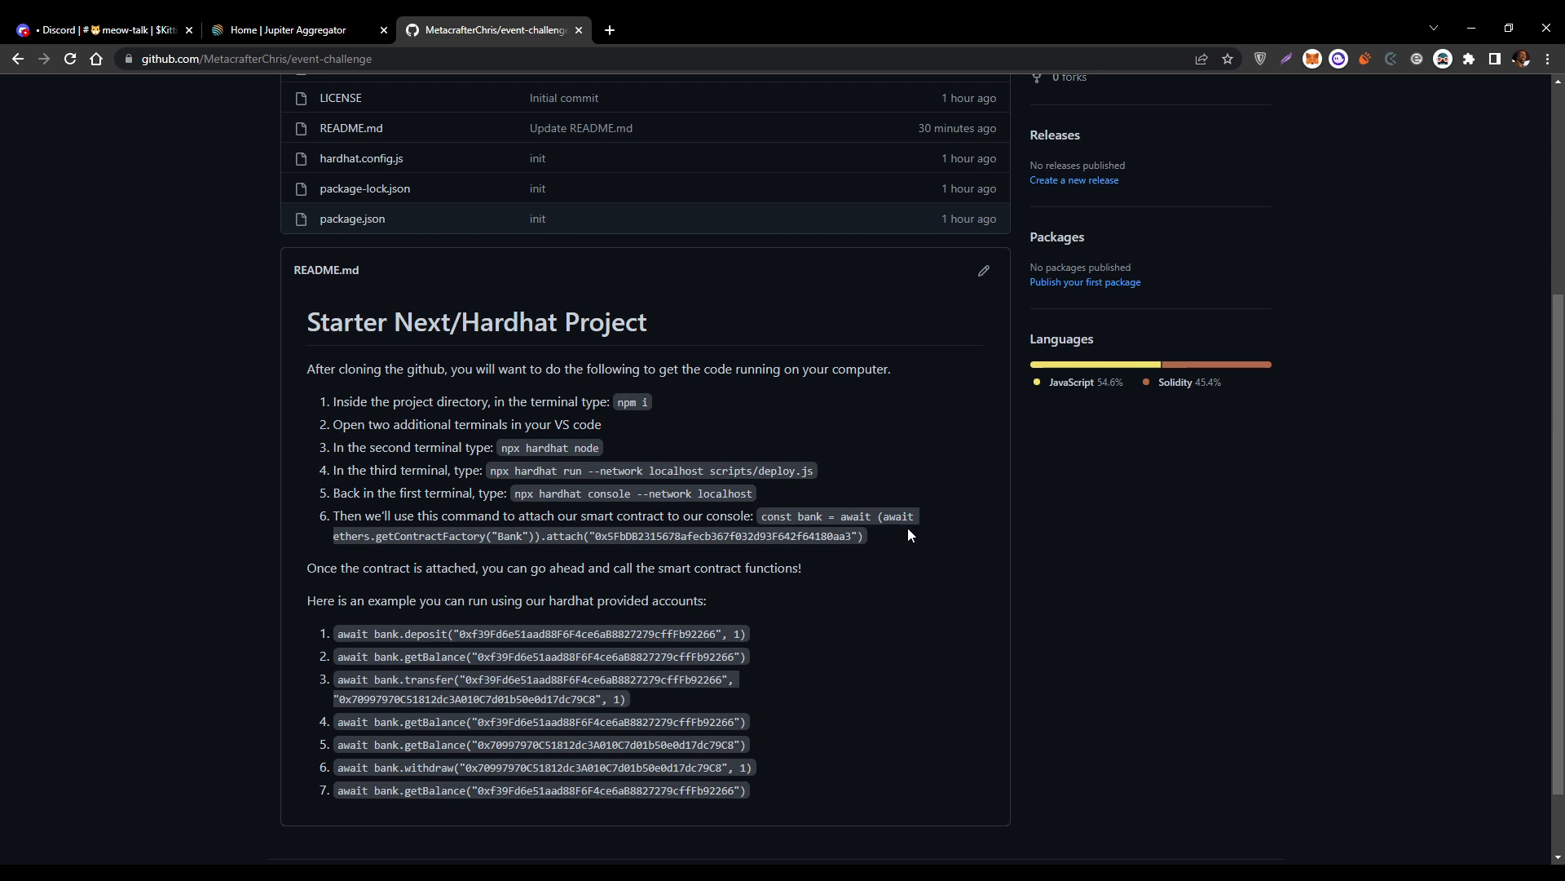
mouse_move(882, 514)
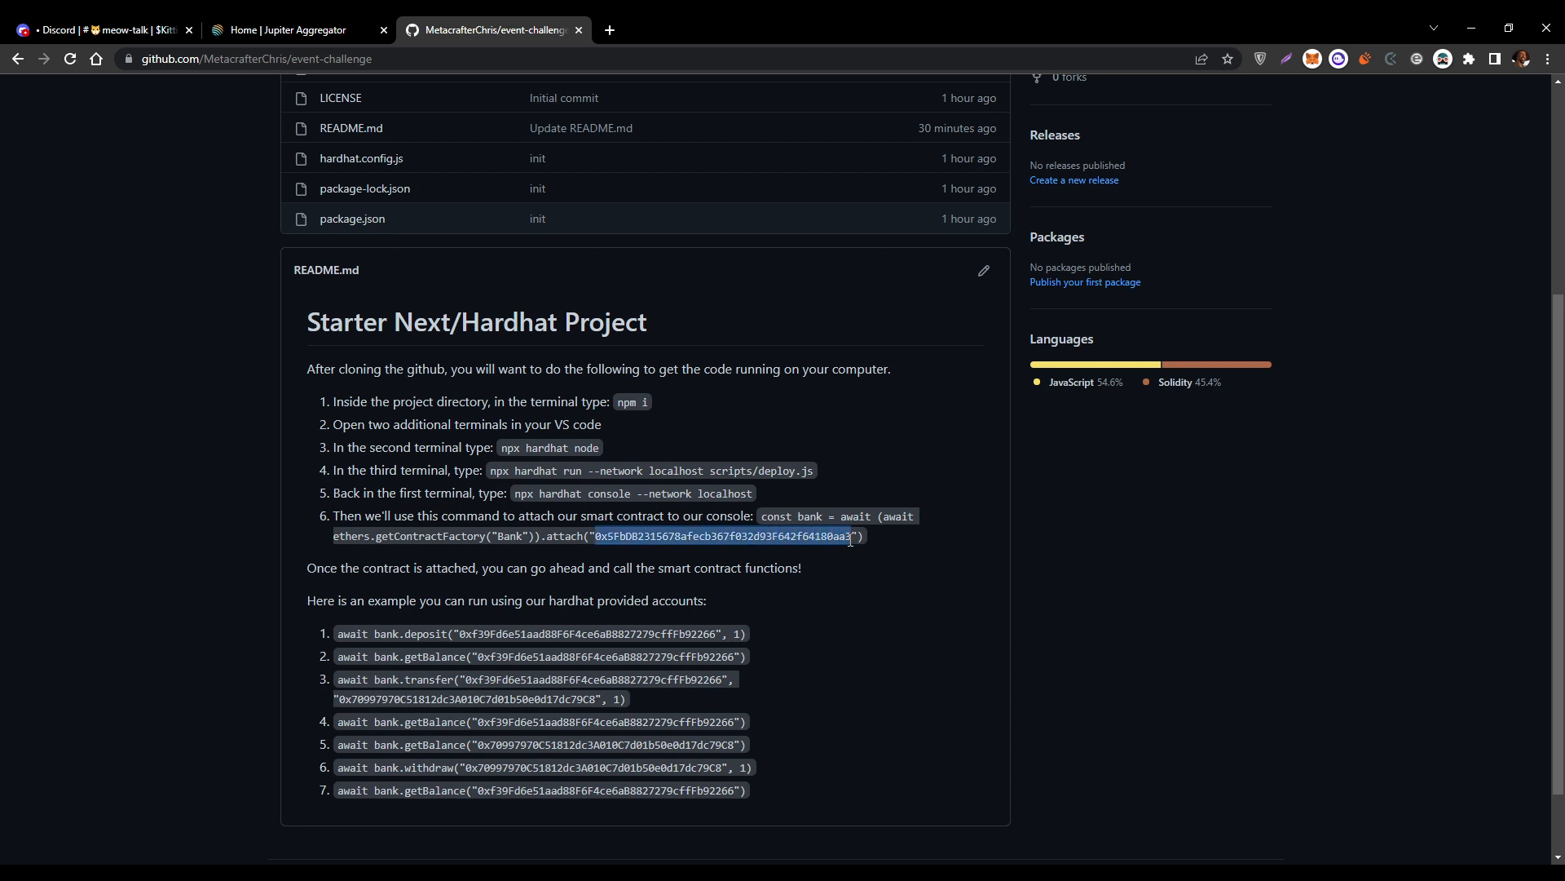
click(789, 515)
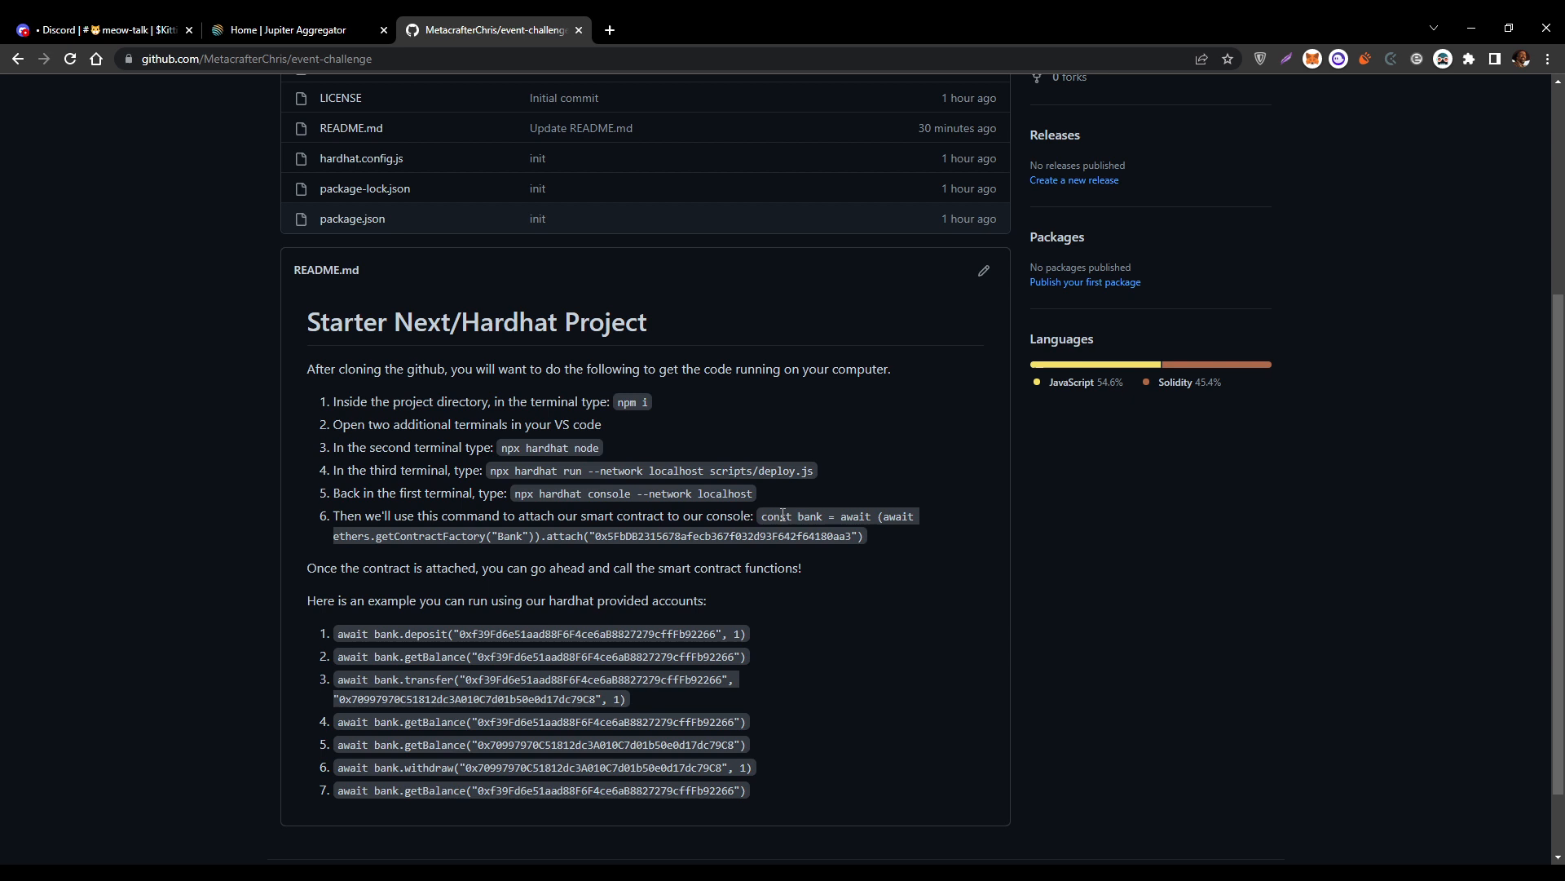
scroll(down, 3)
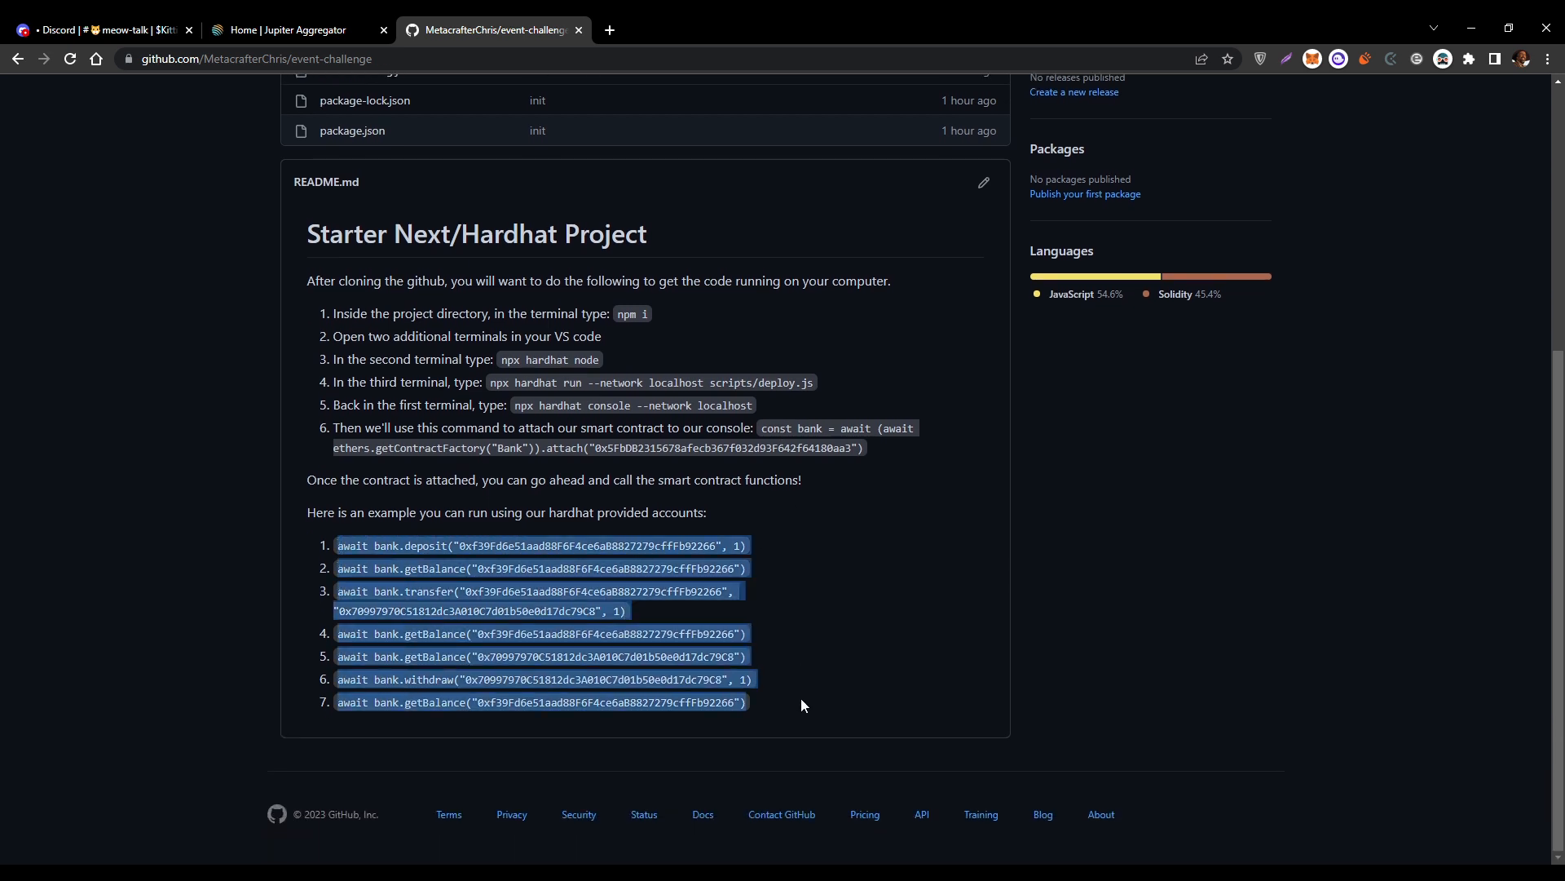
click(812, 586)
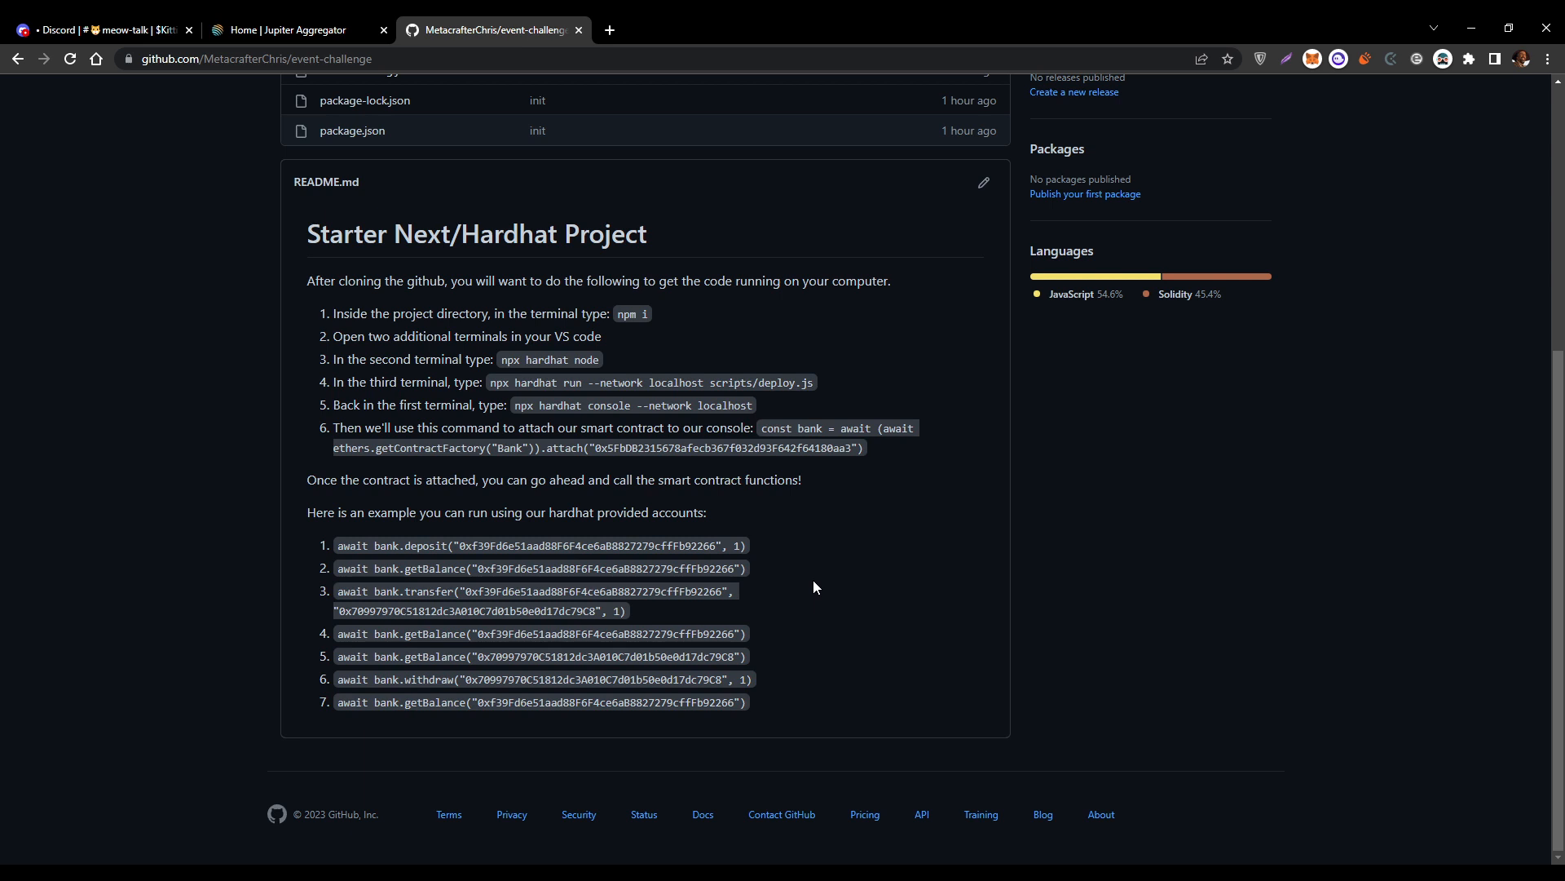
mouse_move(975, 592)
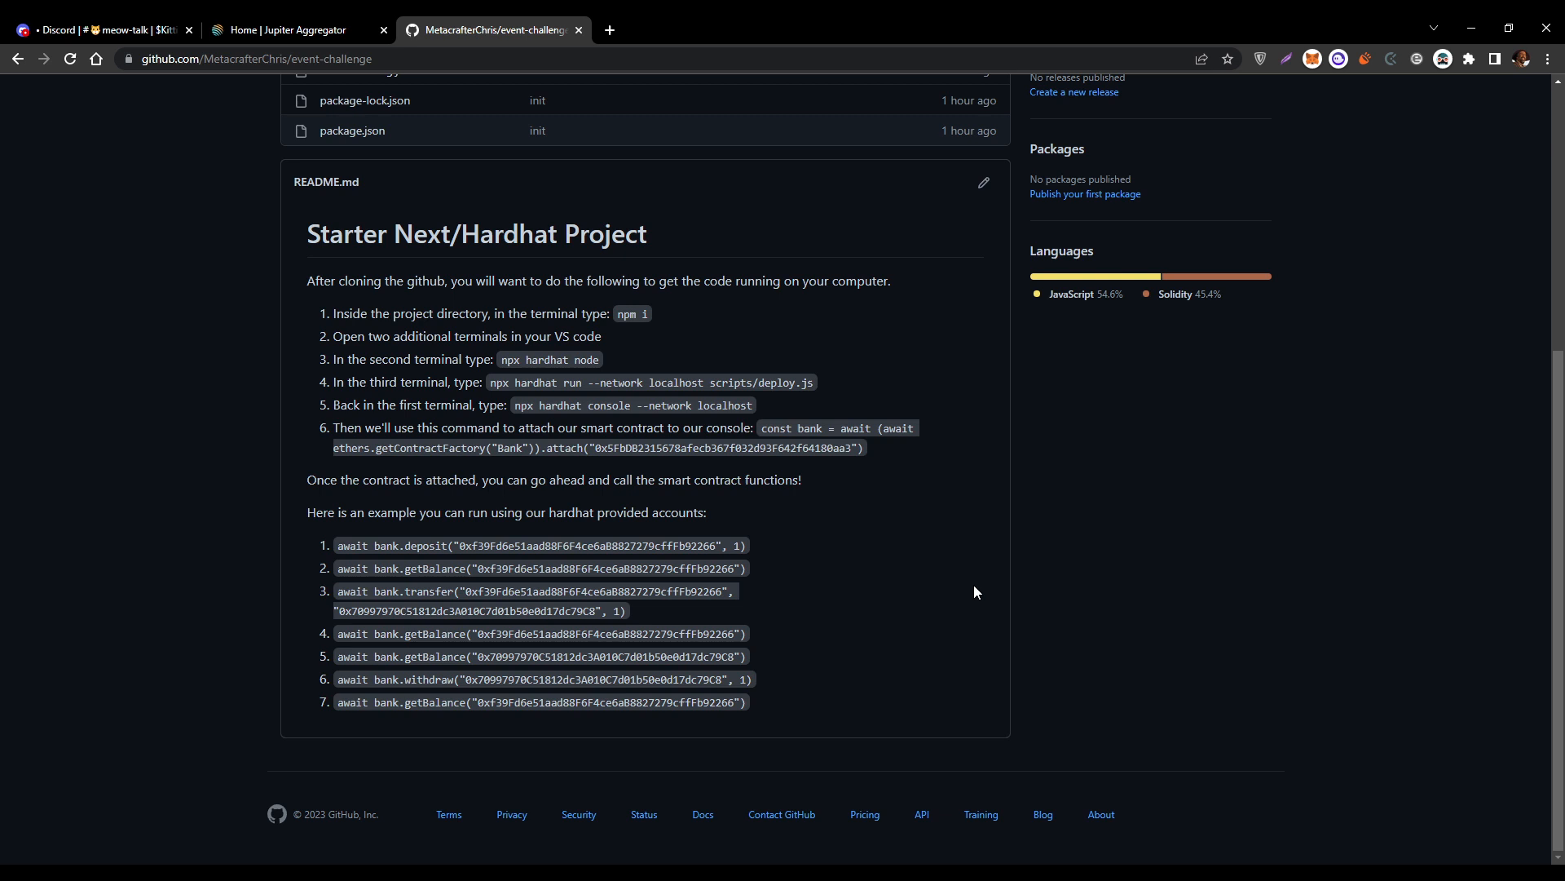
scroll(up, 3)
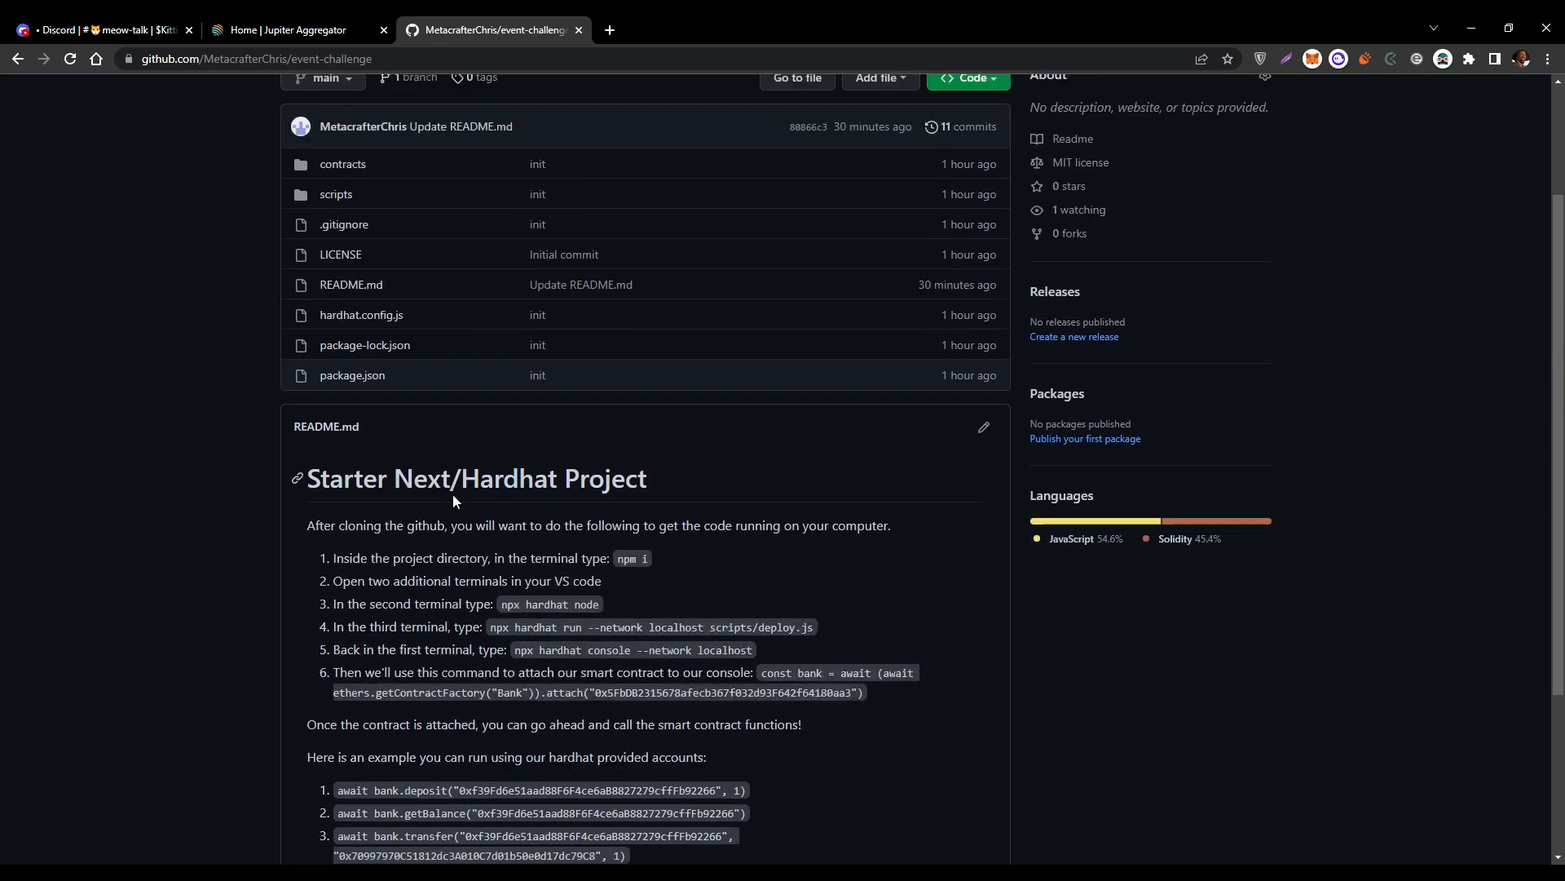
mouse_move(951, 606)
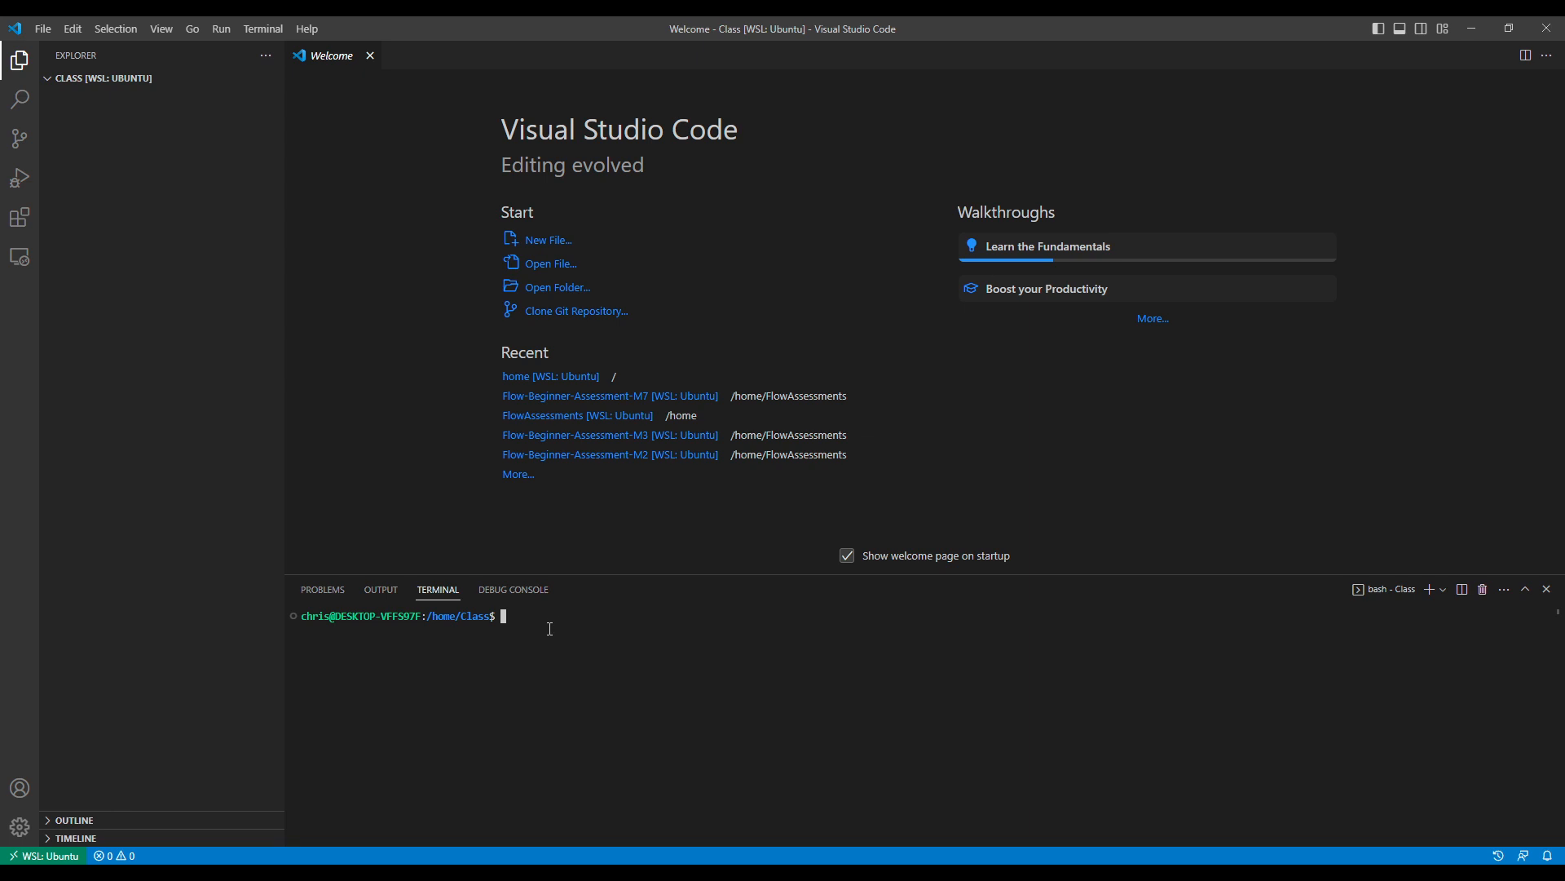
Step: Run git clone for the event-challenge repository in the integrated terminal
text(gi)
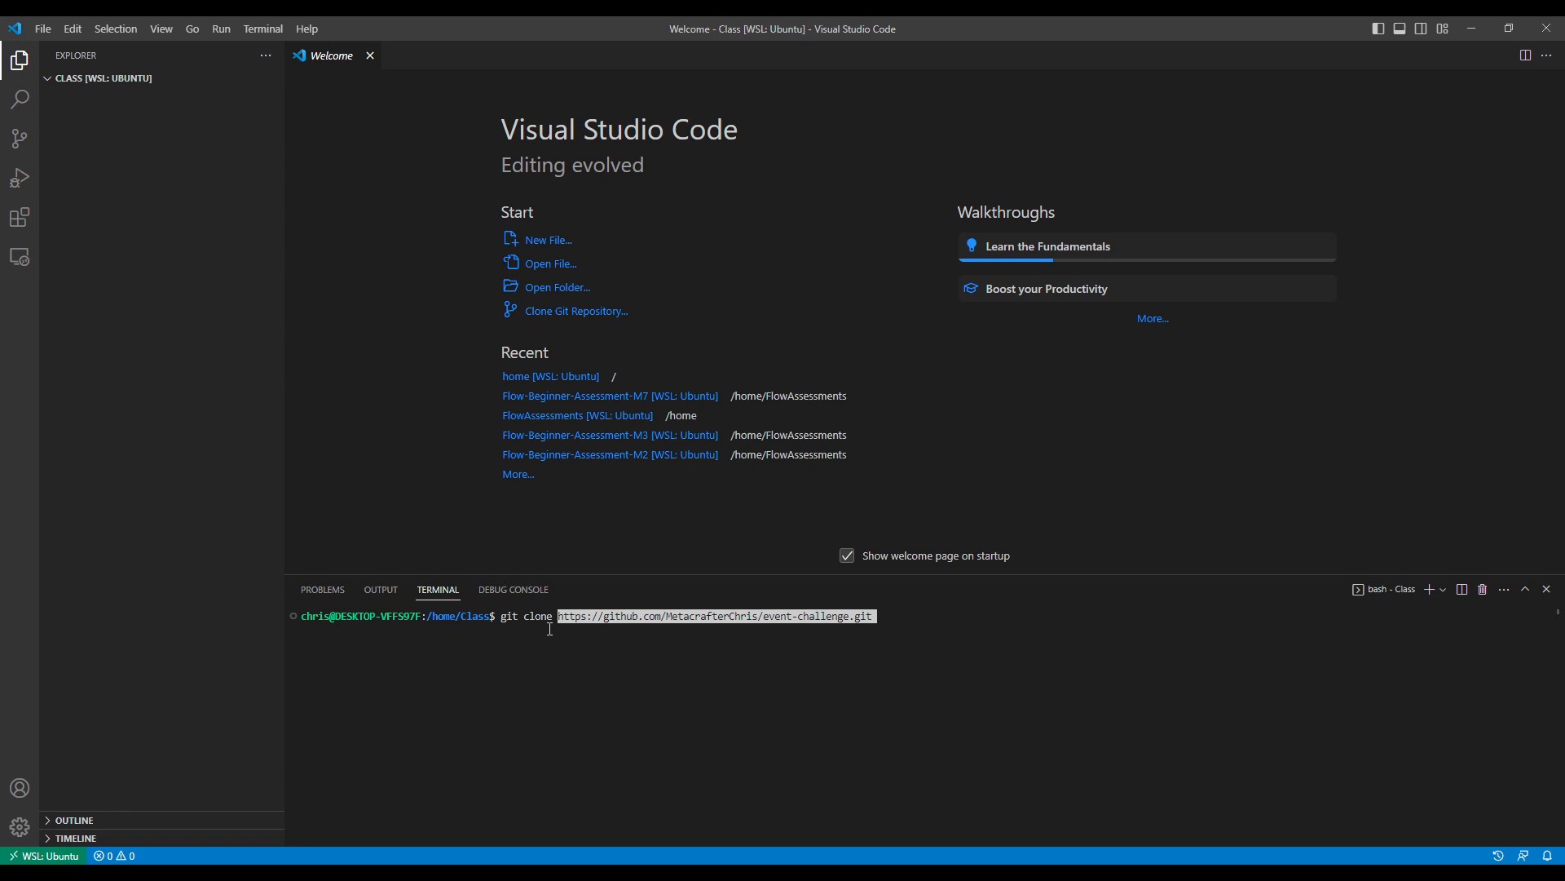
key(Return)
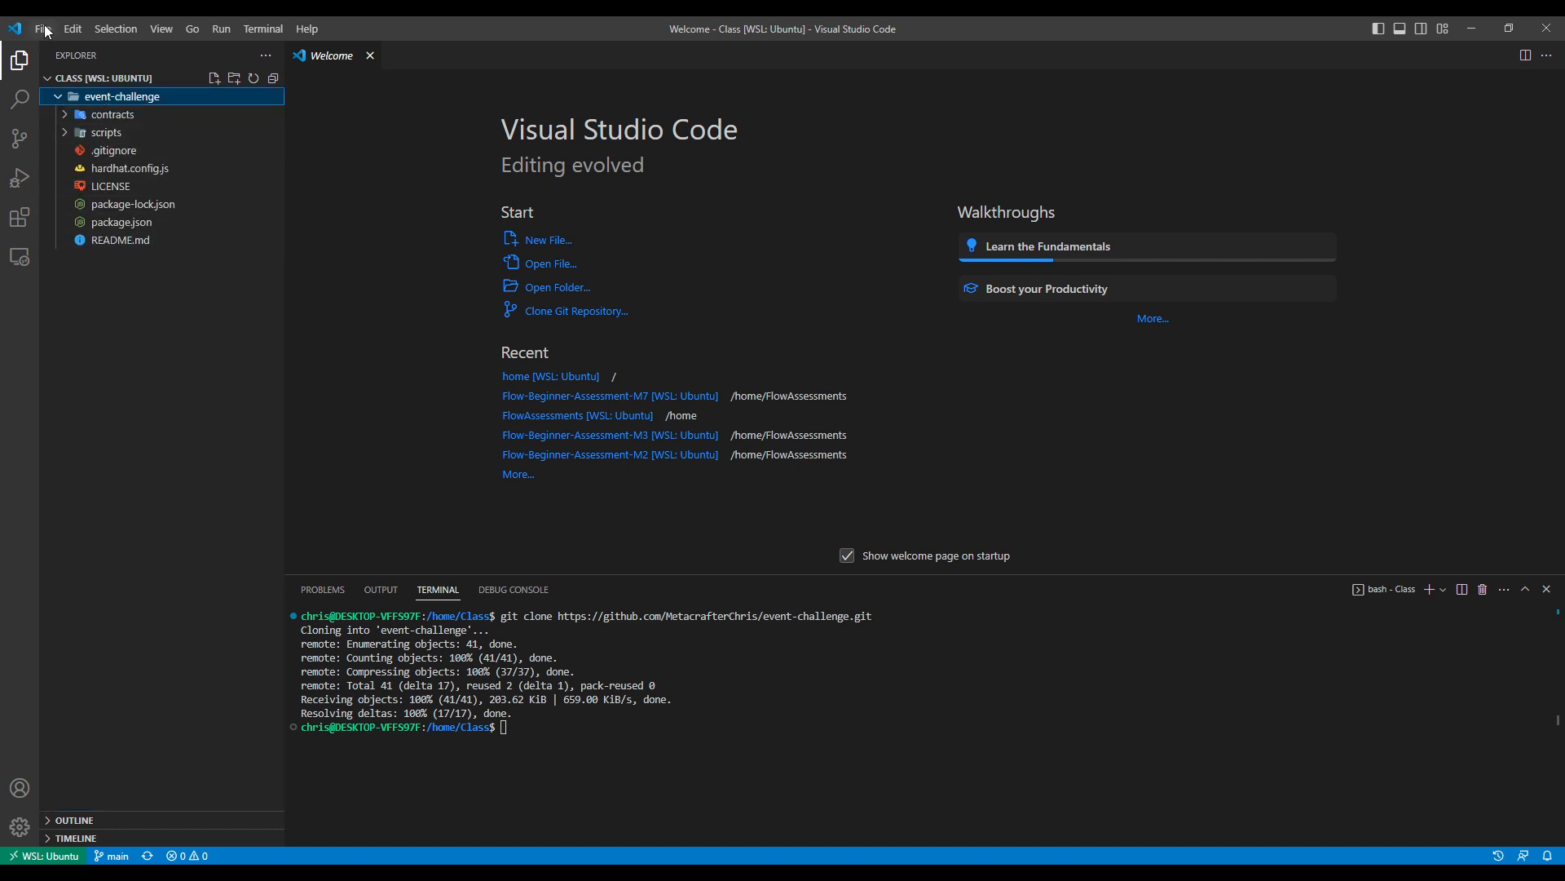
Step: Open /home/Class/event-challenge as the workspace folder
click(558, 287)
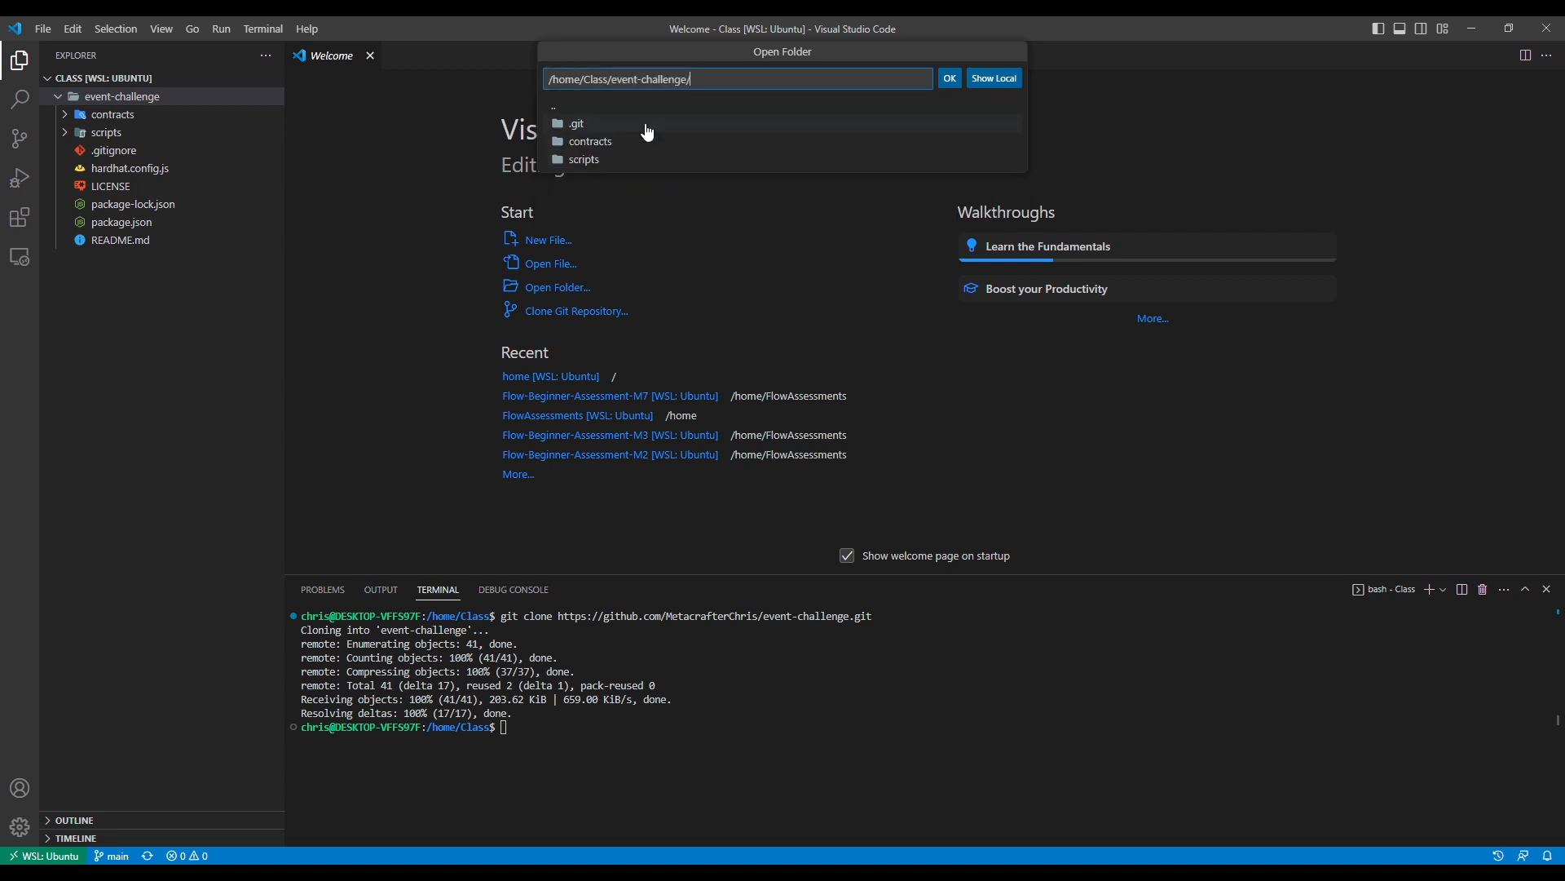
click(948, 79)
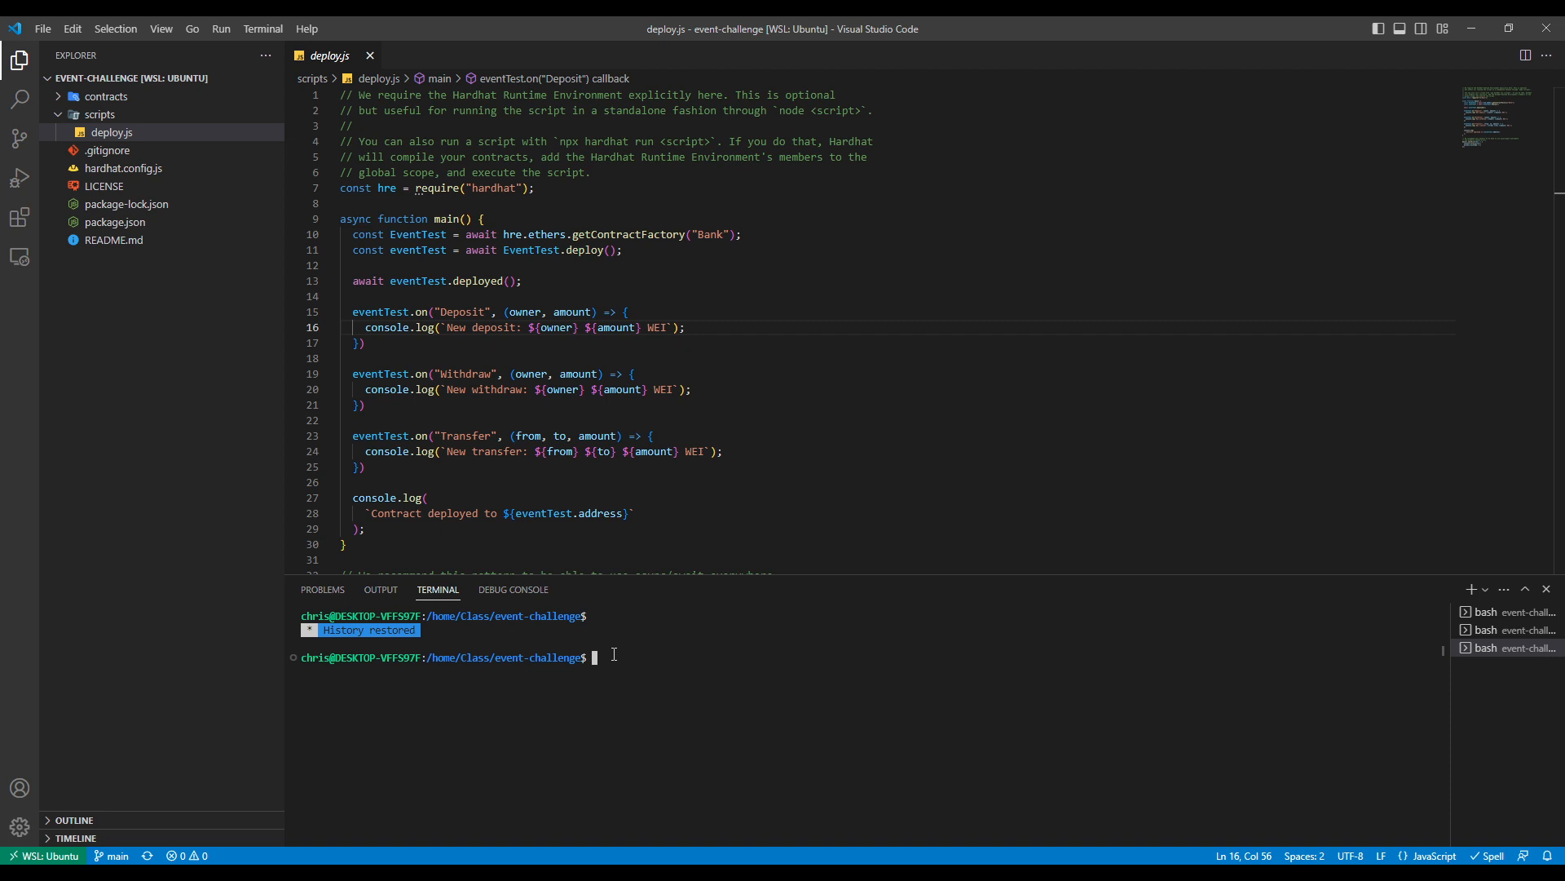
Step: Run npm i to install the project's dependencies into node_modules
text(n)
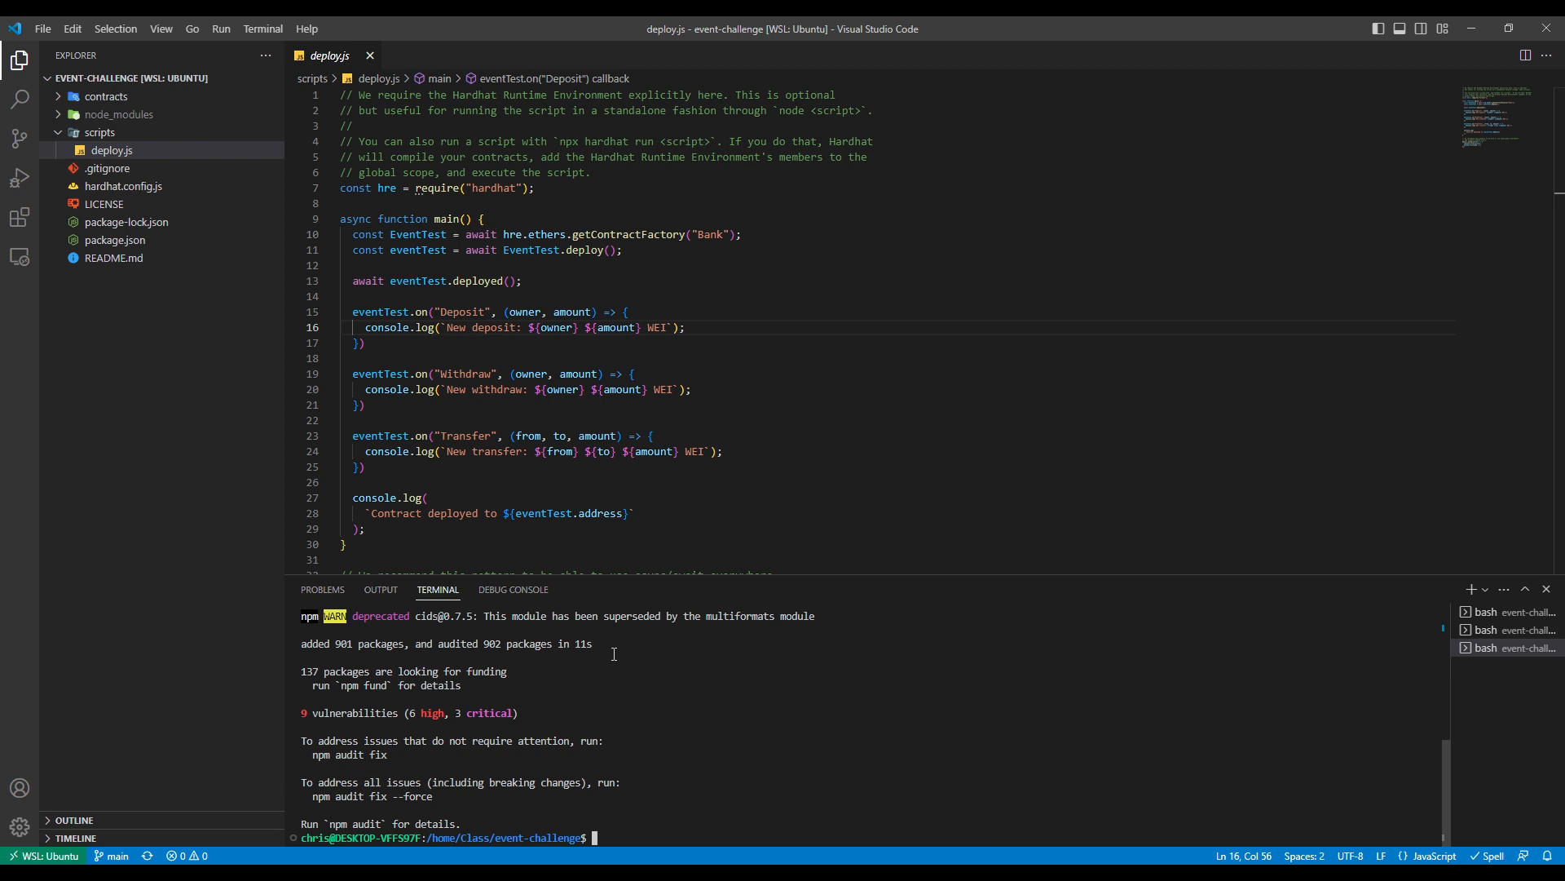
mouse_move(1256, 634)
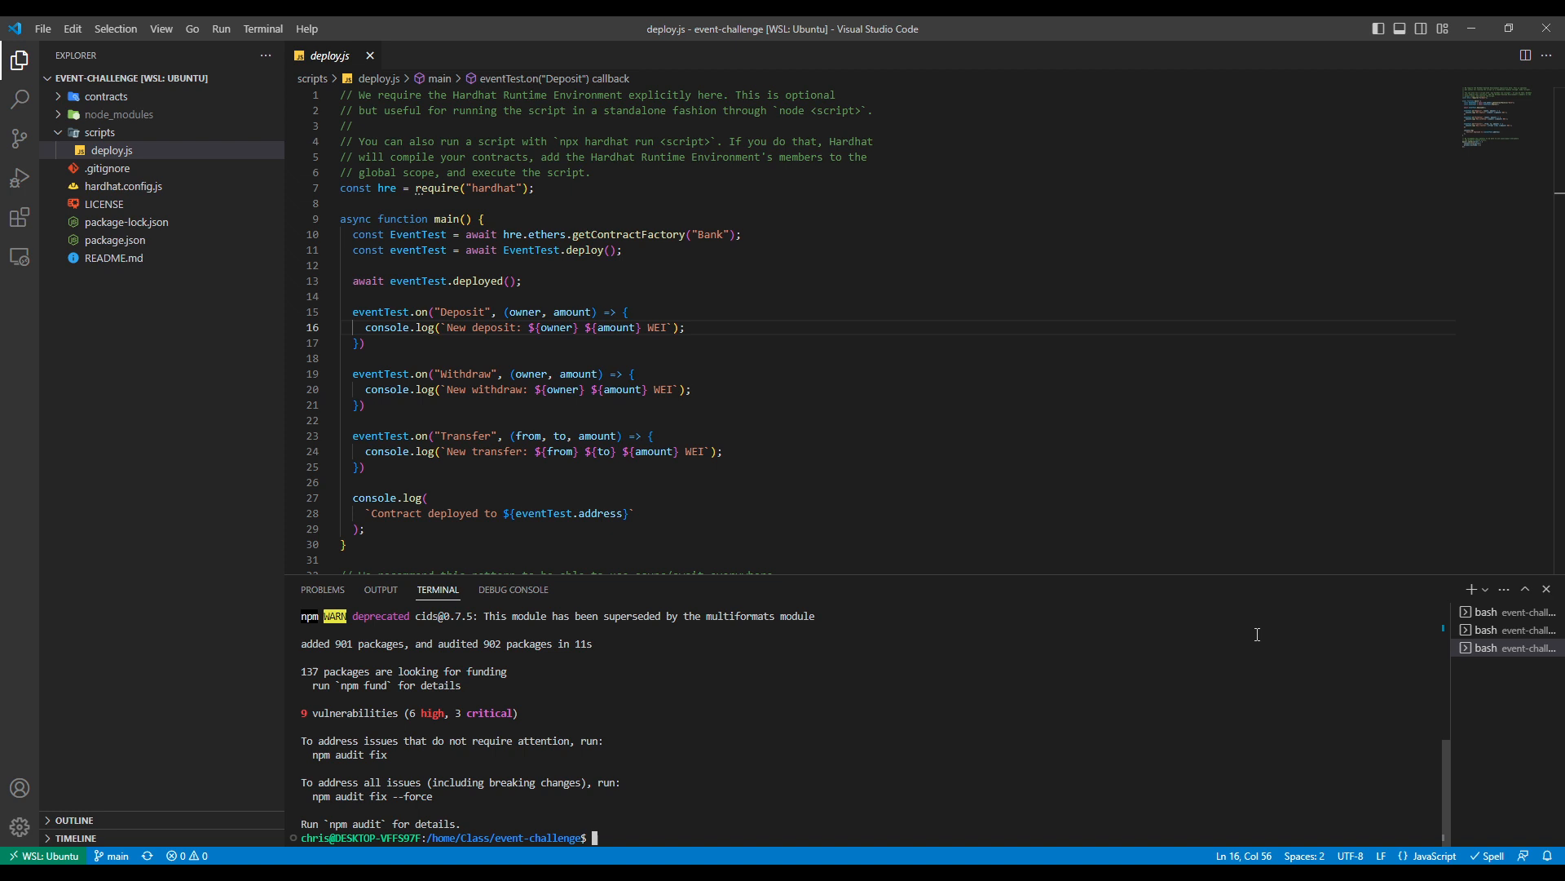
Step: Start a local node with 'npx hardhat node' in the second terminal
click(1505, 629)
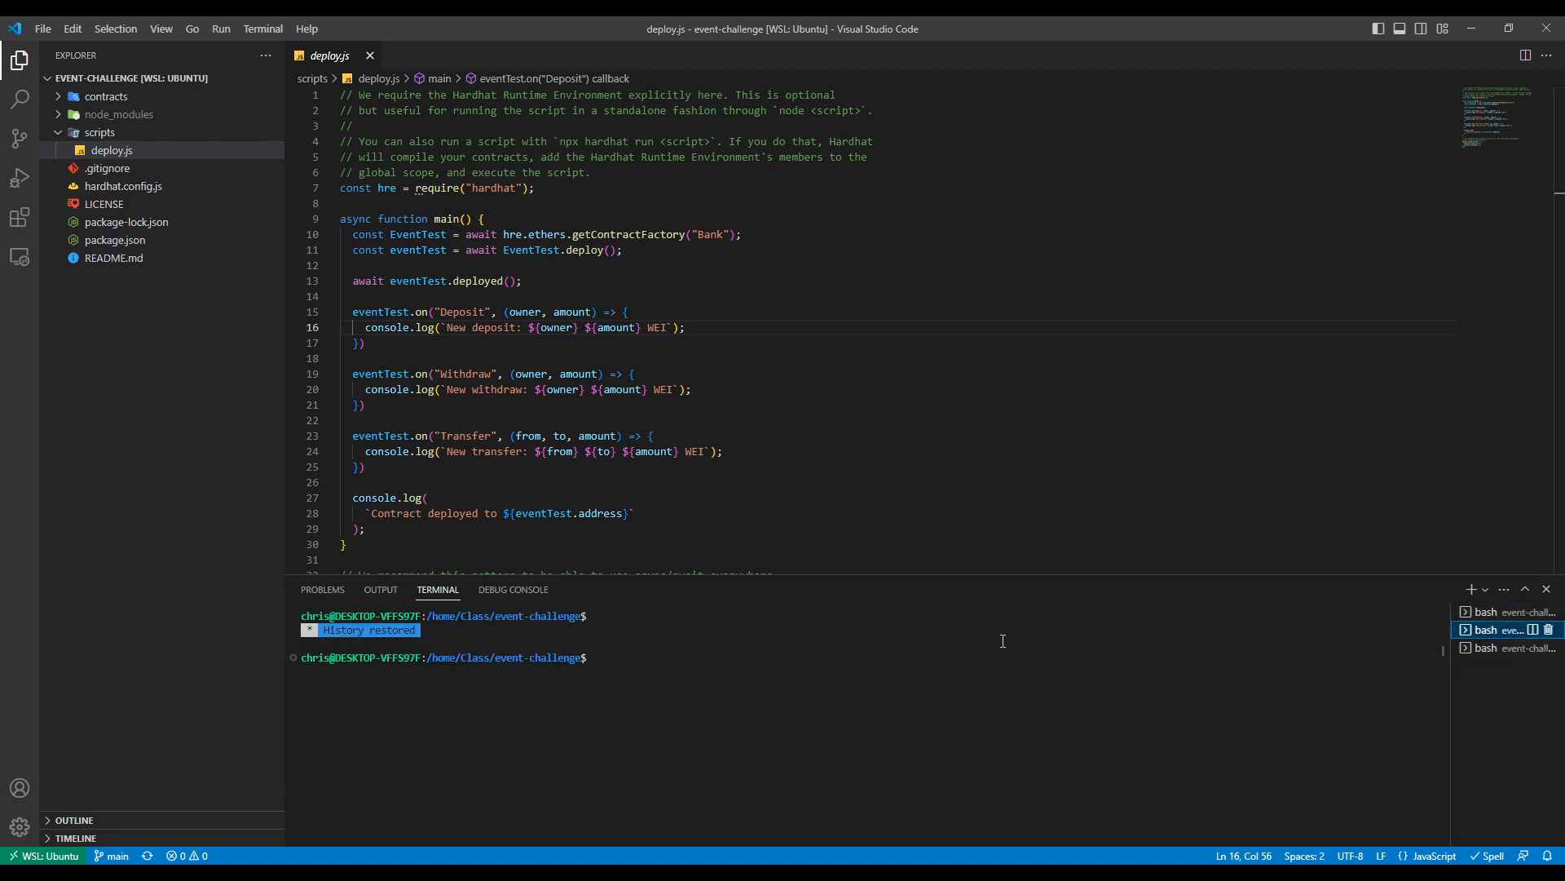
click(639, 657)
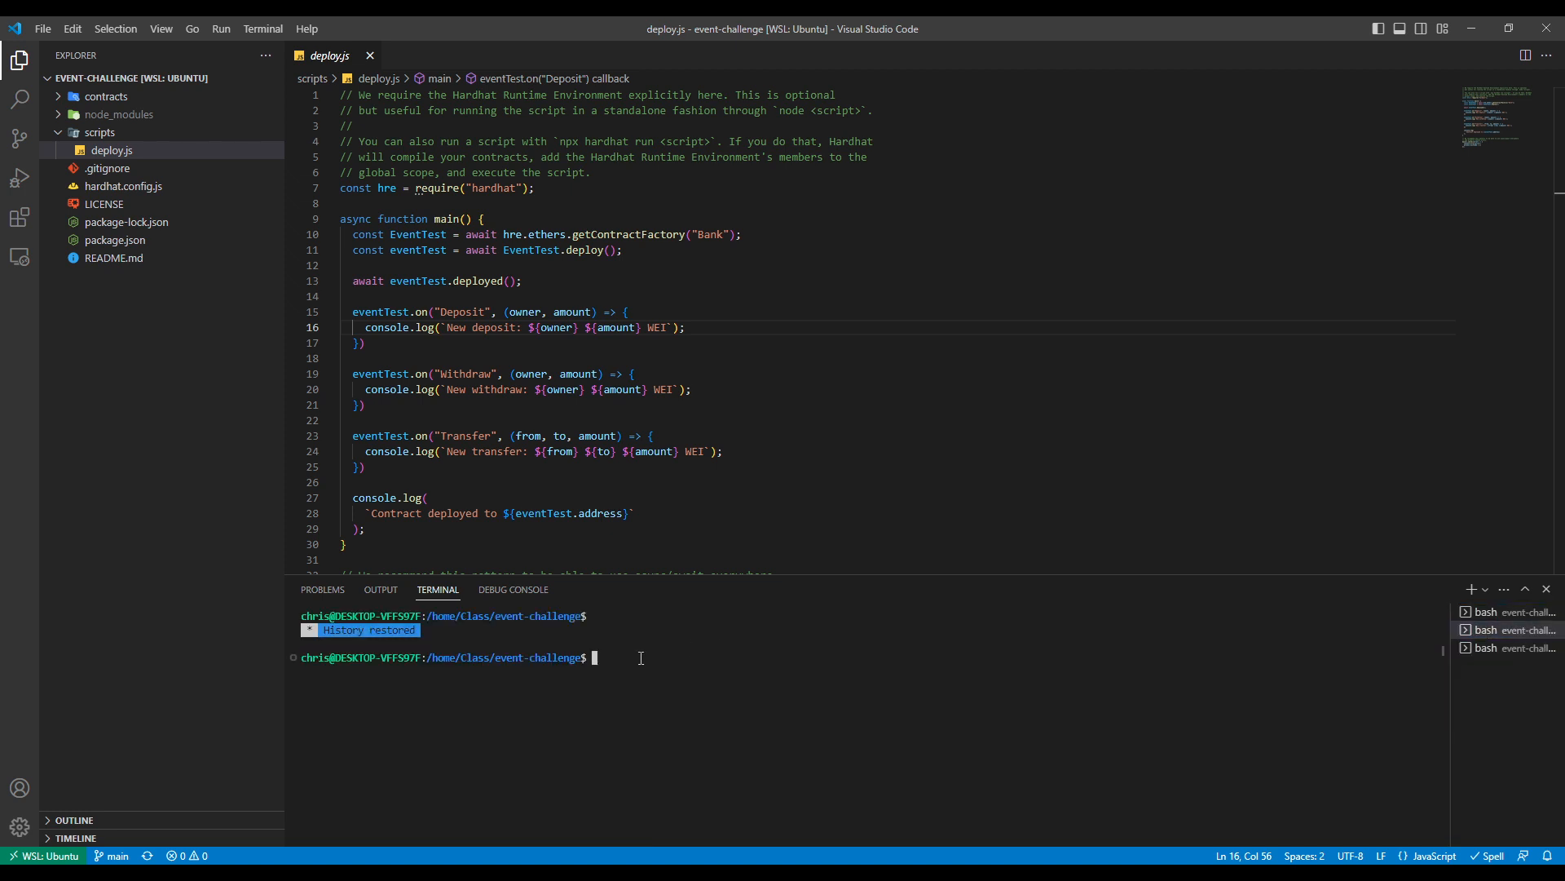
text(npx)
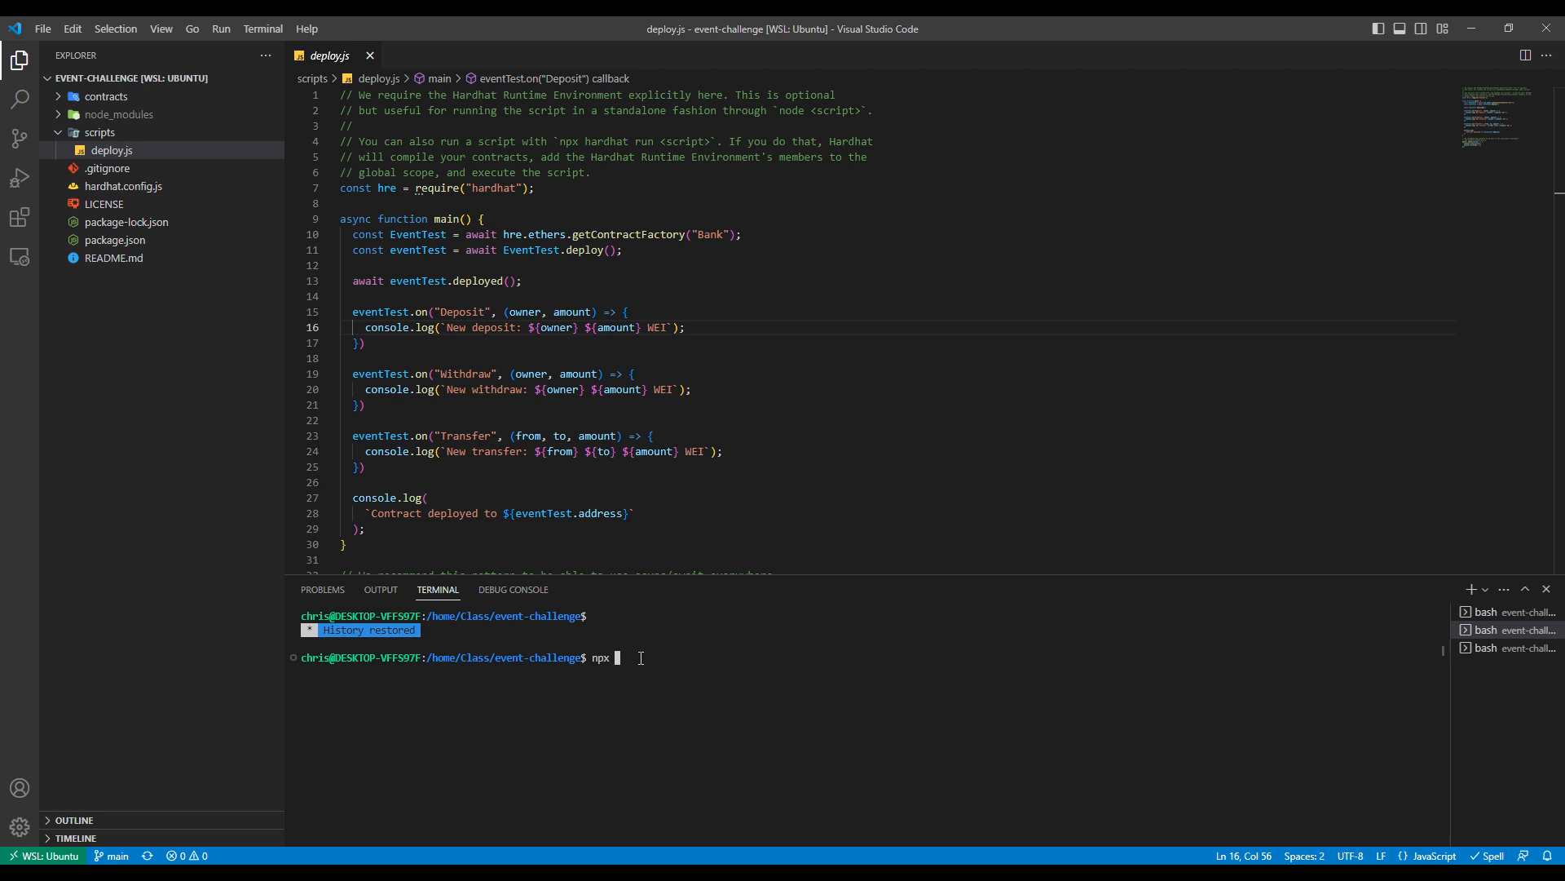
text(hardhat node)
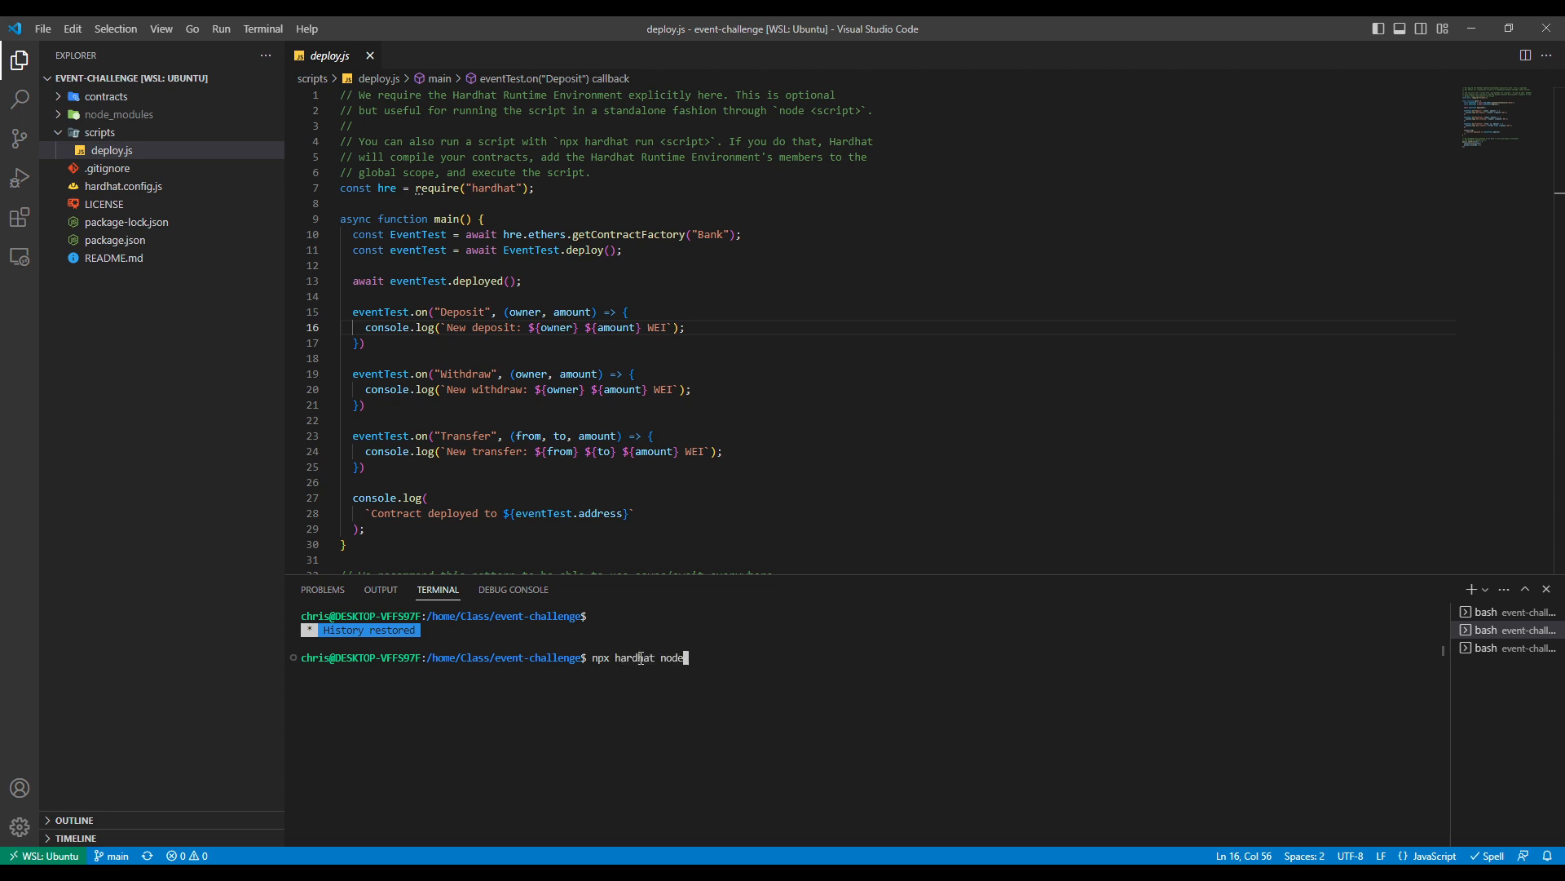
key(Return)
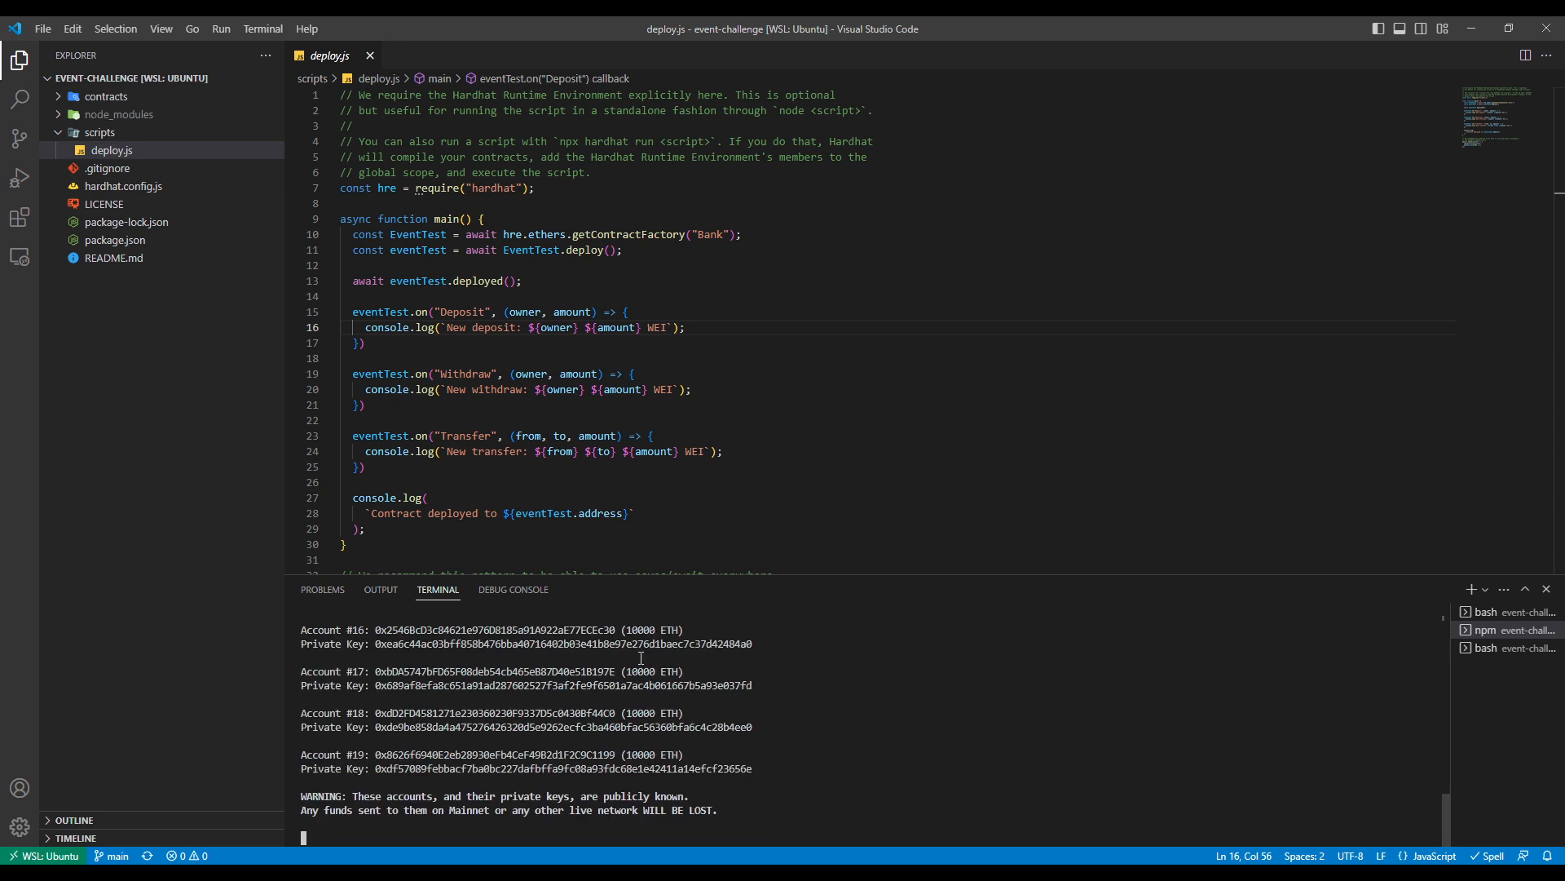
Step: Review the funded test accounts and select Account #0's private key
scroll(up, 3)
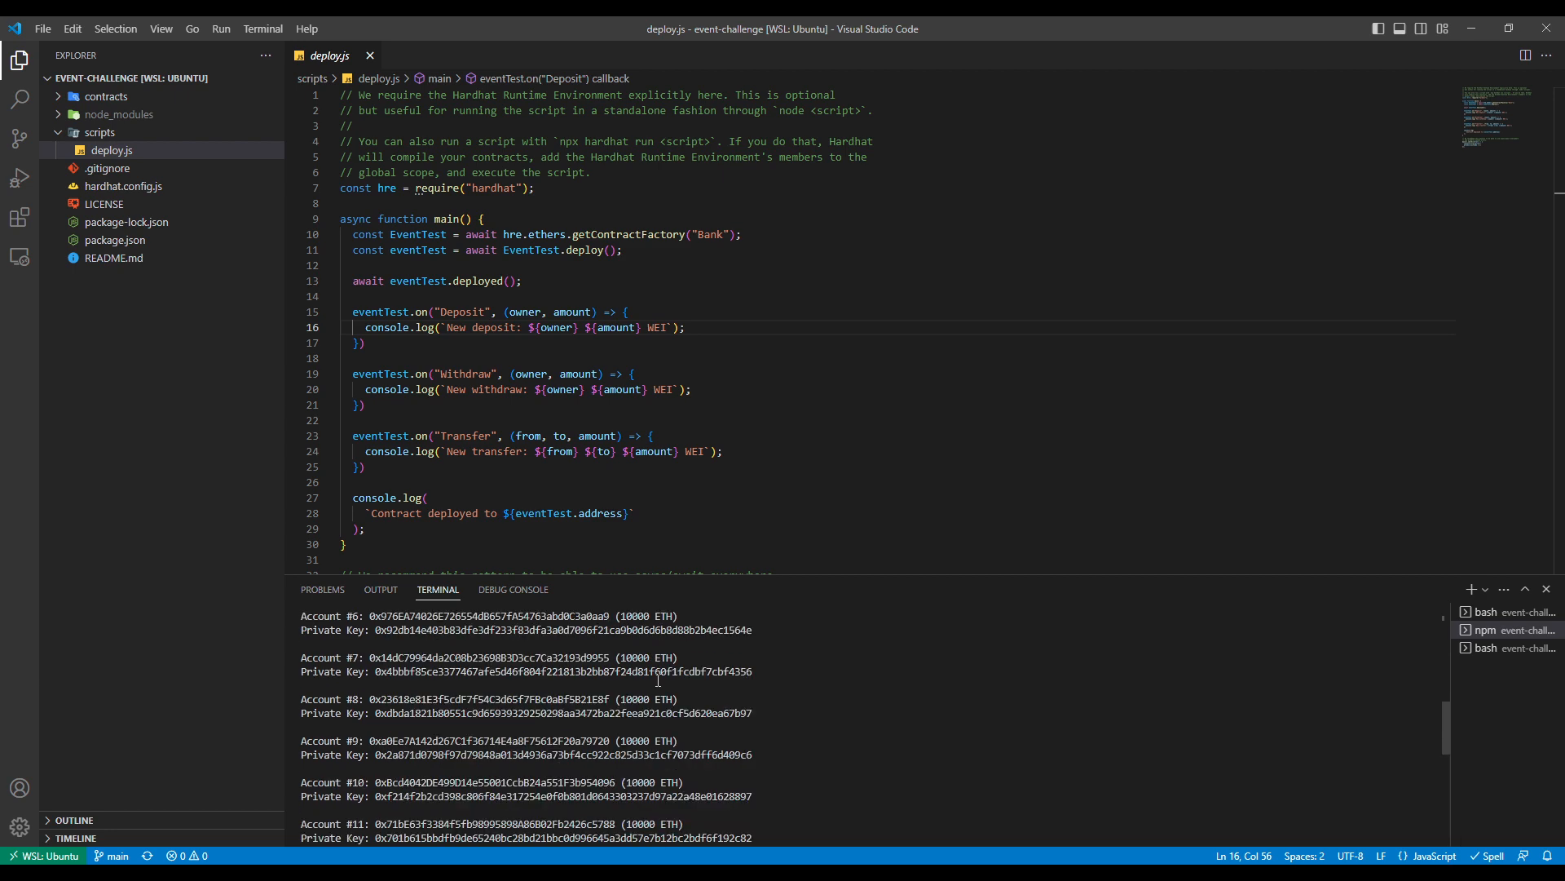
scroll(up, 3)
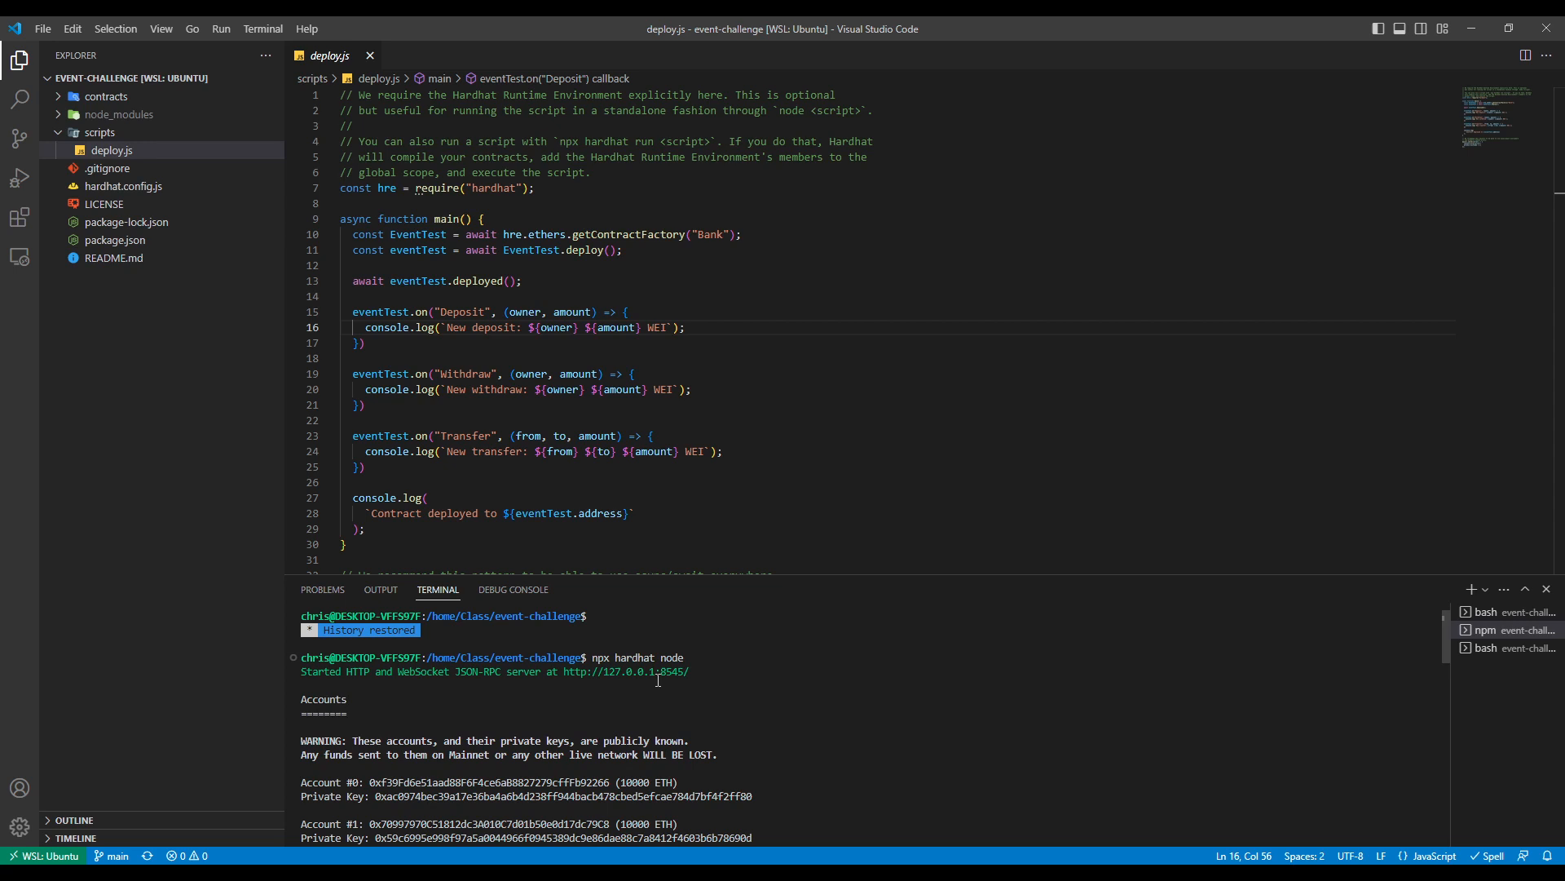
mouse_move(624, 670)
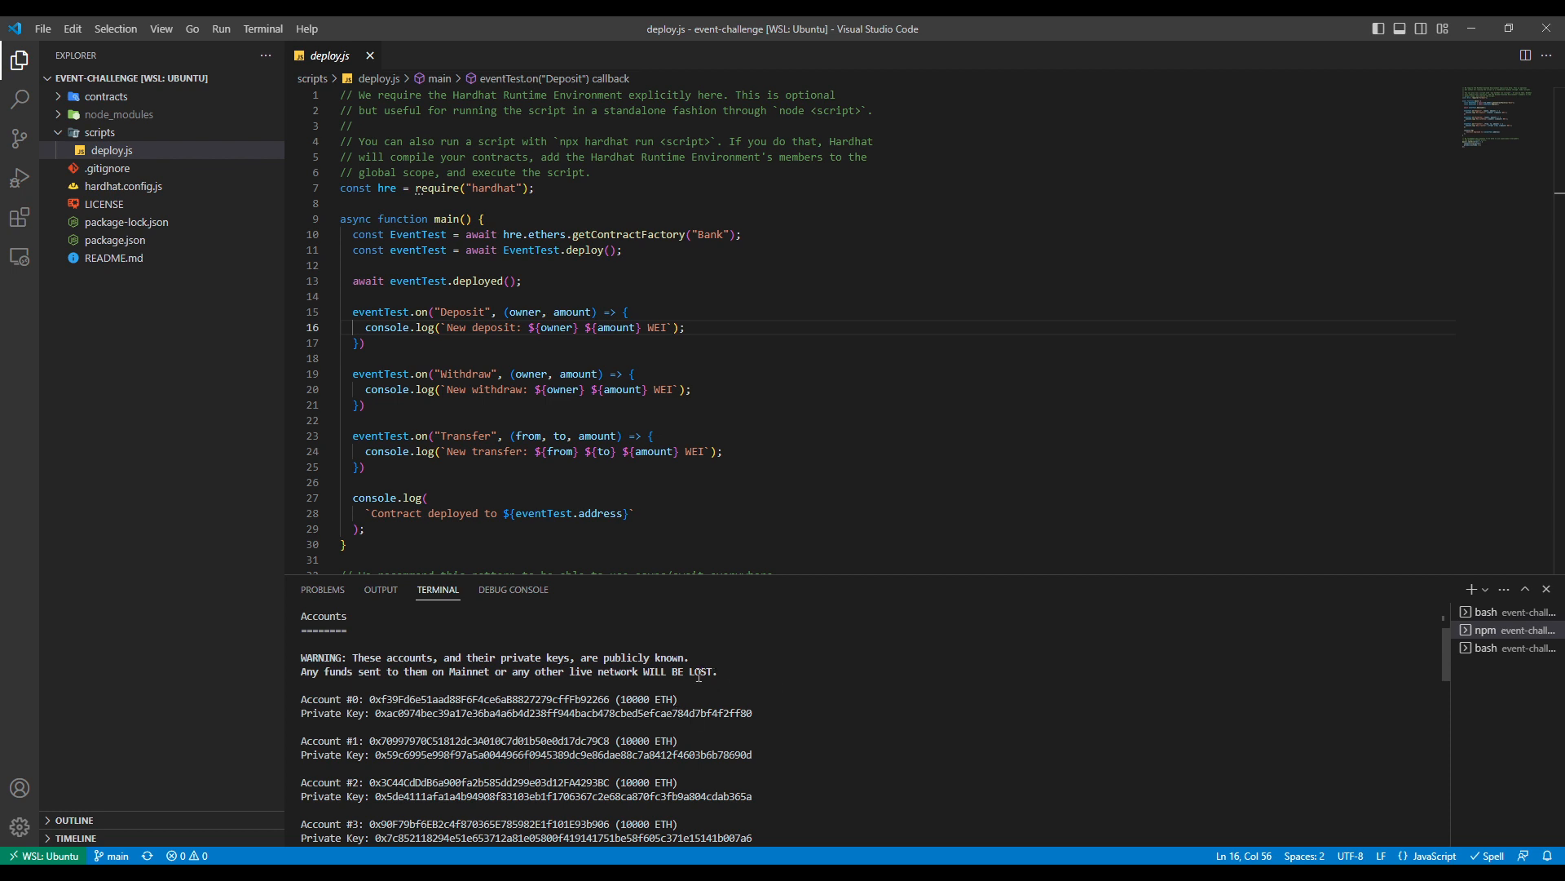
mouse_move(303, 699)
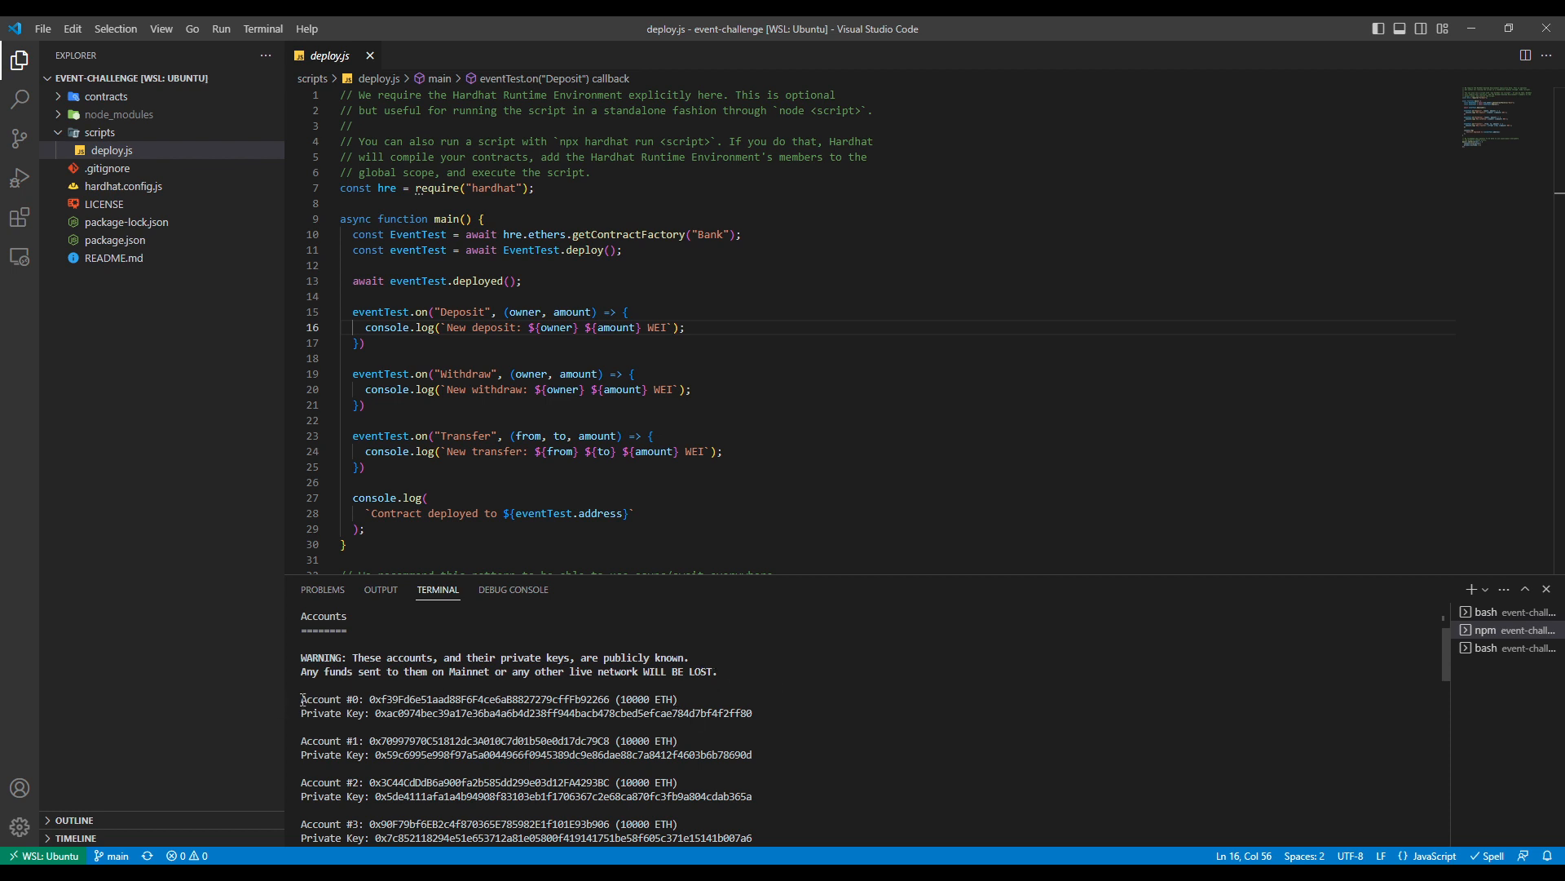
double_click(490, 700)
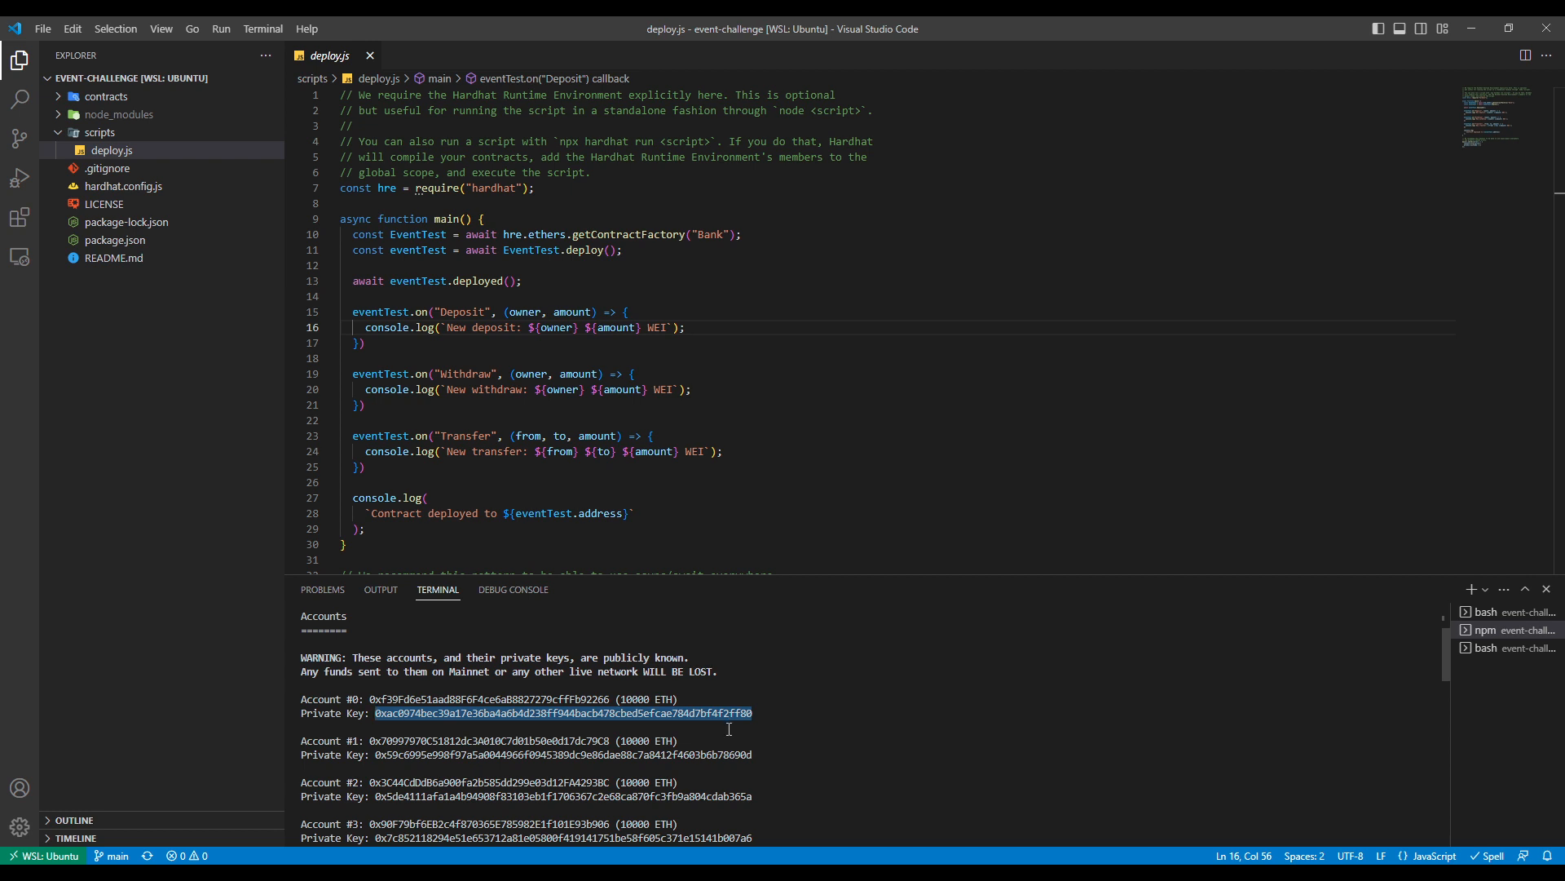
scroll(down, 3)
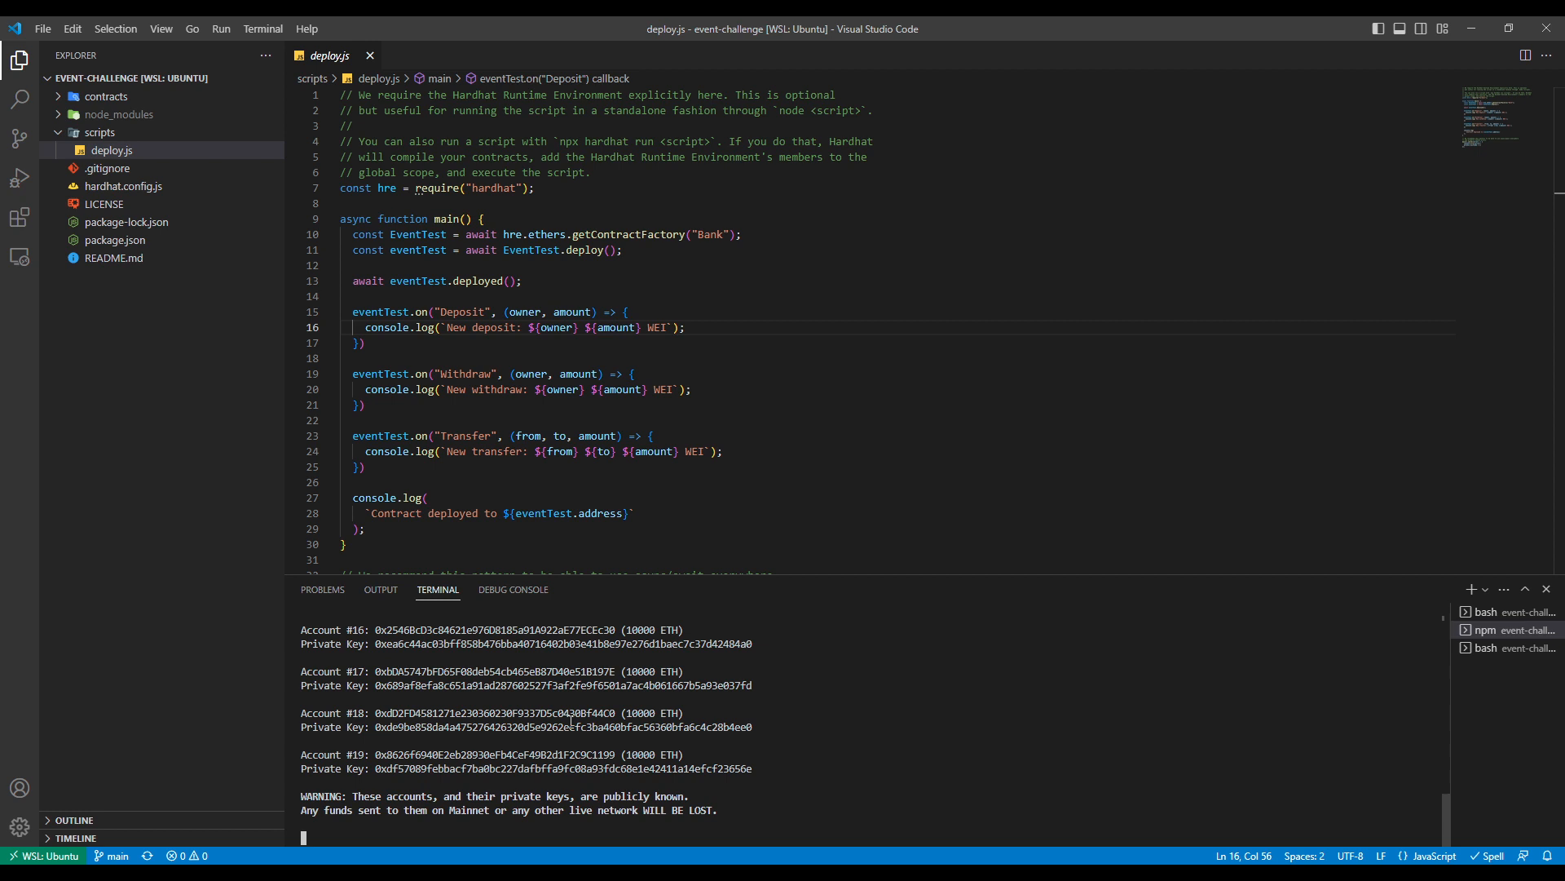
Step: In the third terminal, run 'npx hardhat run --network localhost scripts/deploy.js' to deploy the Bank contract
click(1507, 611)
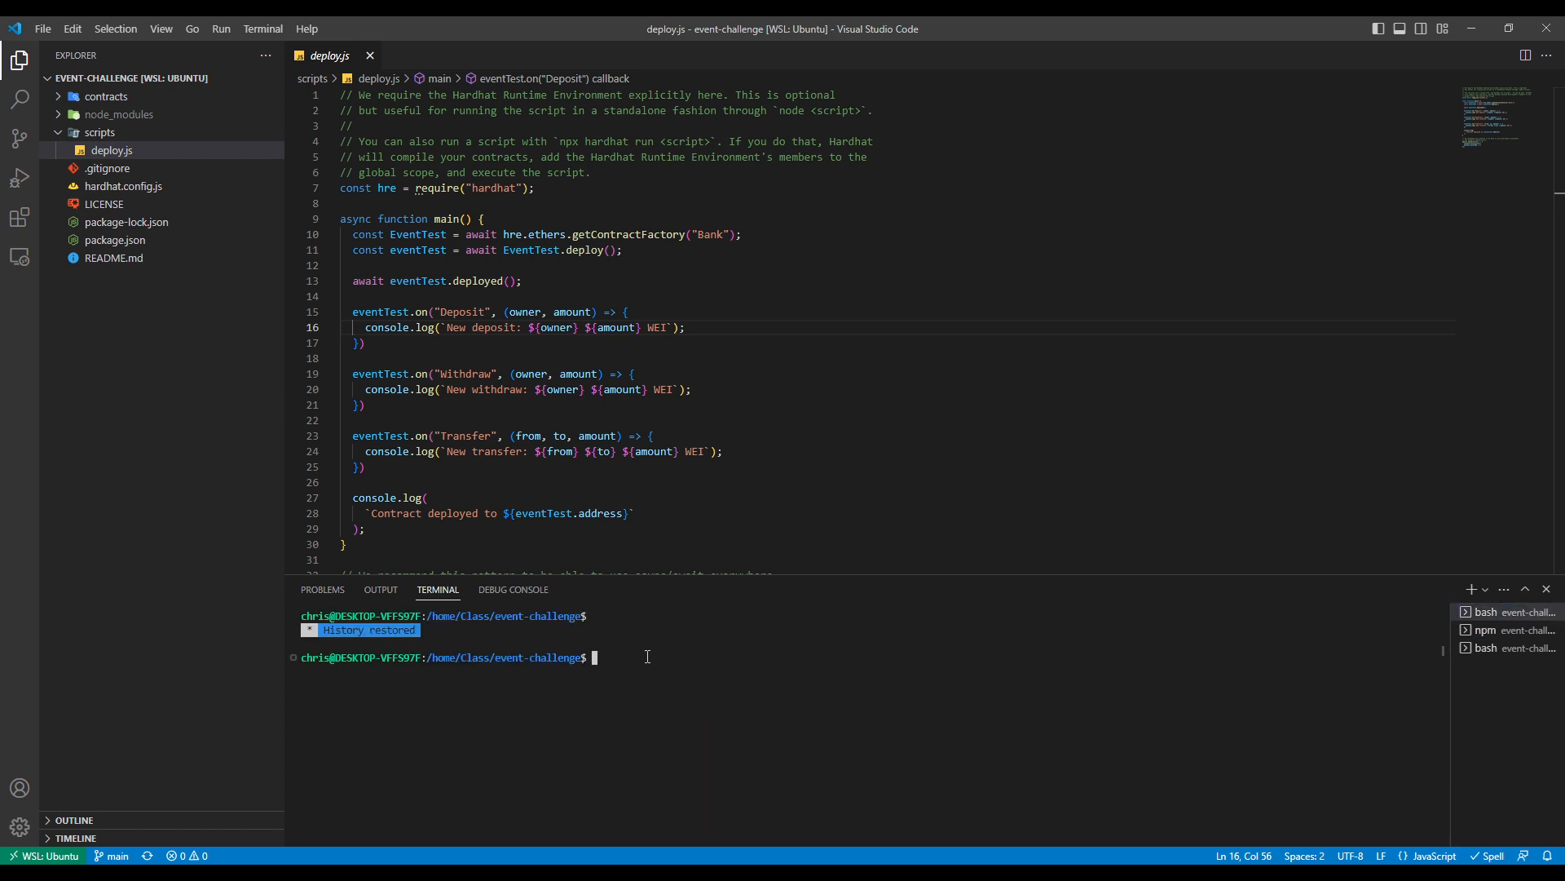
text(git clone https://github.com/MetacrafterChris/event-challenge.git)
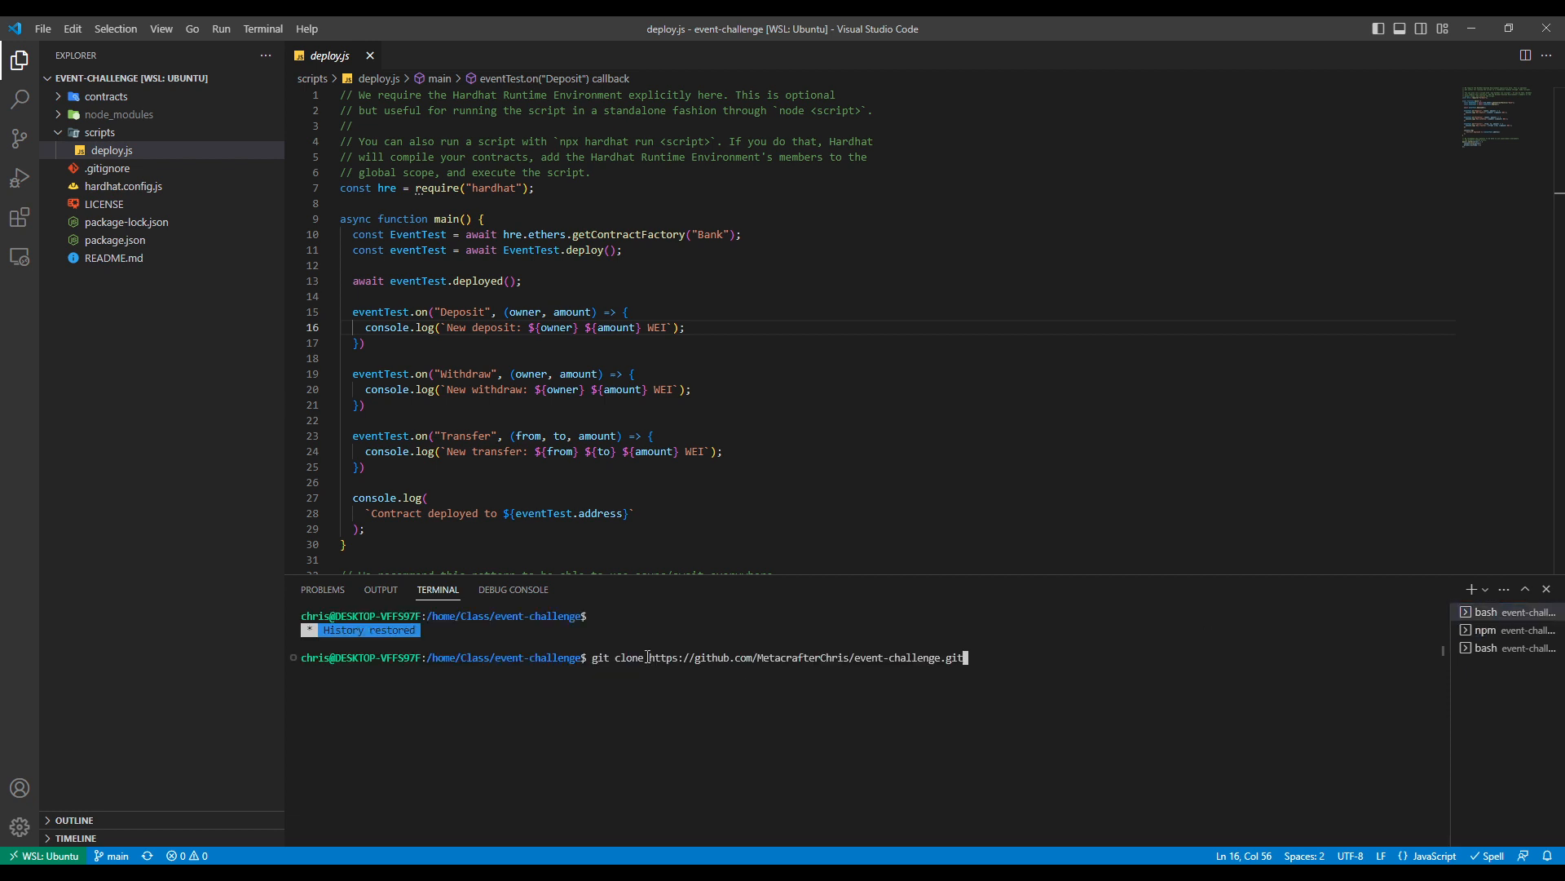
text(clear)
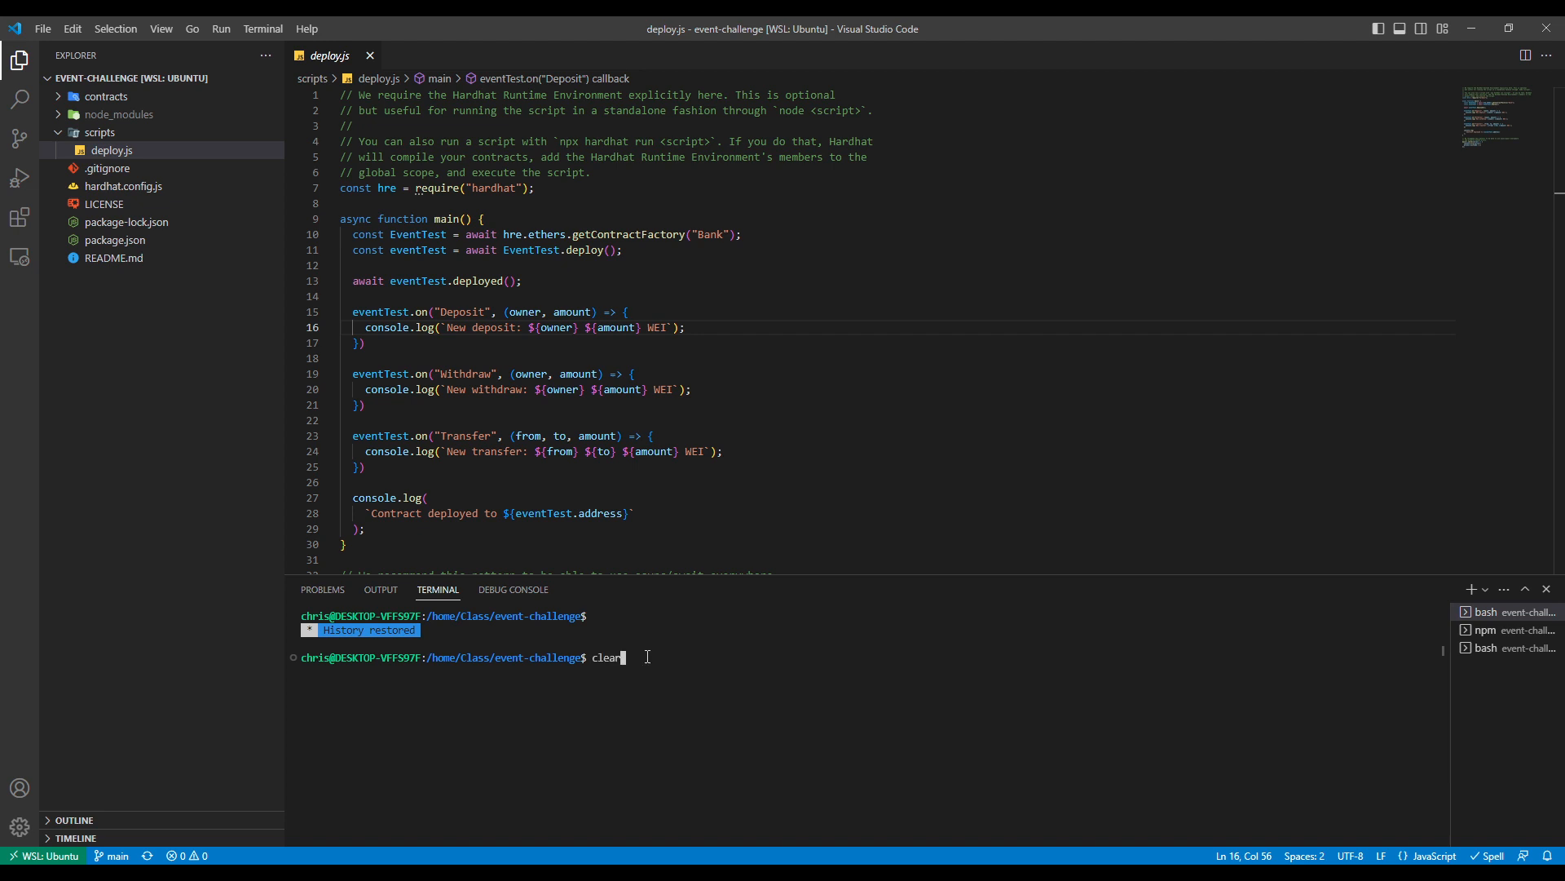
text(npx hardhat run --network localhost scripts/deploy.js)
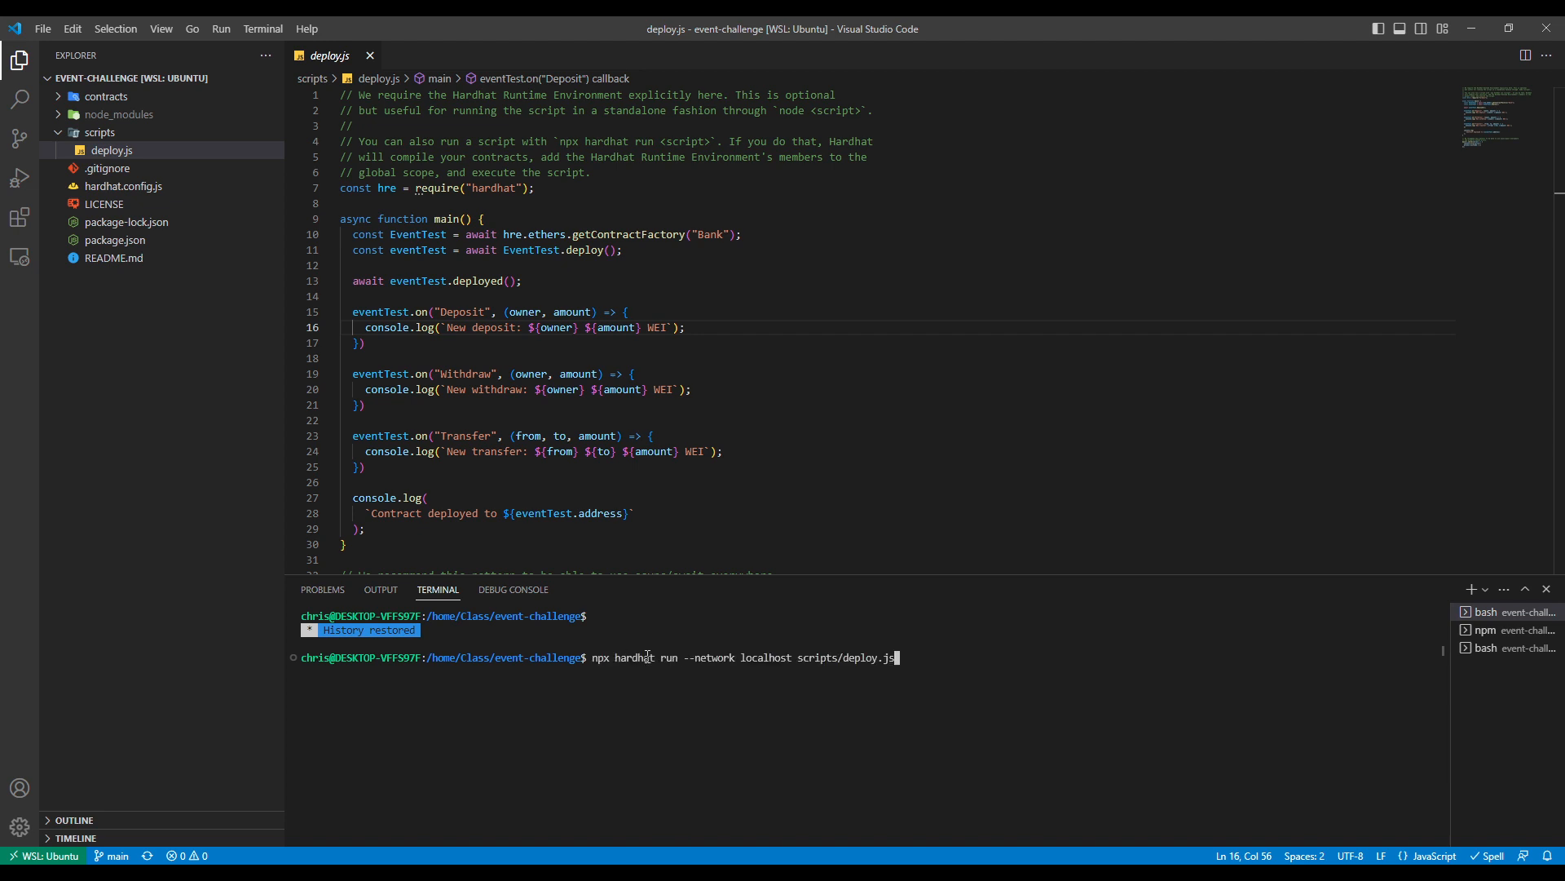
mouse_move(668, 675)
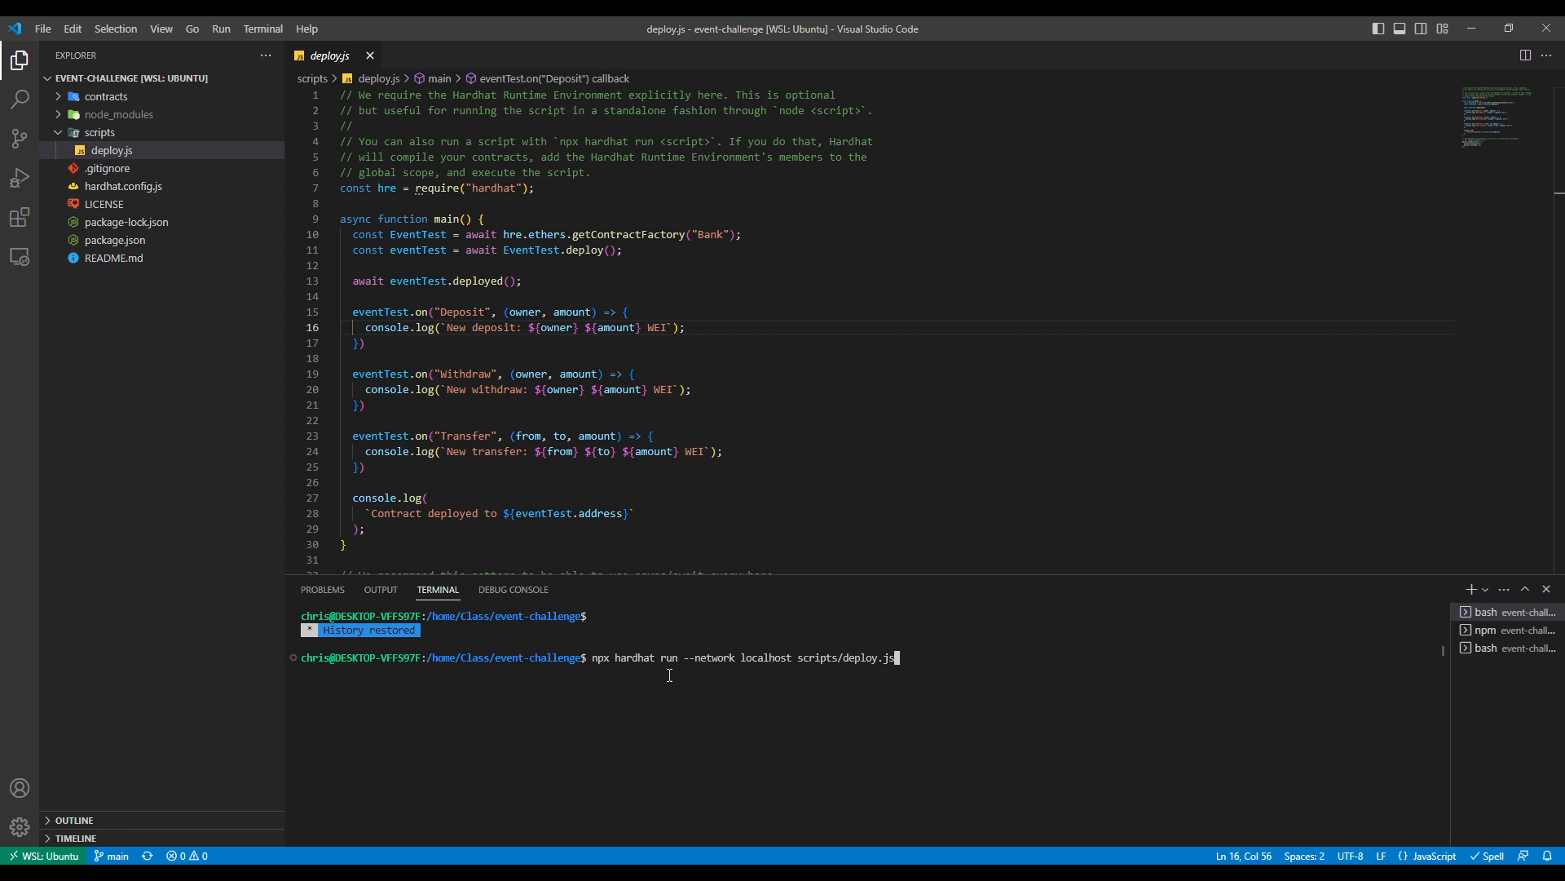
key(Return)
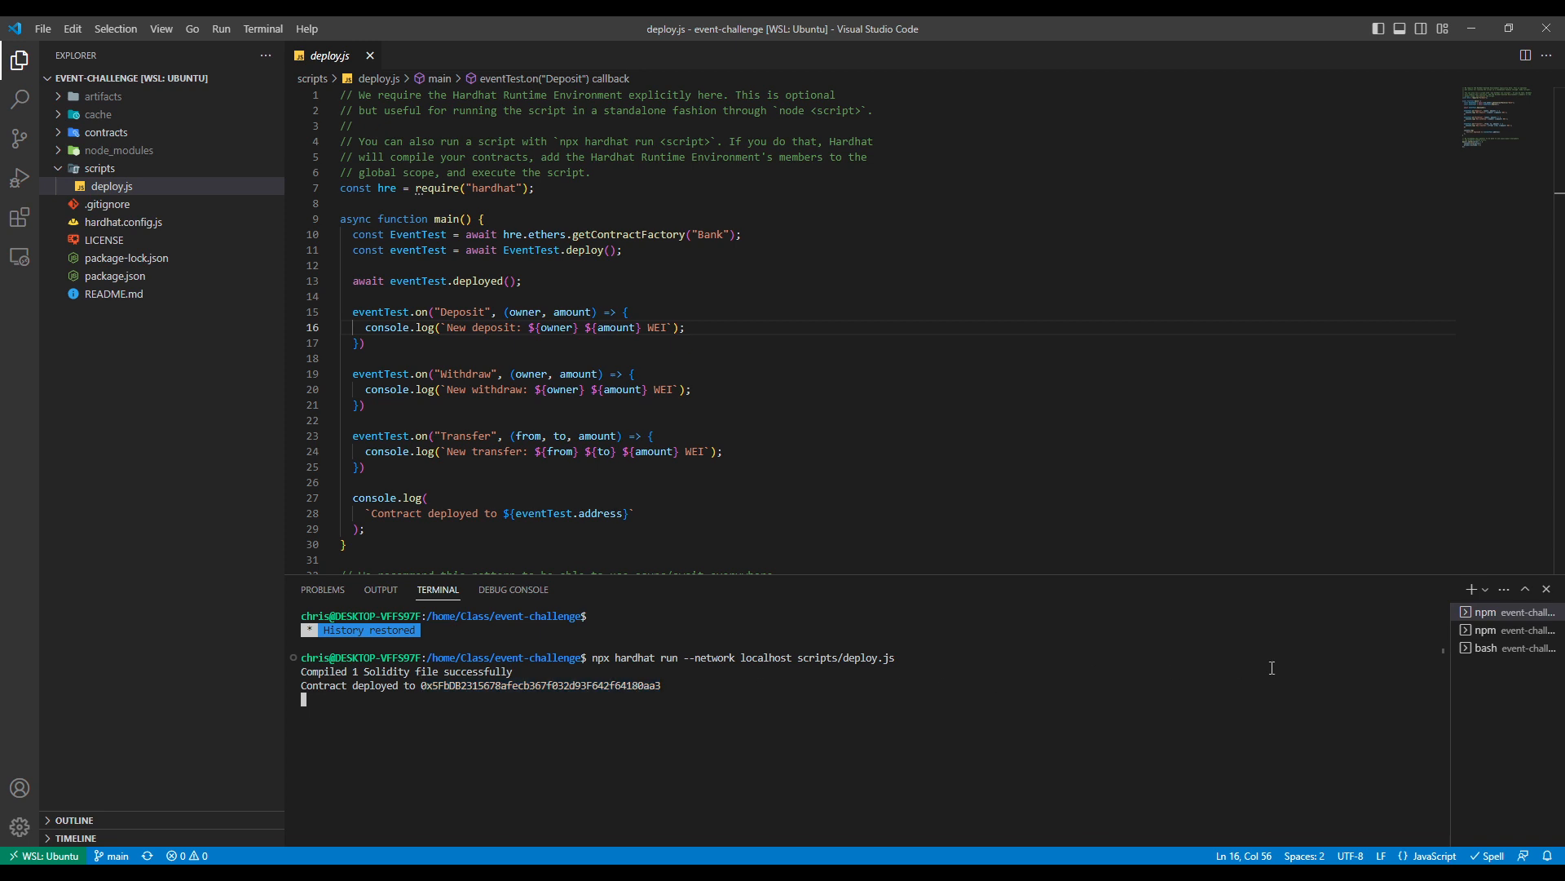
Step: Start 'npx hardhat console --network localhost' and attach a bank object to the deployed Bank address via getContractFactory("Bank")
click(1507, 647)
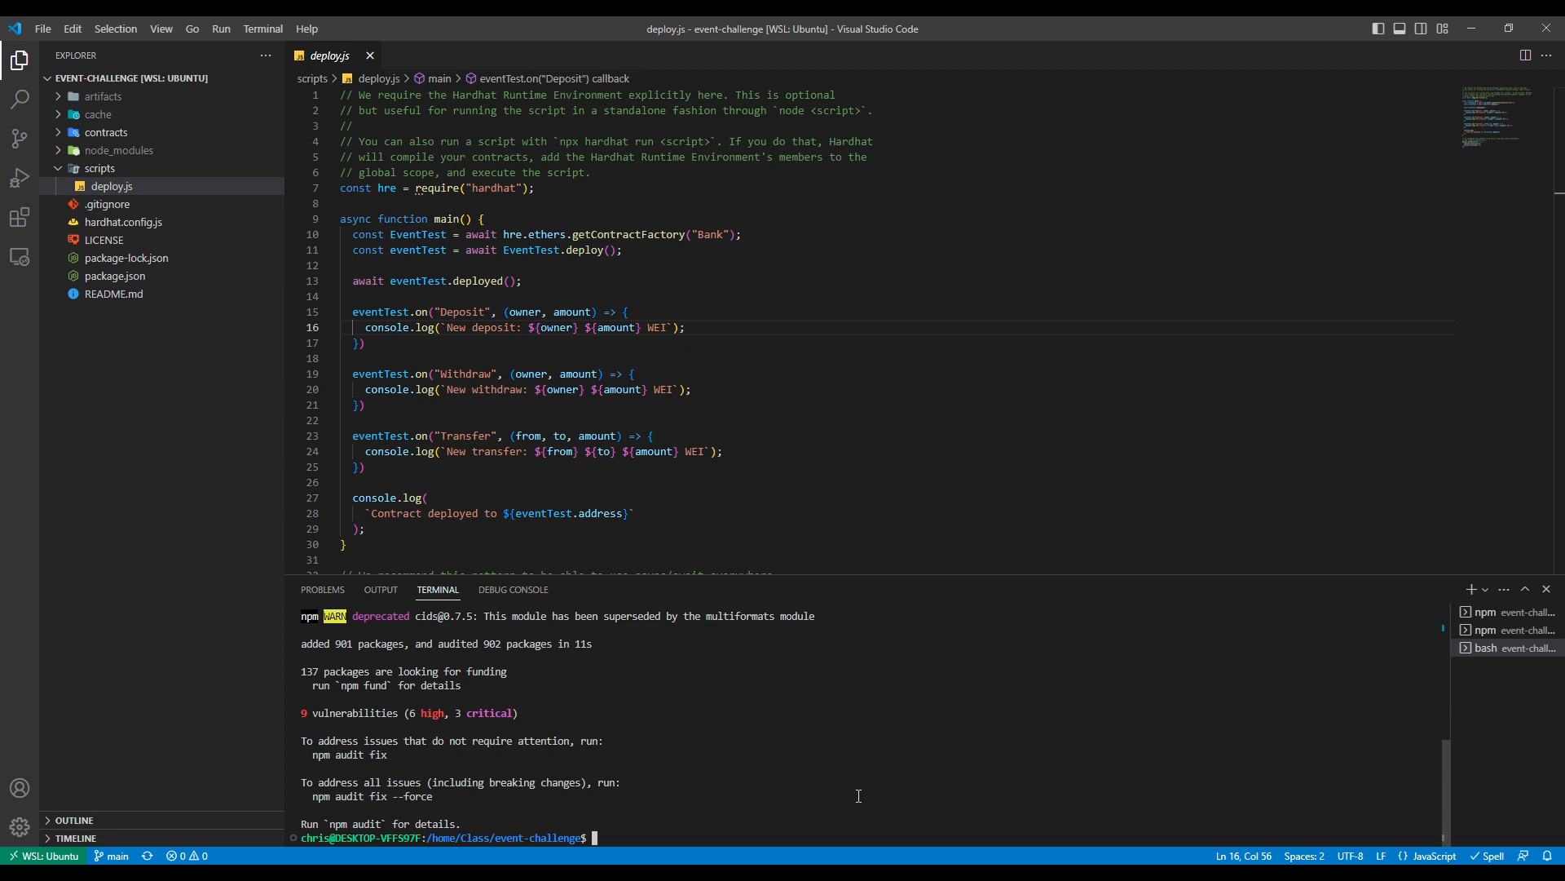
mouse_move(836, 819)
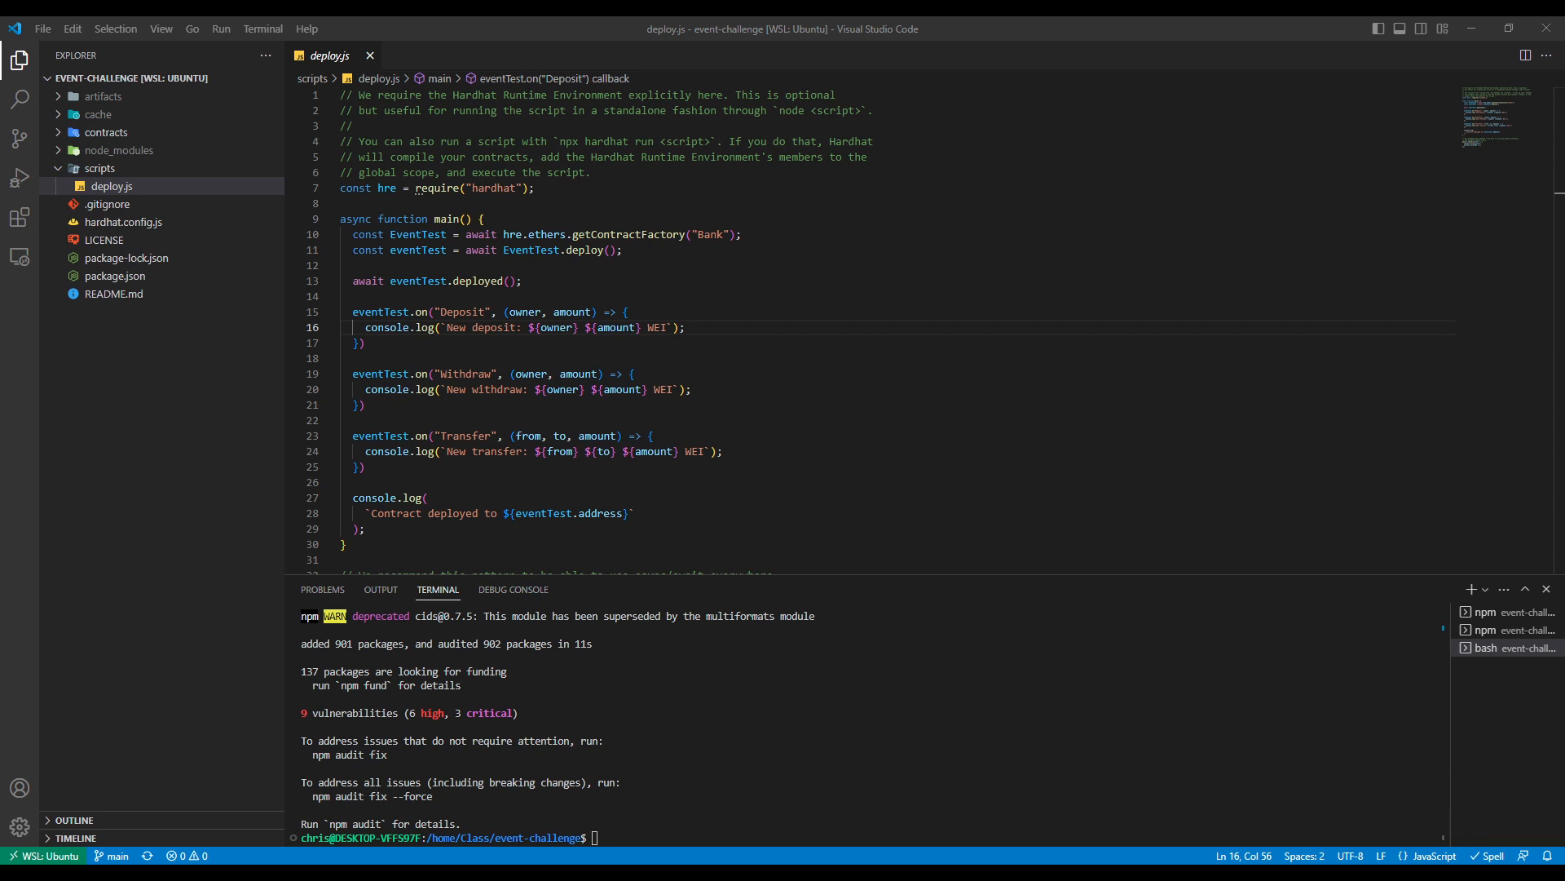
text(npx hardhat console --network localhost)
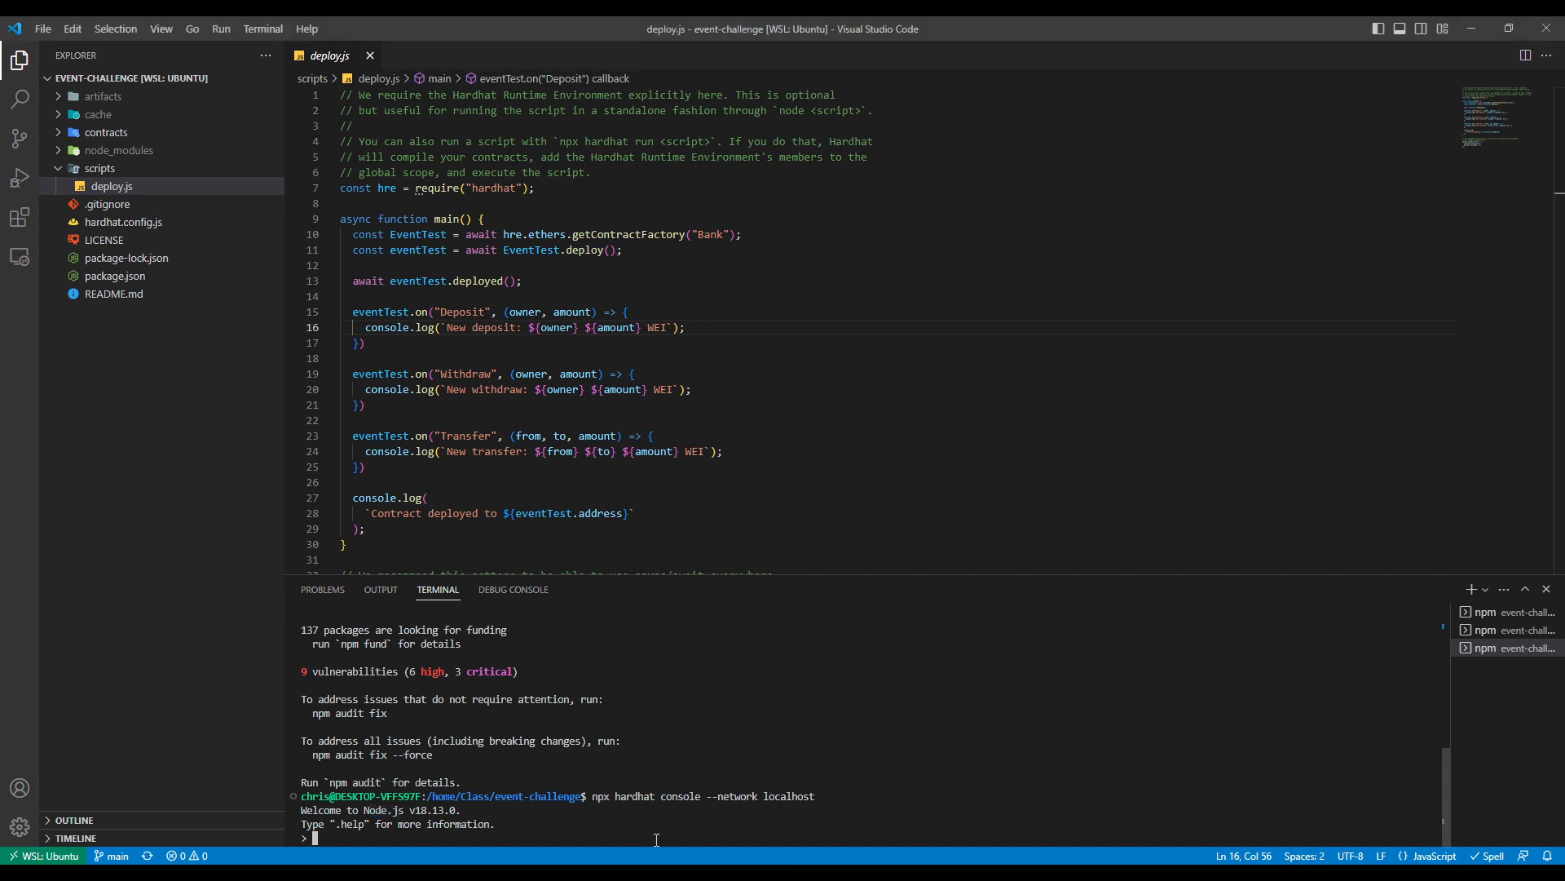
text(const bank = await (await ethers.getContractFactory("Bank")).attach("0x5FbDB2315678afecb367f032d93F642f64180aa3"))
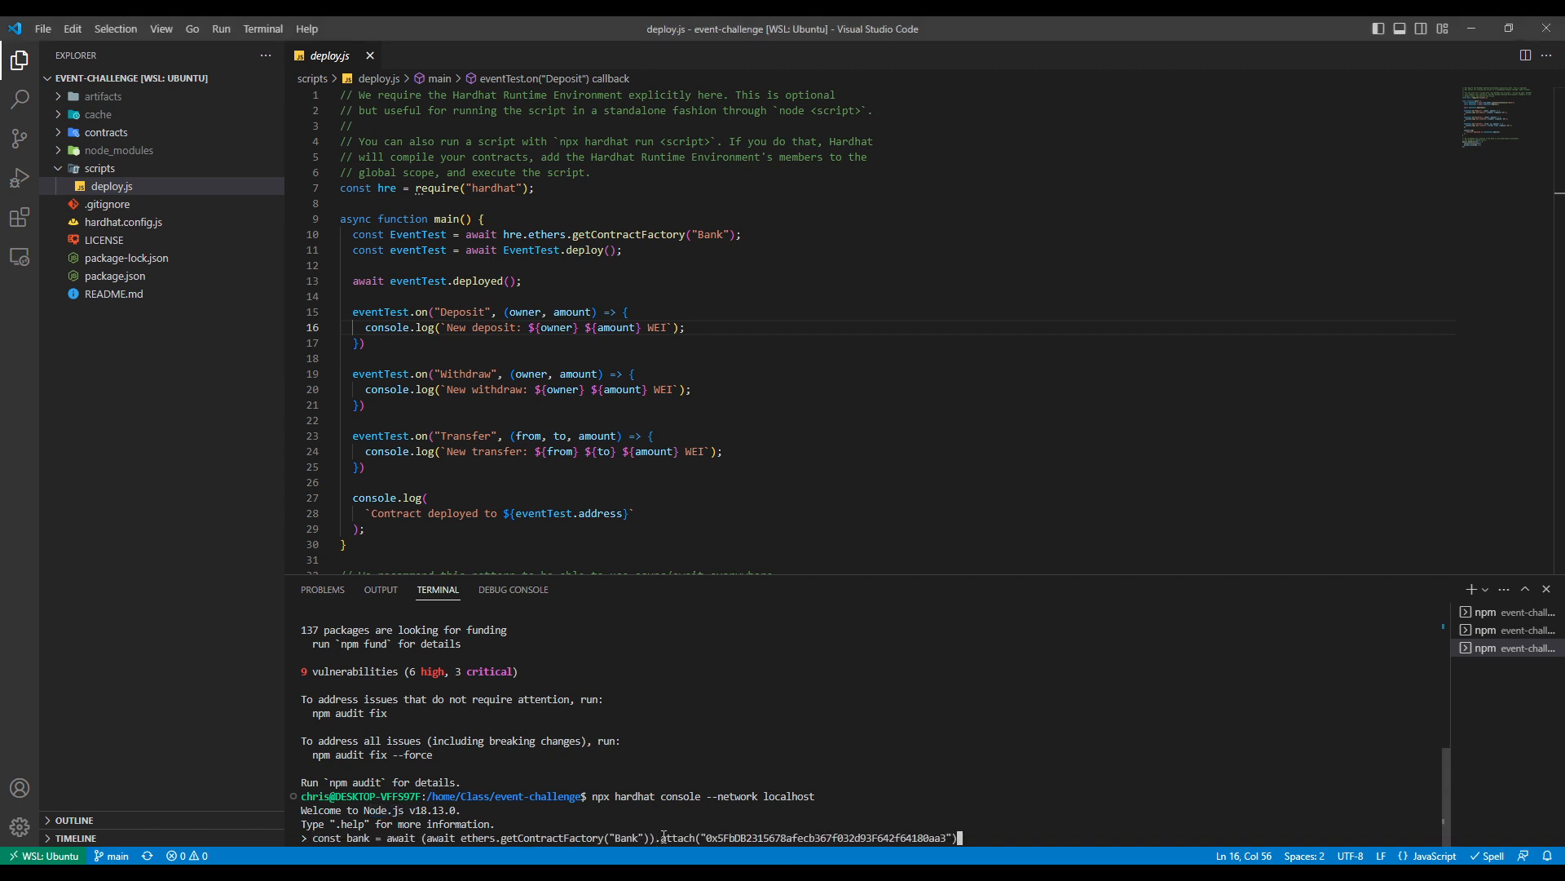
key(Return)
text(await bank.deposit("0xf39Fd6e51aad88F6F4ce6aB8827279cfFfb92266", 1))
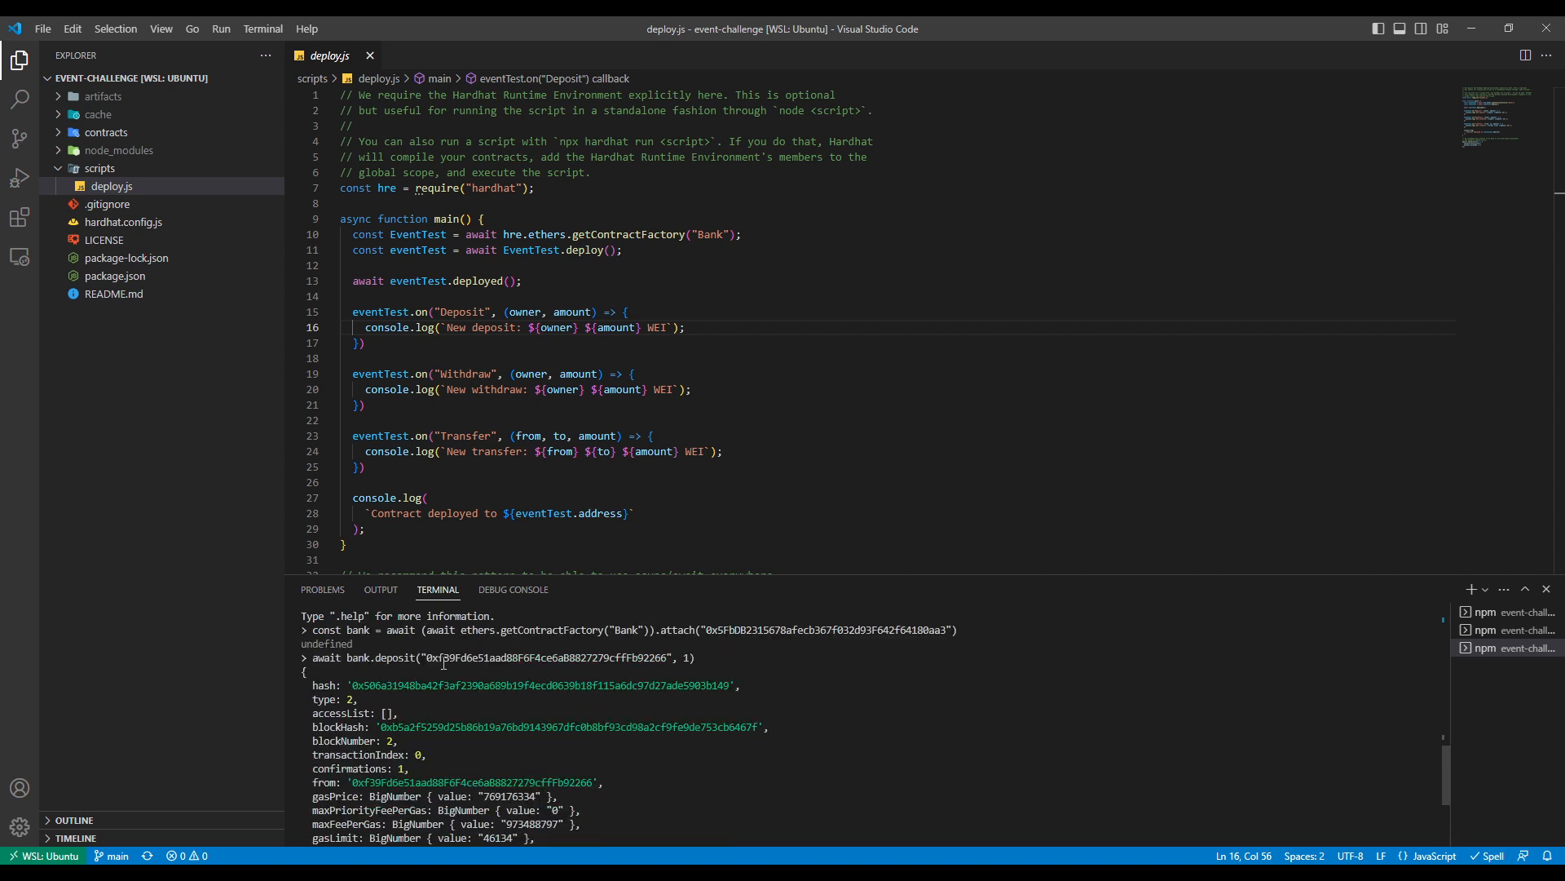
mouse_move(676, 650)
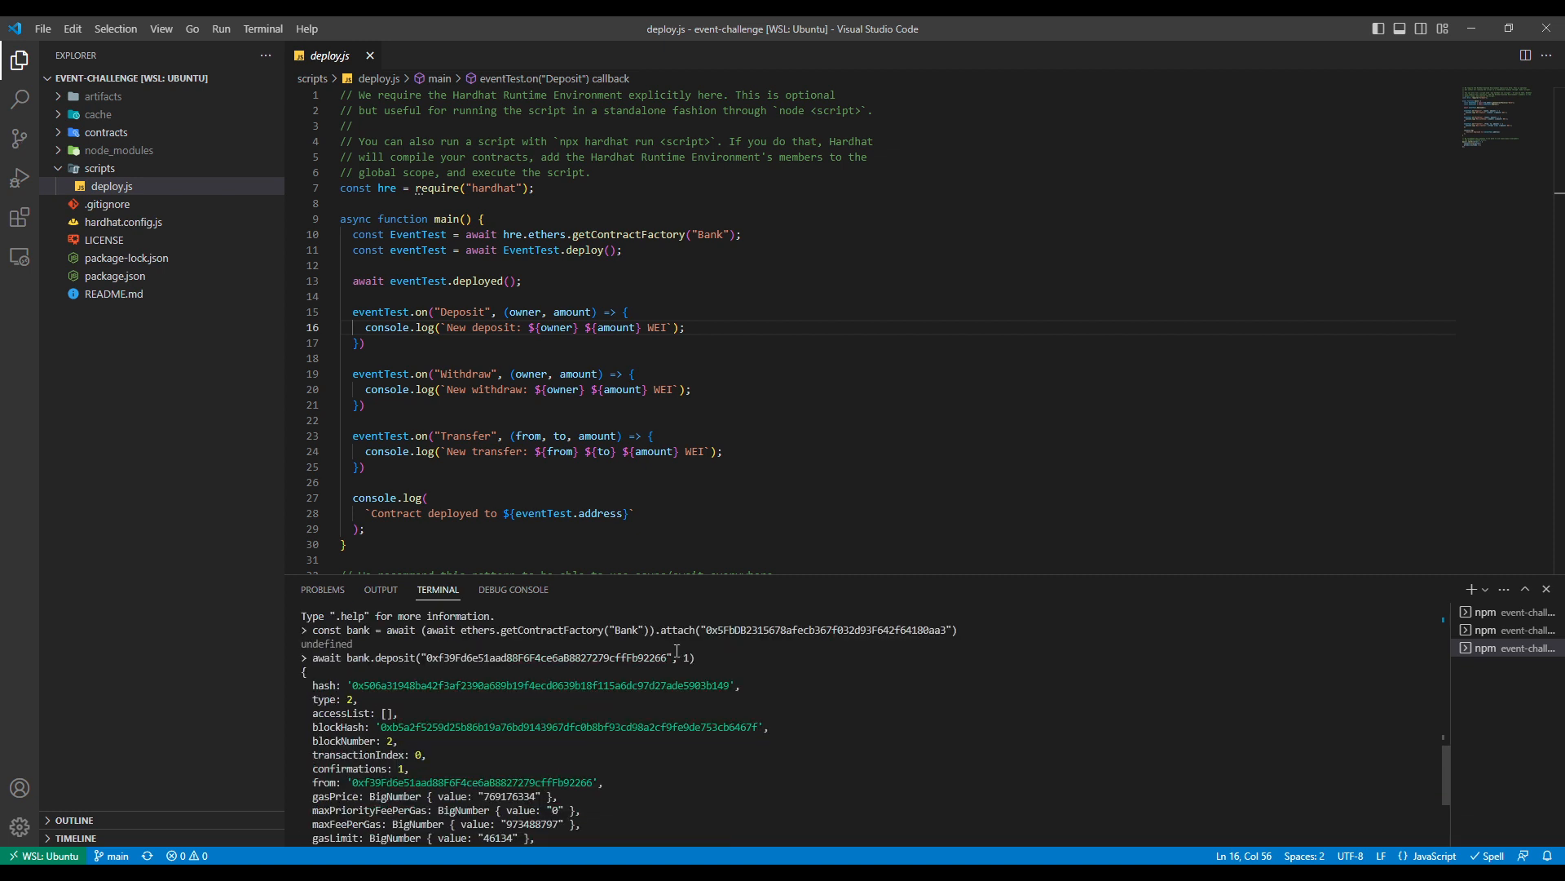
Step: Run bank.deposit for the first account with amount 1 and view the returned transaction
double_click(548, 657)
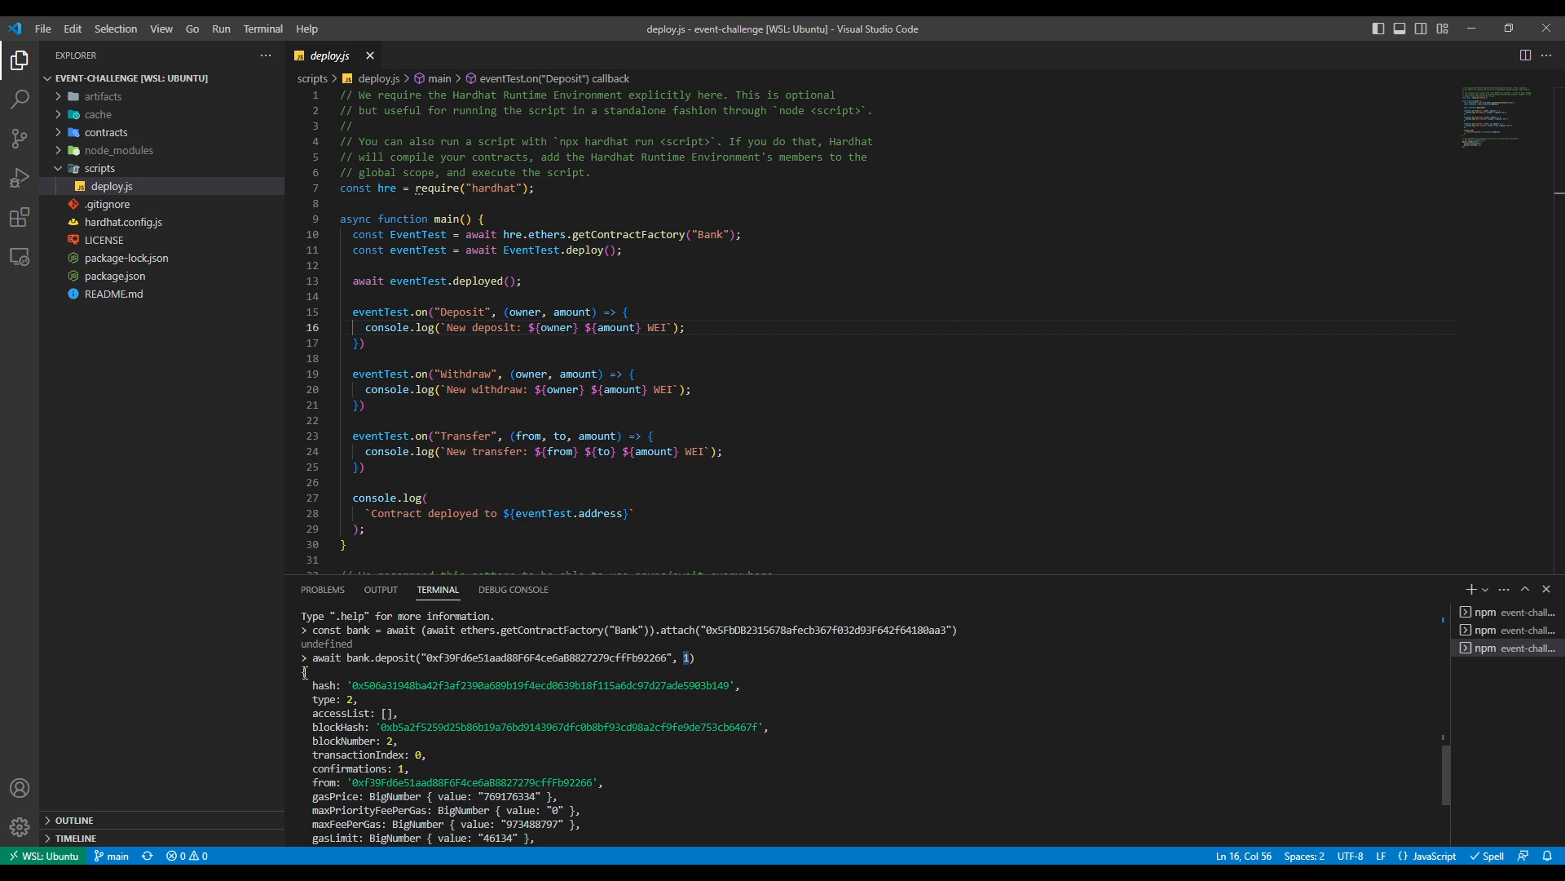
scroll(down, 3)
text(await bank.transfer("0xf39Fd6e51aad88F6F4ce6aB8827279cFfFb92266", "0x70997970C51812dc3A010C7d01b50e0d17dc79C8", 1))
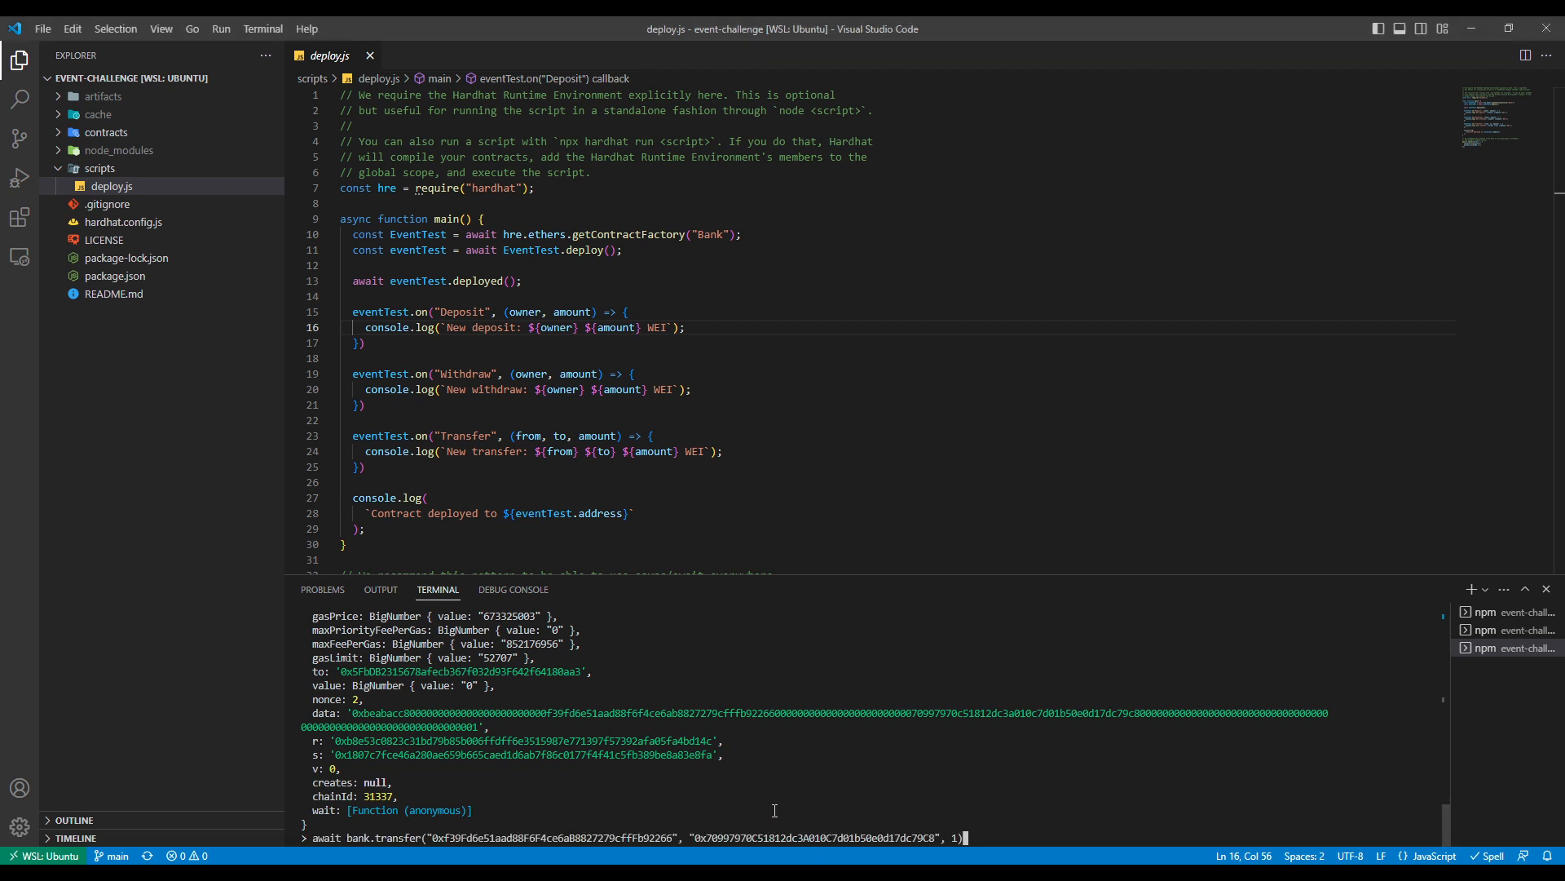
Step: Run bank.transfer sending 1 wei from the first account to the second account
key(Return)
text(await bank.withdraw("0x70997970C51812dc3A010C7d01b50e0d17dc79C8", 1))
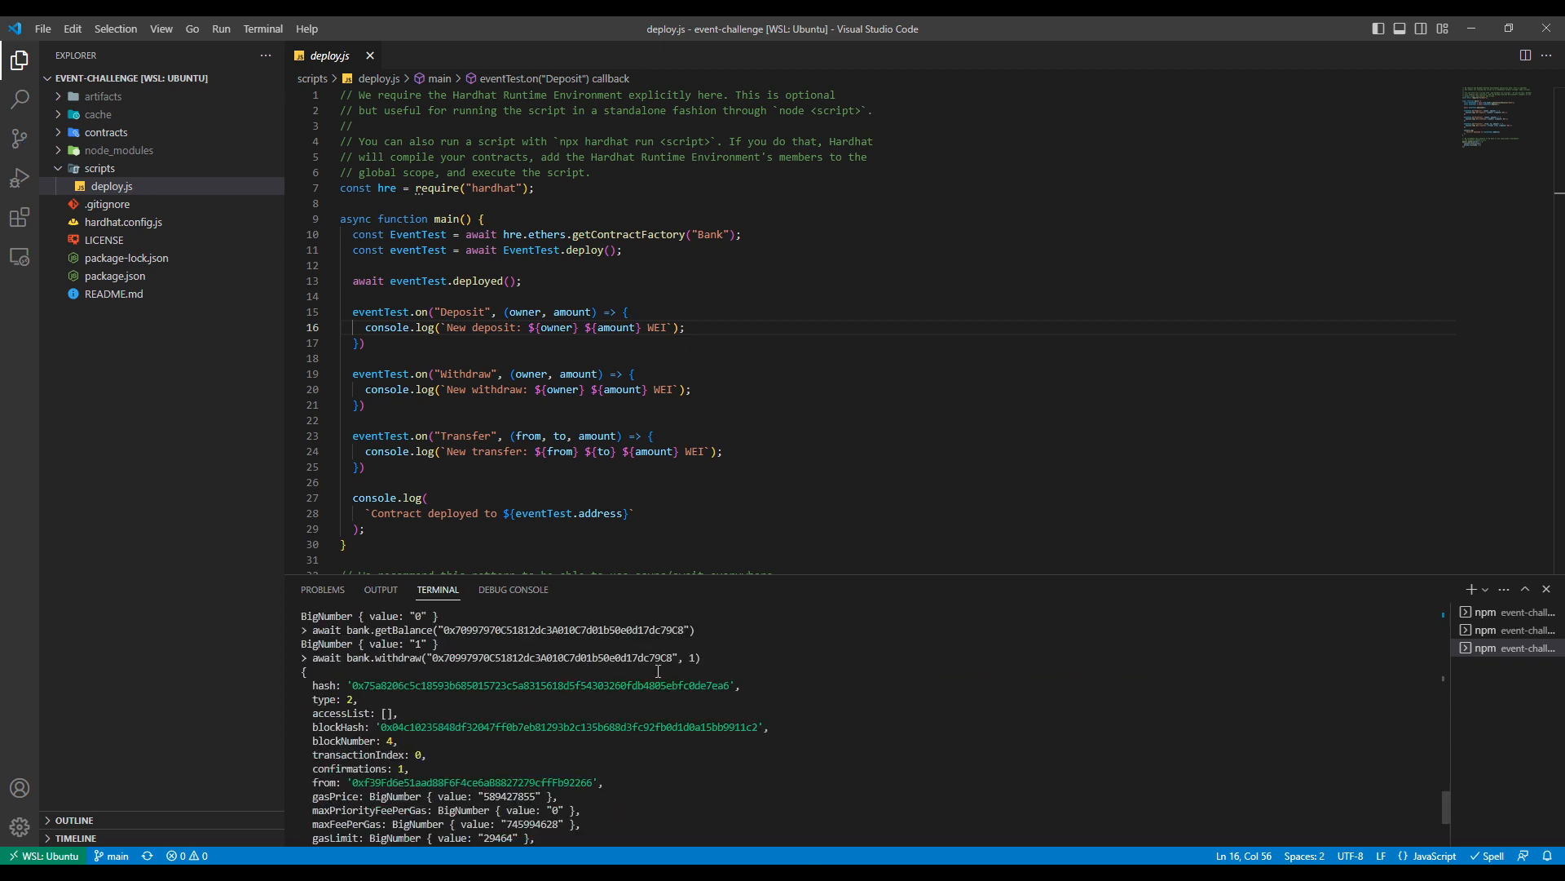
Step: Check bank.getBalance for 0x7099...79C8 and confirm it returns 0 after the withdrawal
scroll(down, 3)
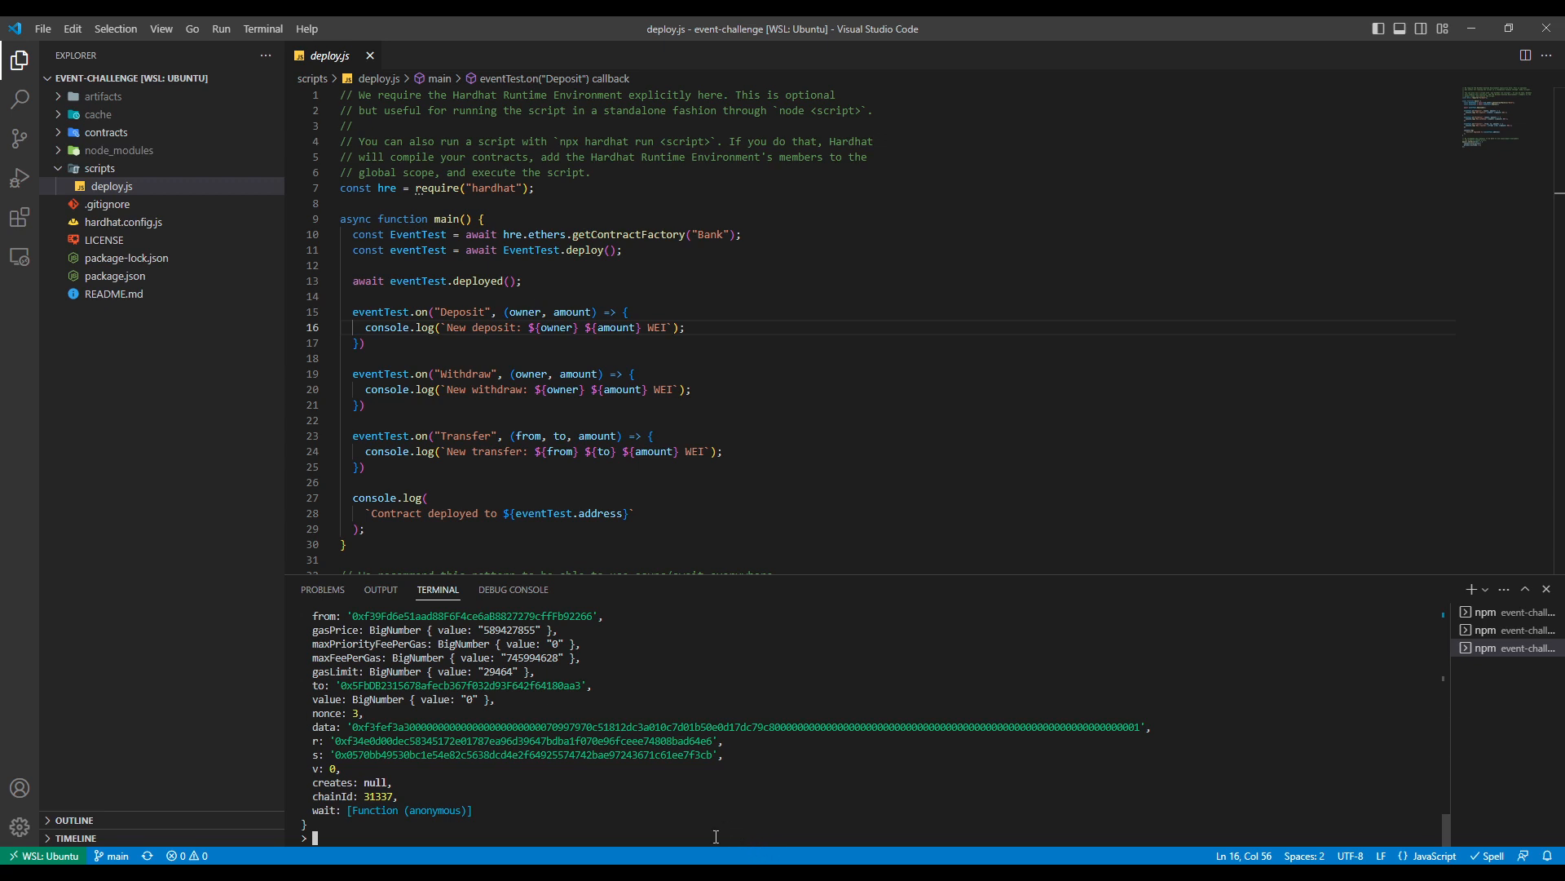
text(await bank.getBalance("0x70997970C51812dc3A010C7d01b50e0d17dc79C8"))
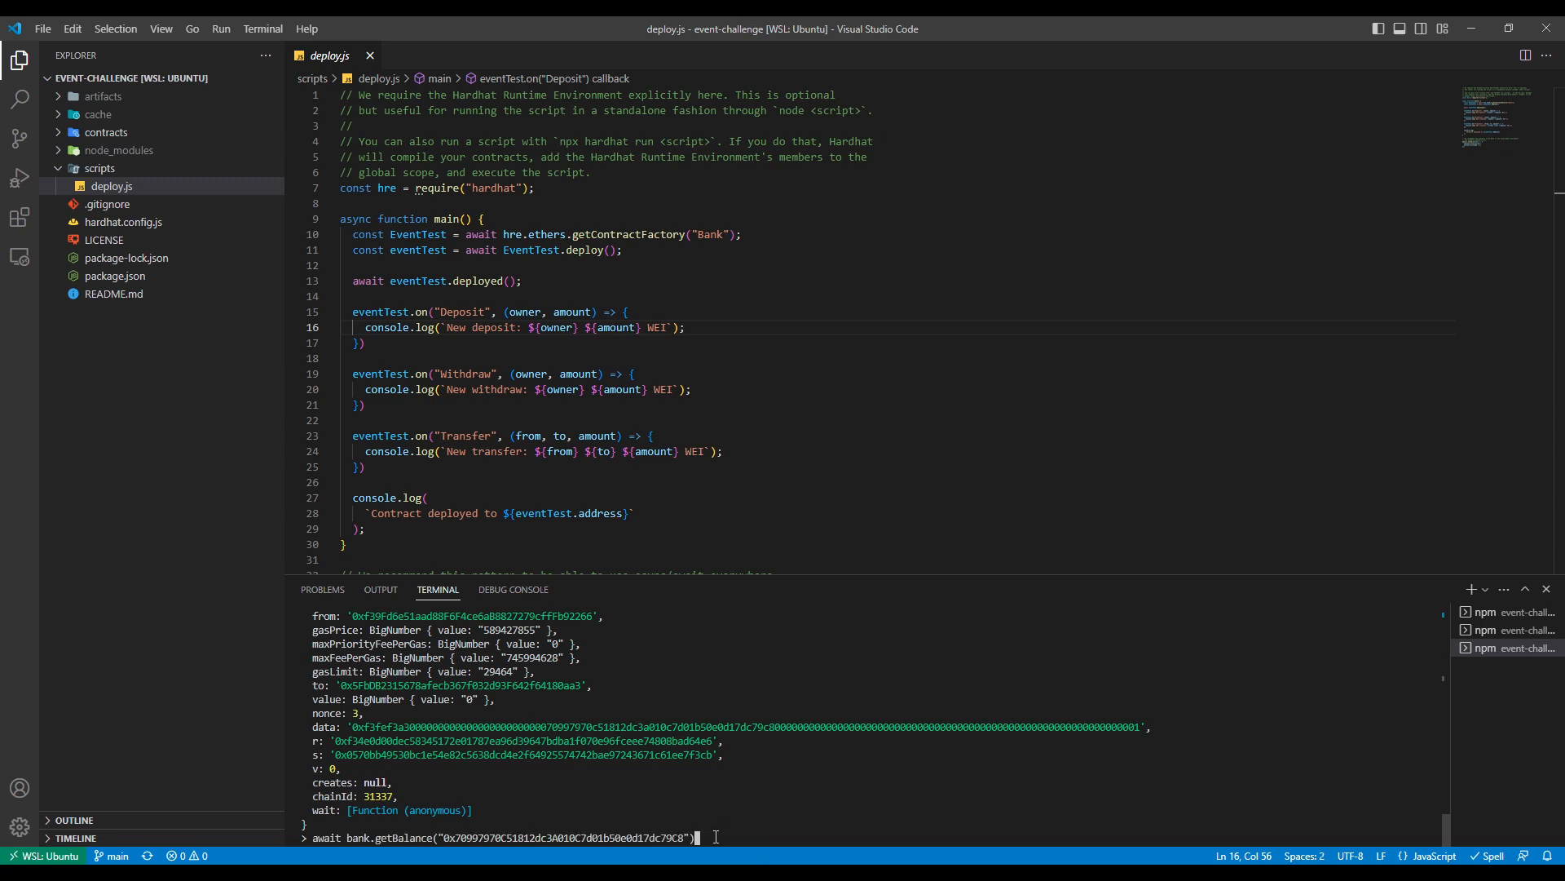
key(Return)
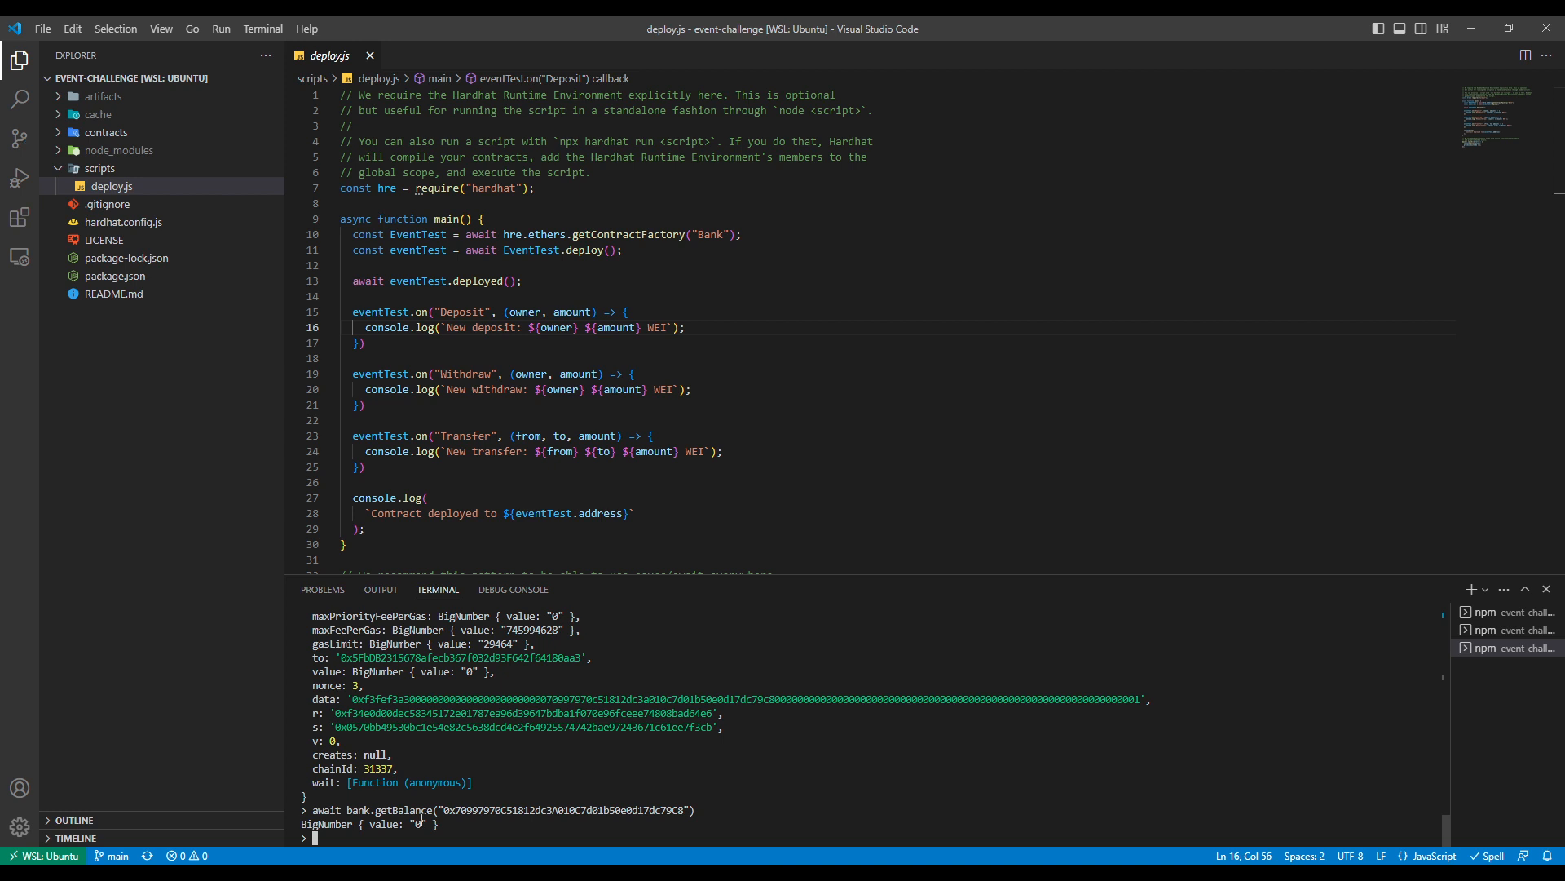
mouse_move(944, 647)
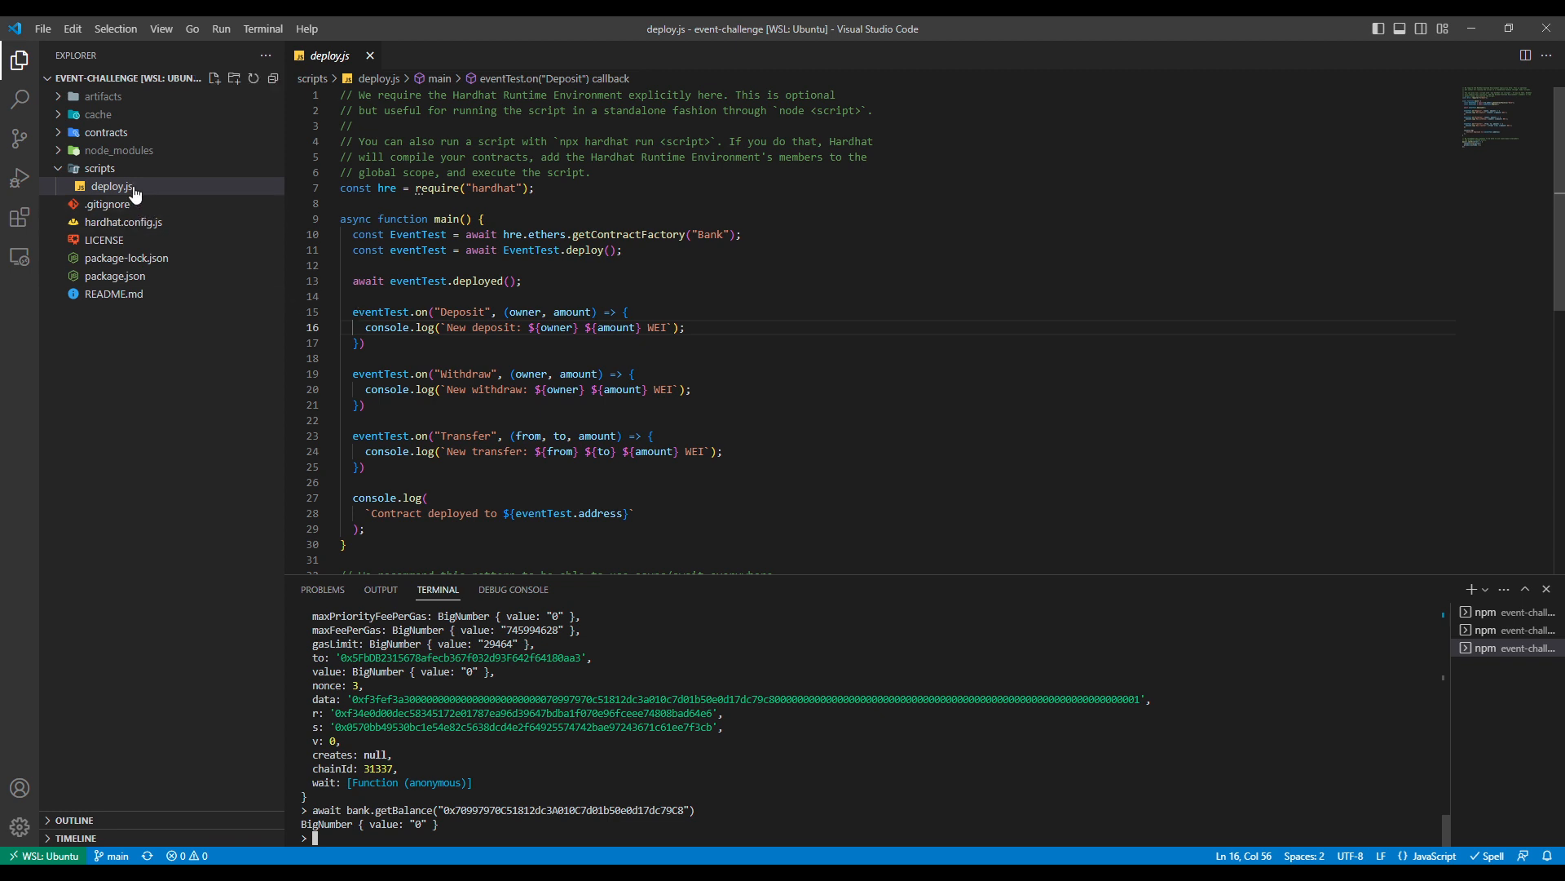
mouse_move(367, 303)
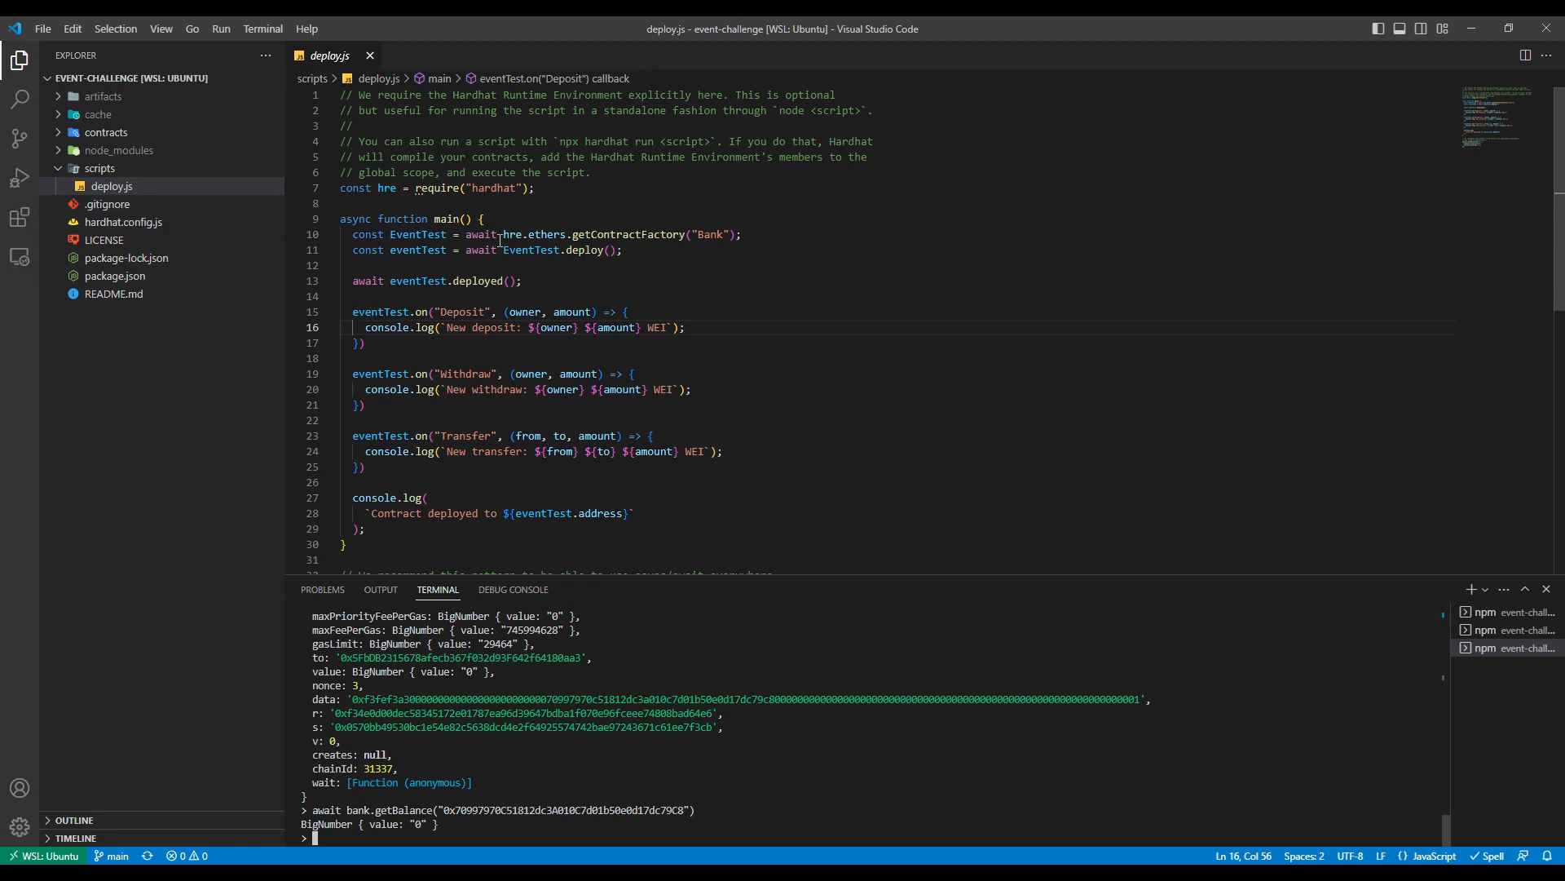
drag(352, 233, 622, 249)
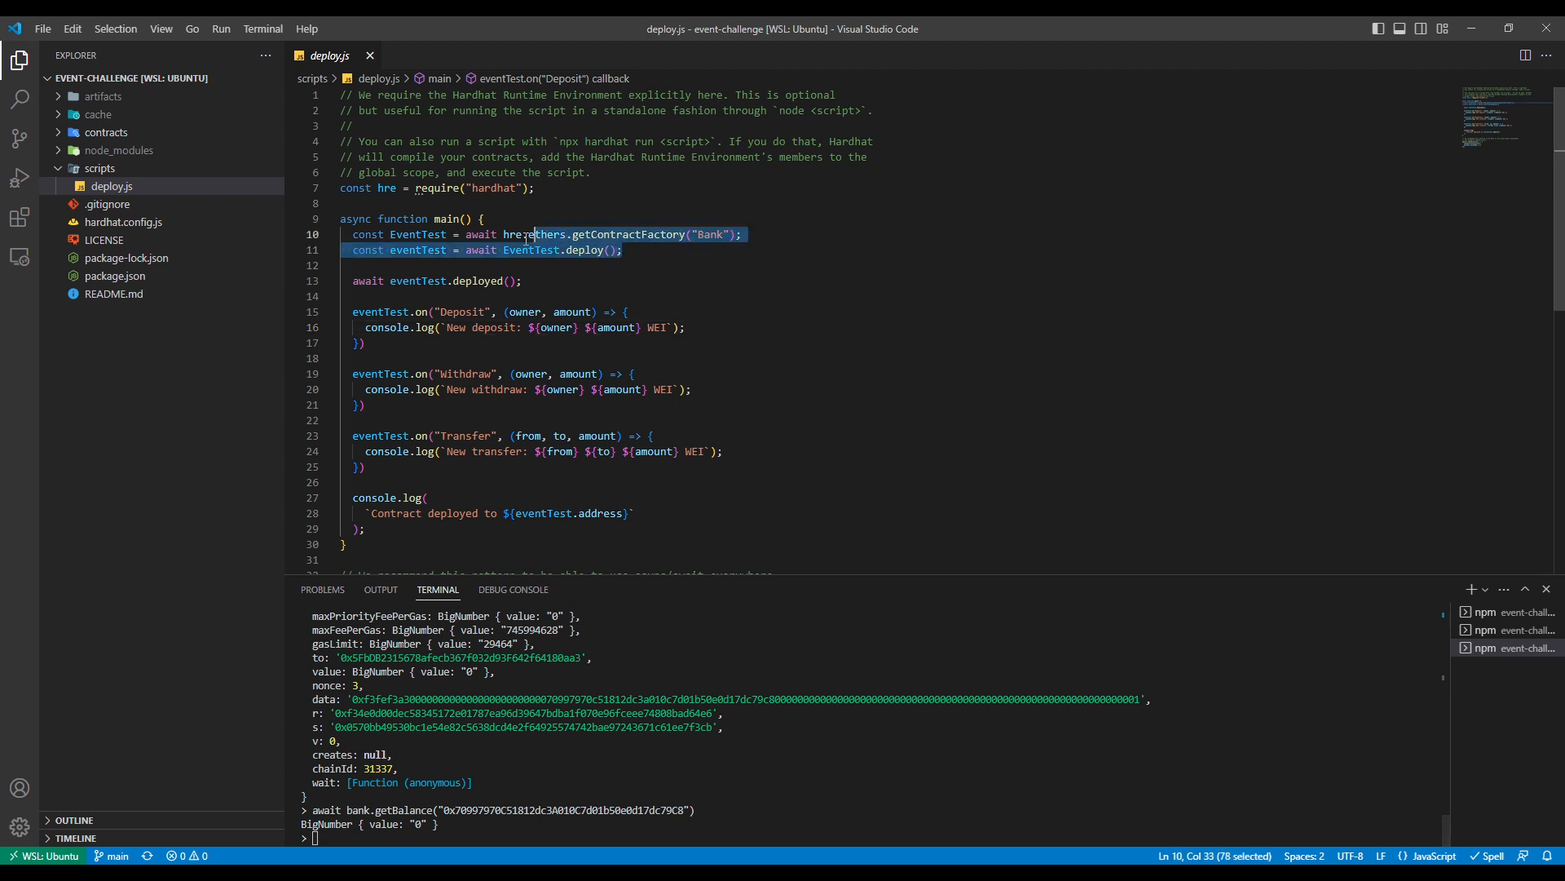
click(451, 250)
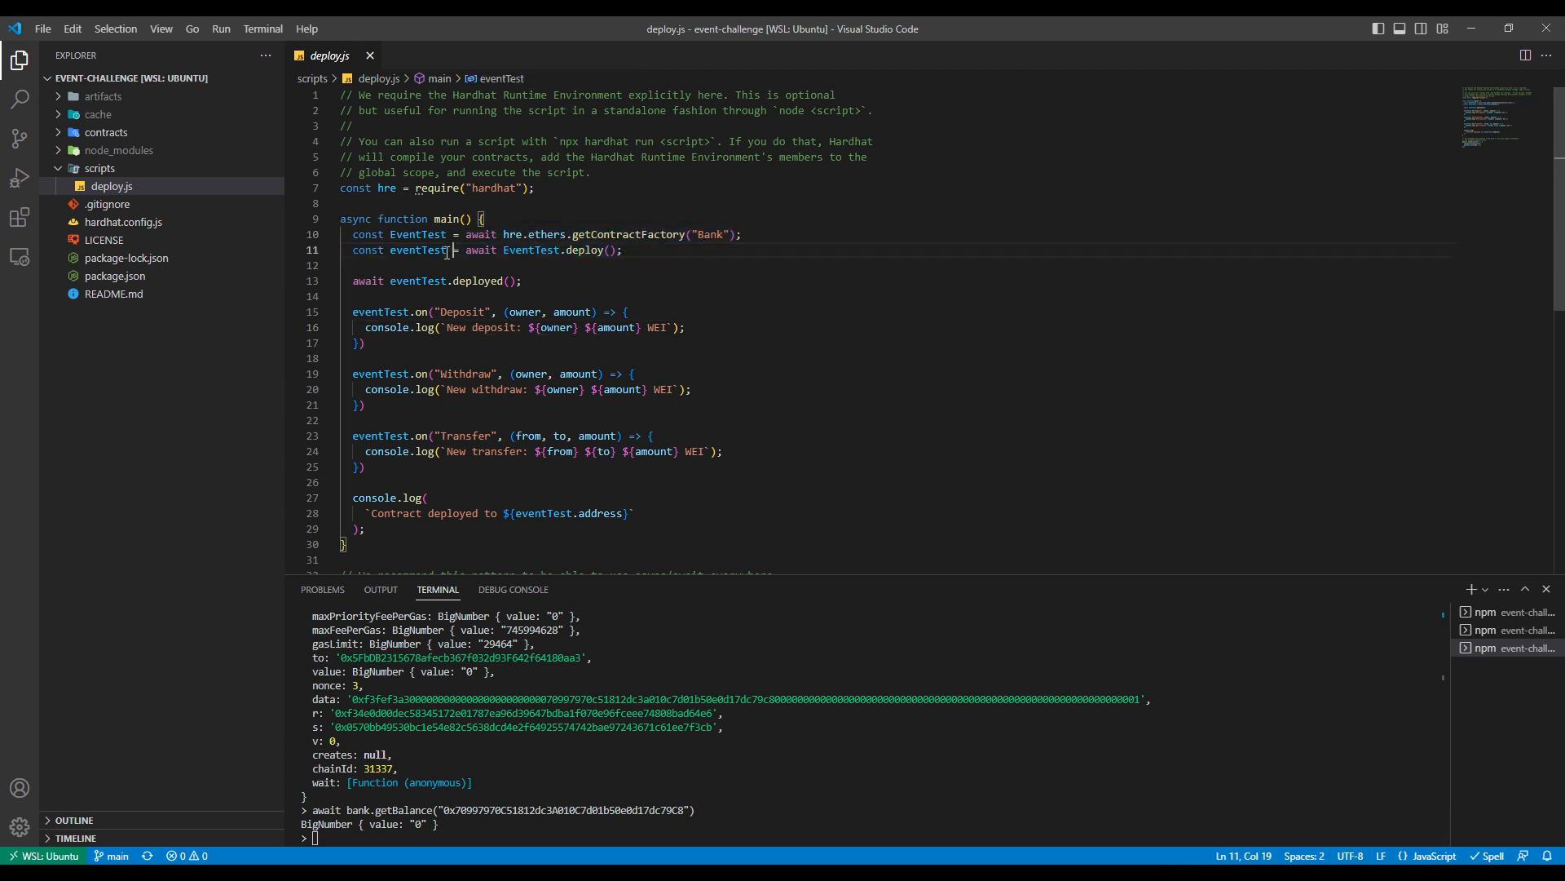
double_click(419, 250)
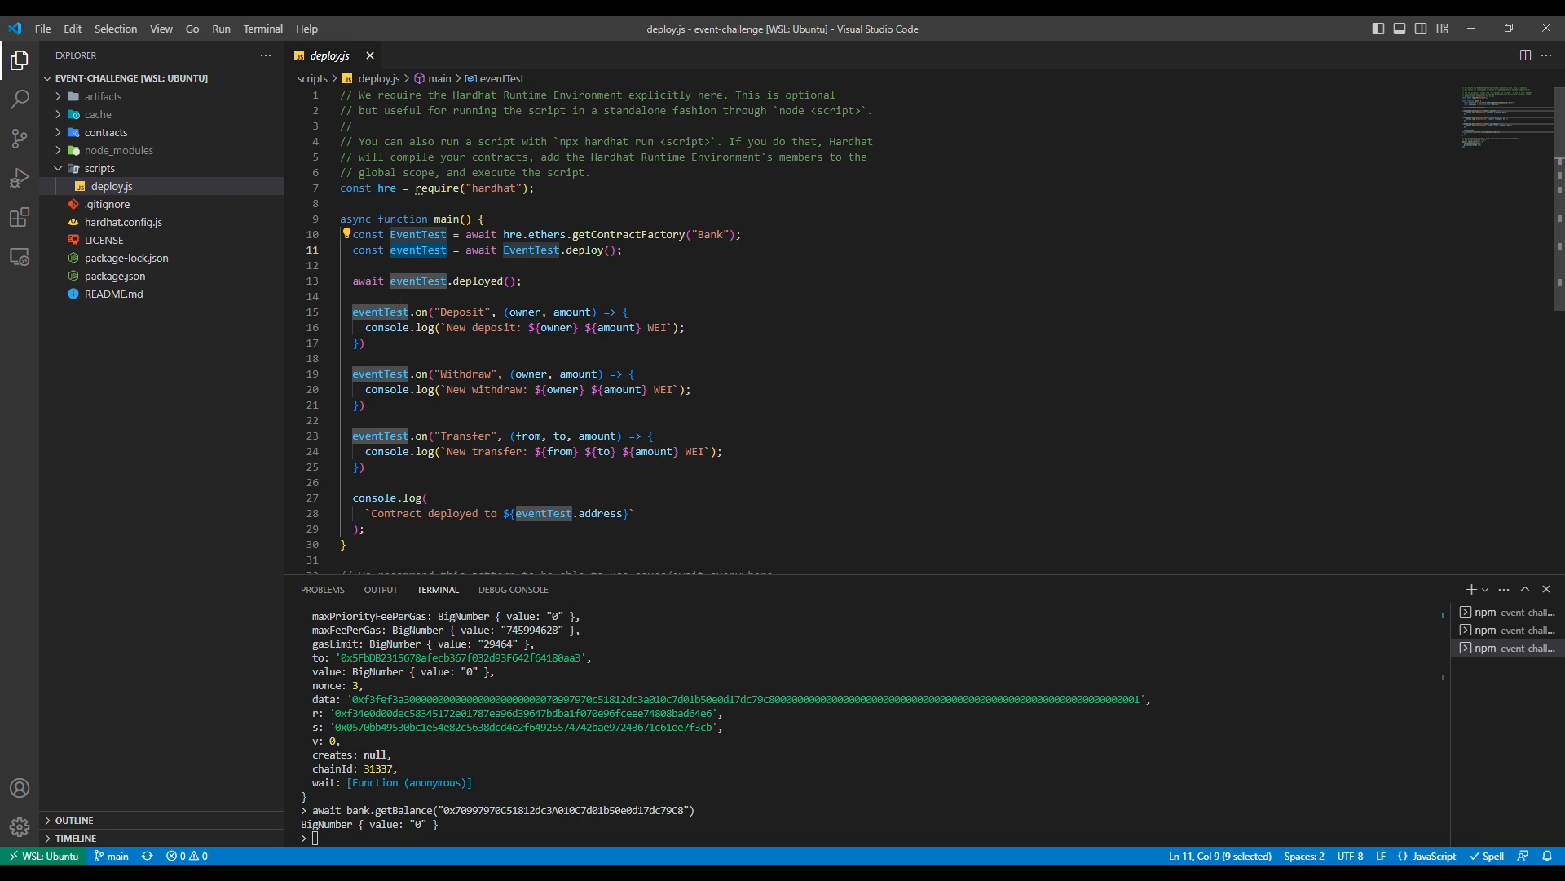
click(400, 312)
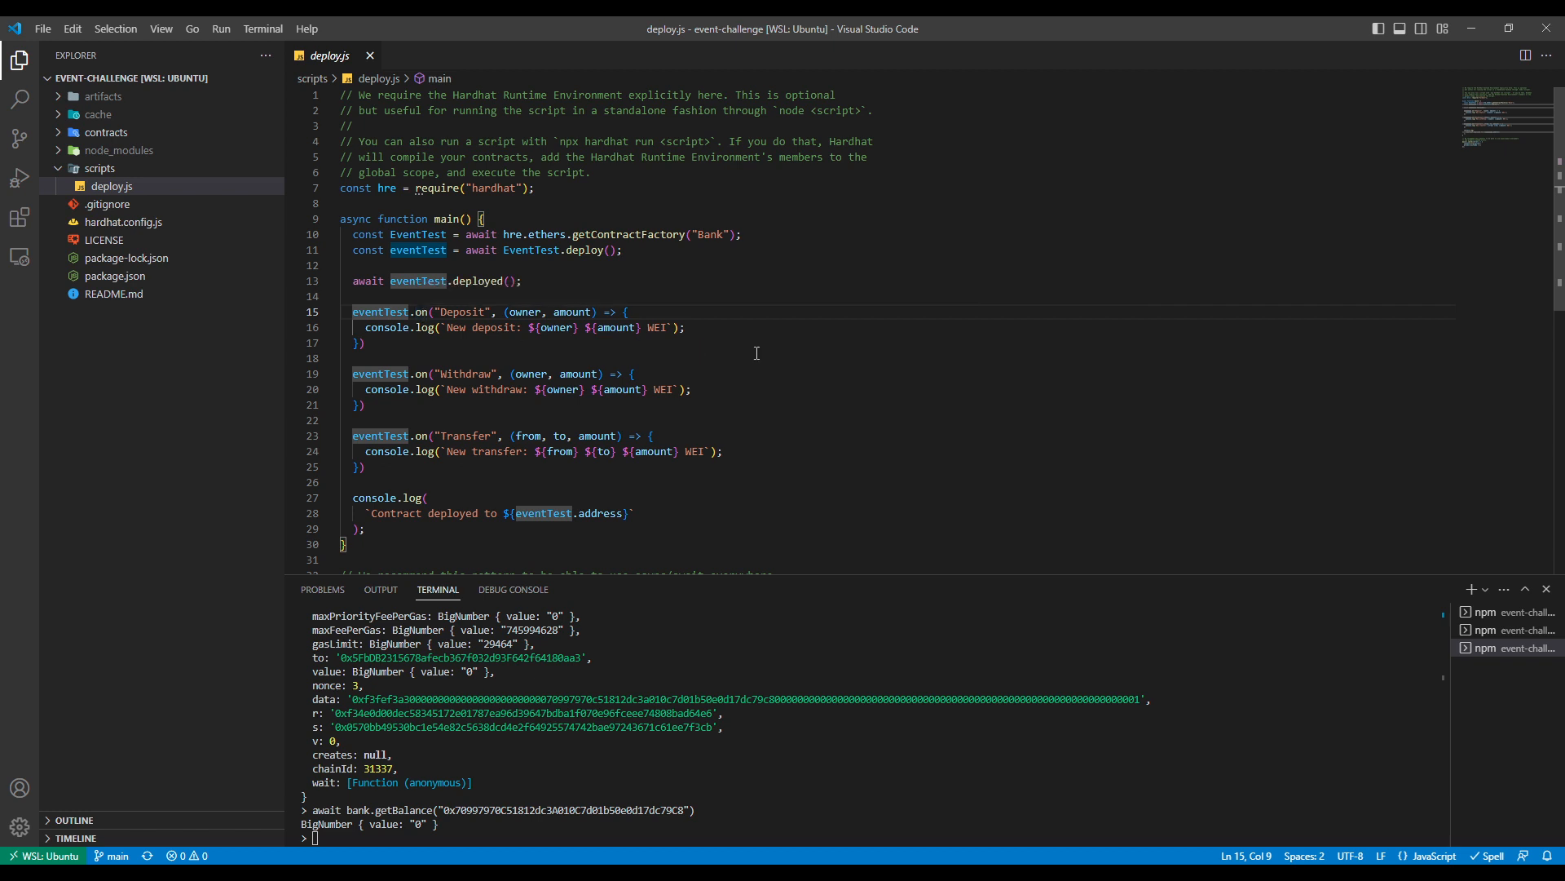
mouse_move(706, 336)
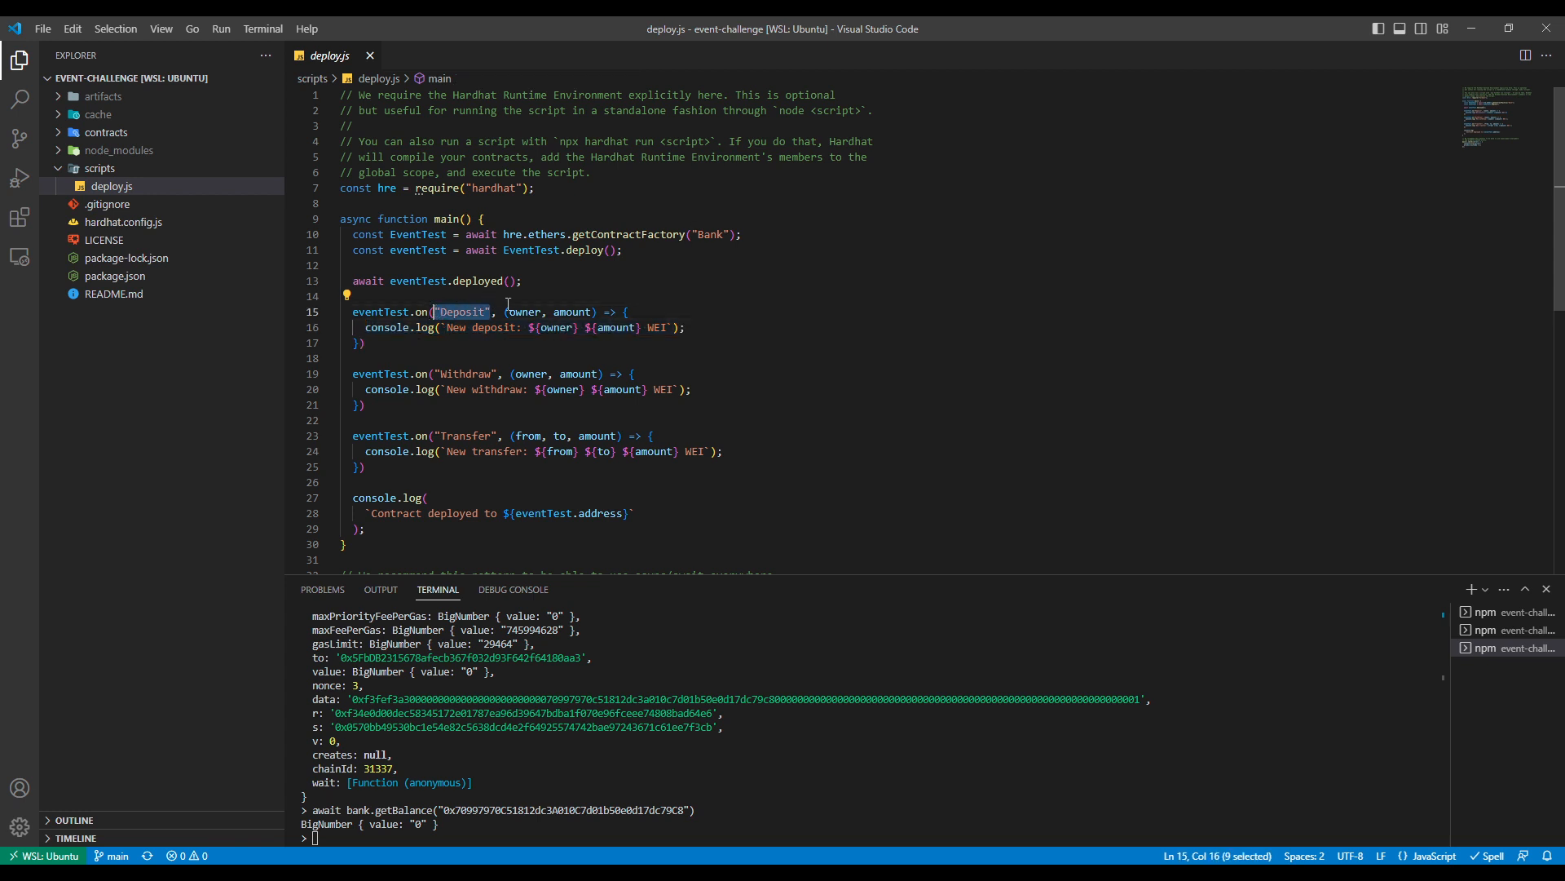
mouse_move(526, 312)
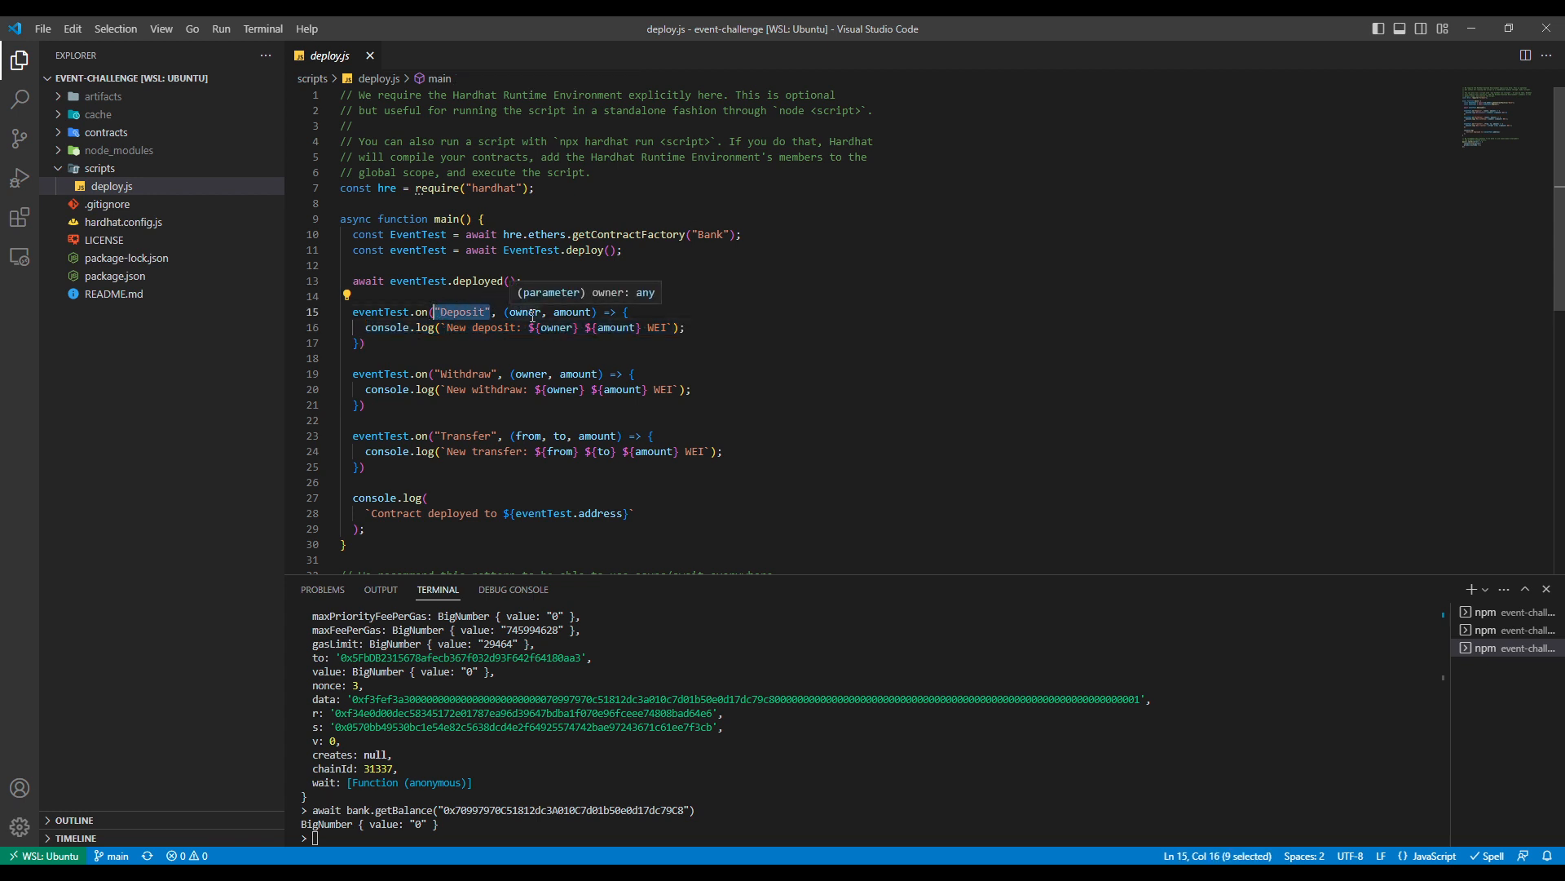
mouse_move(571, 313)
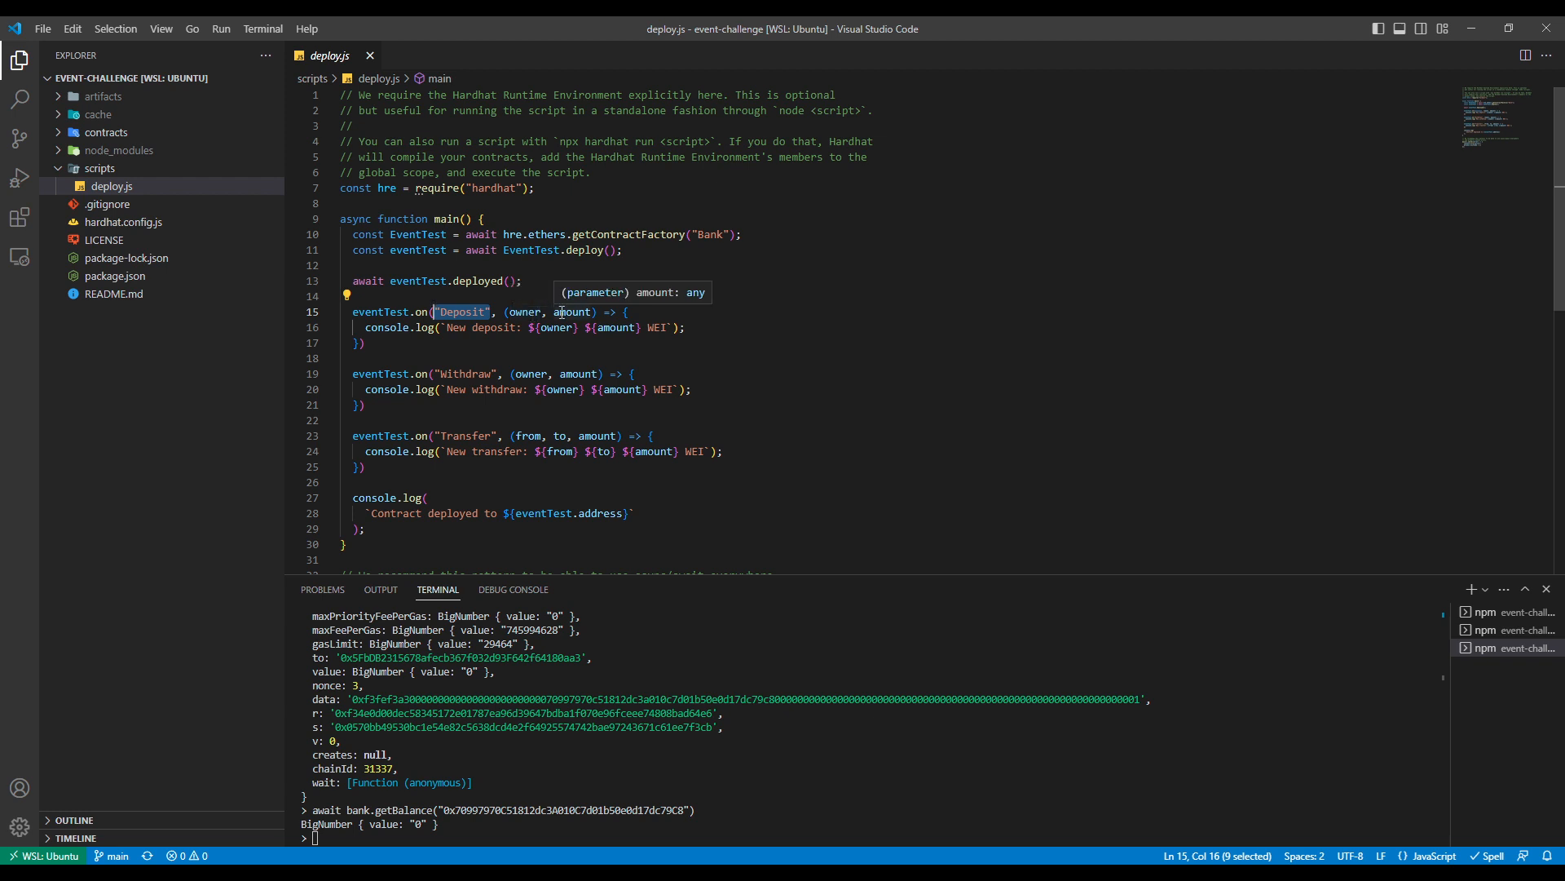
mouse_move(88, 135)
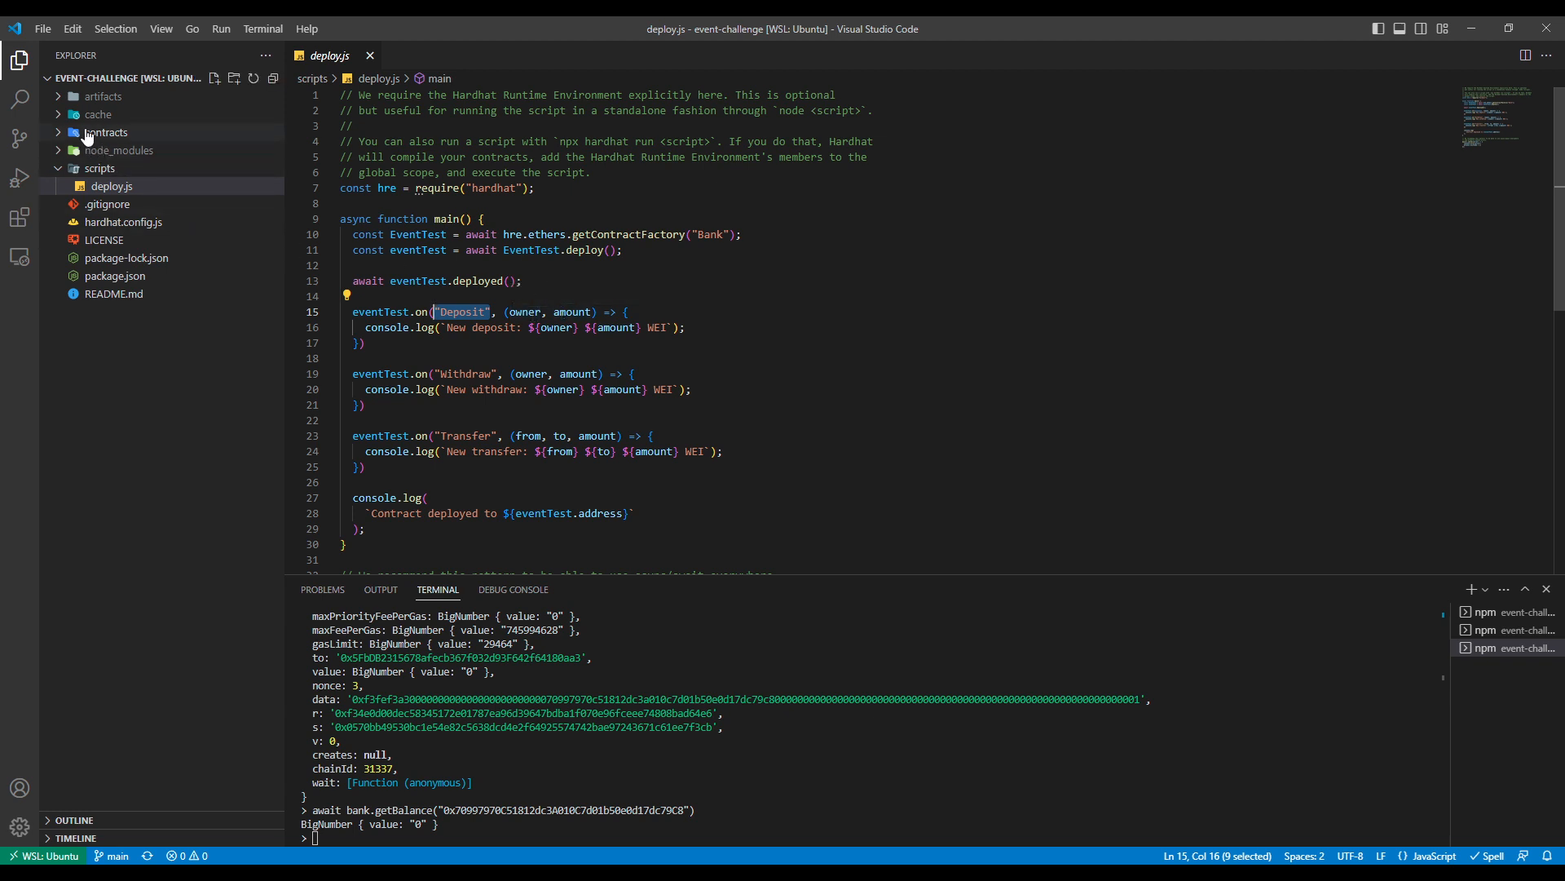
Step: Expand the contracts folder to reach eventChallenge.sol and its event declarations
click(136, 150)
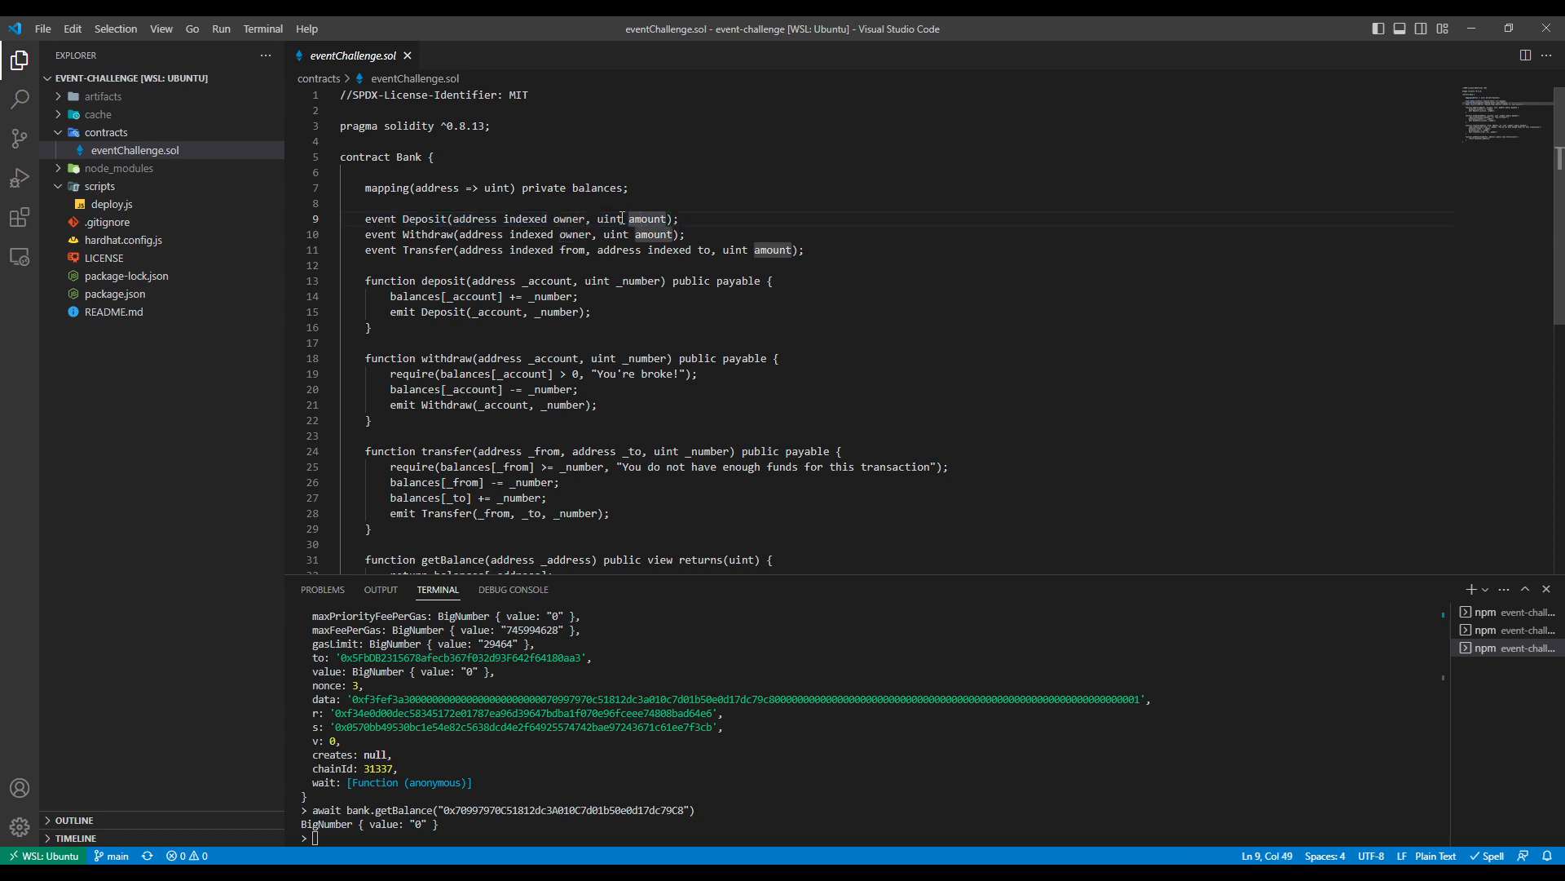
mouse_move(186, 205)
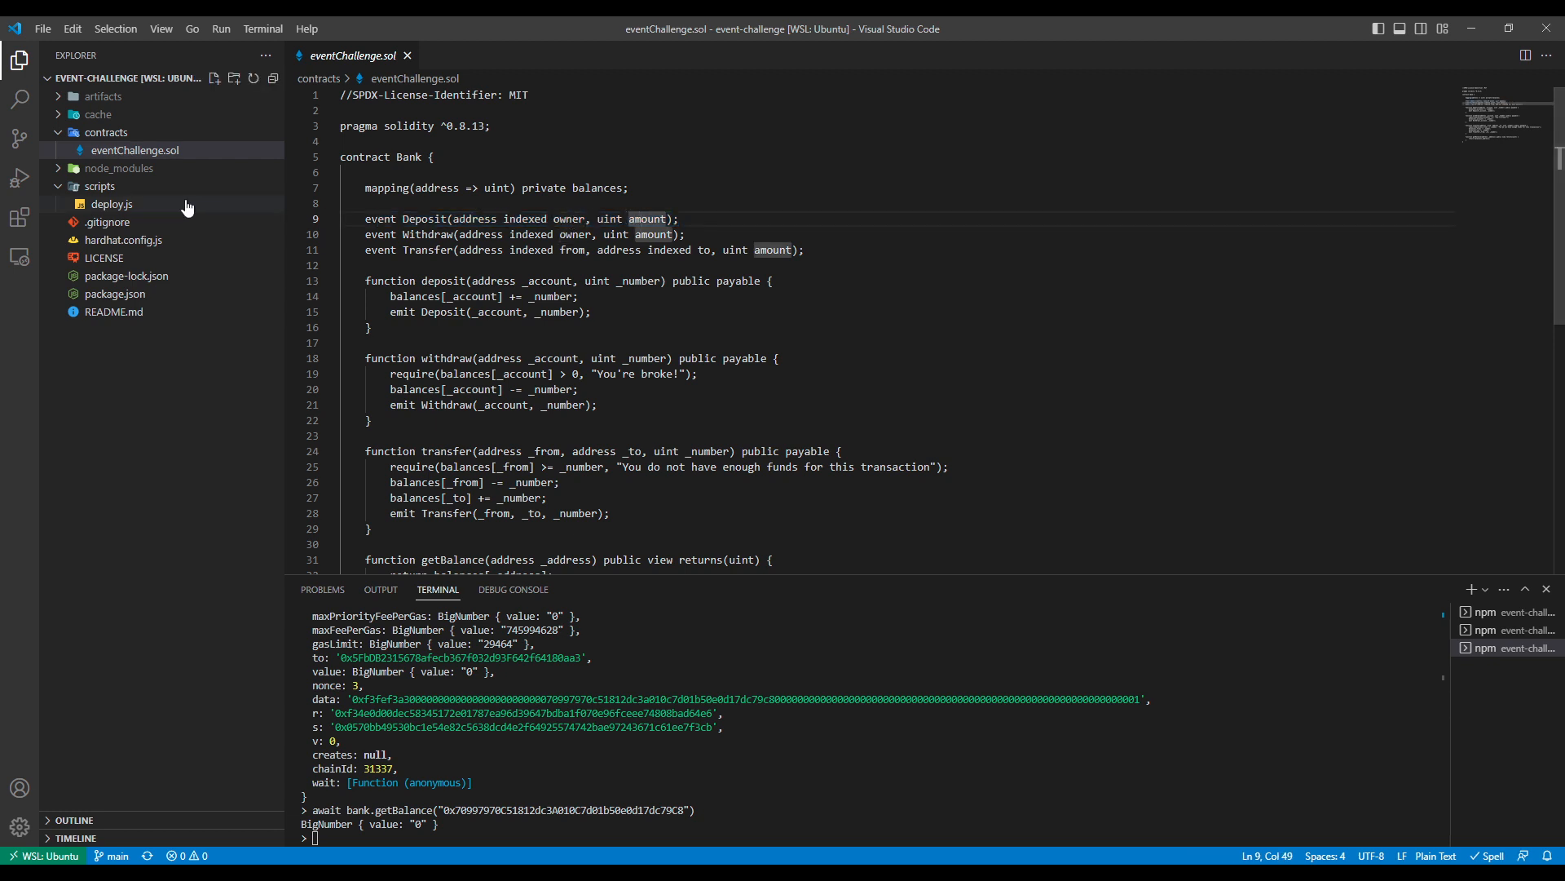
Step: Highlight the Withdraw and Deposit event names and the 'New deposit' log message in deploy.js
click(112, 204)
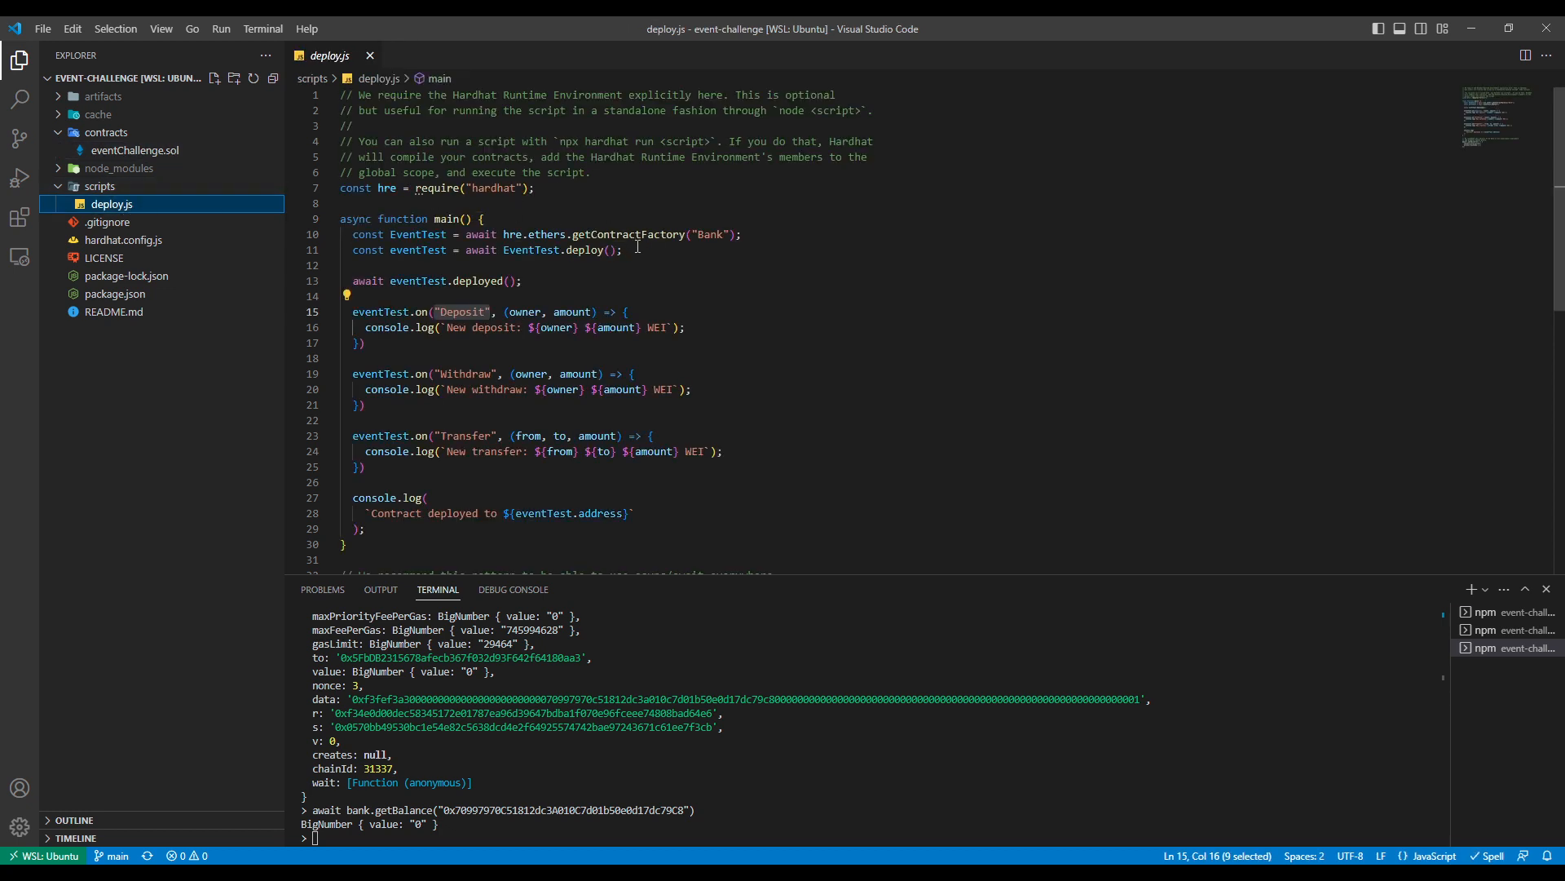
double_click(465, 374)
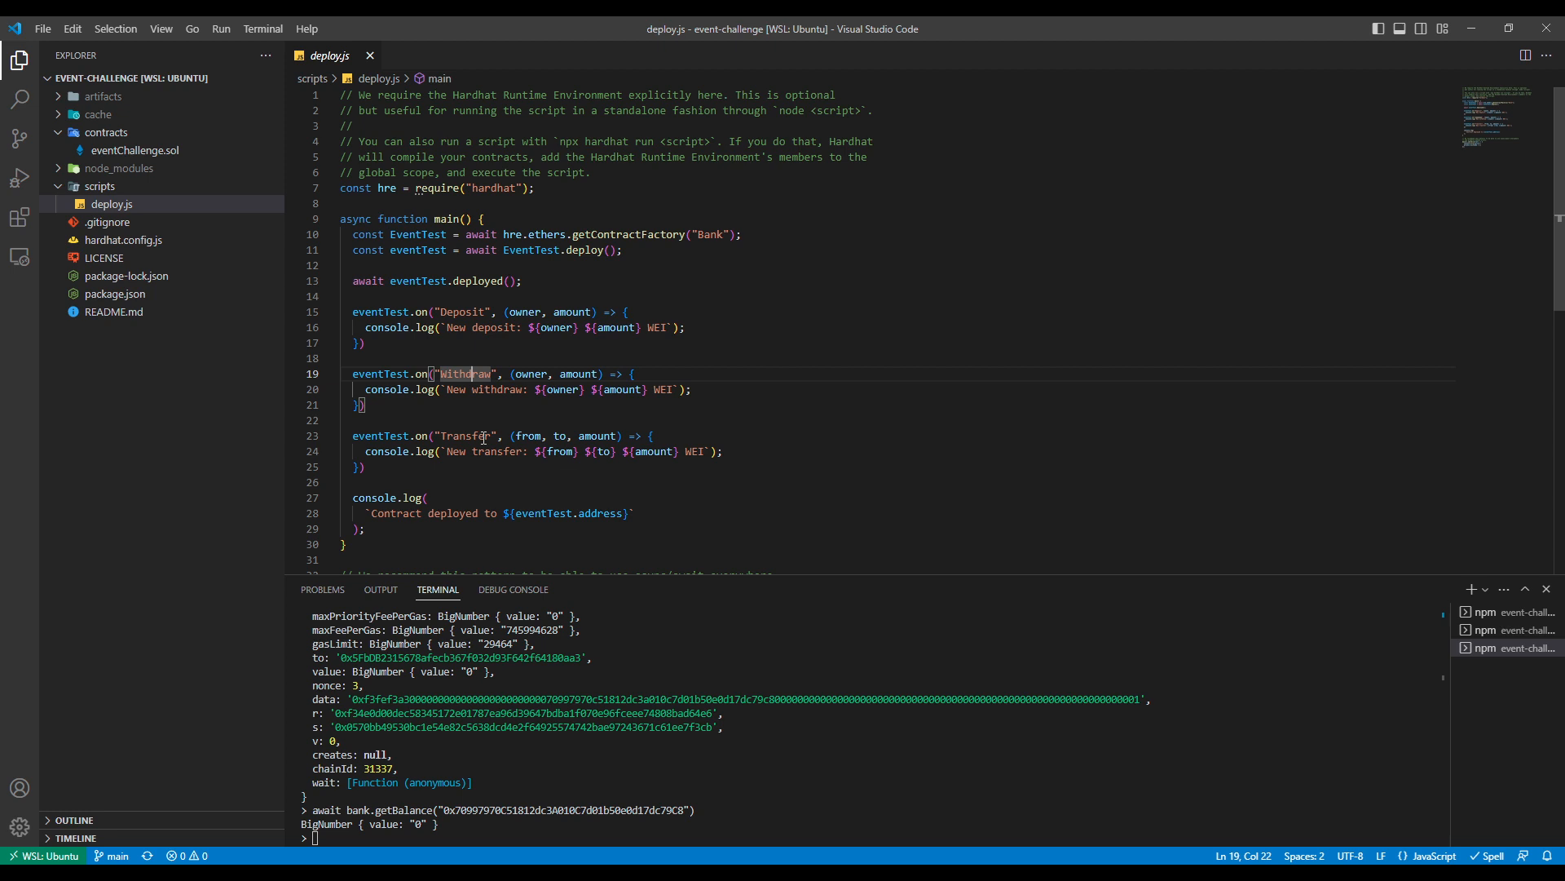
mouse_move(520, 340)
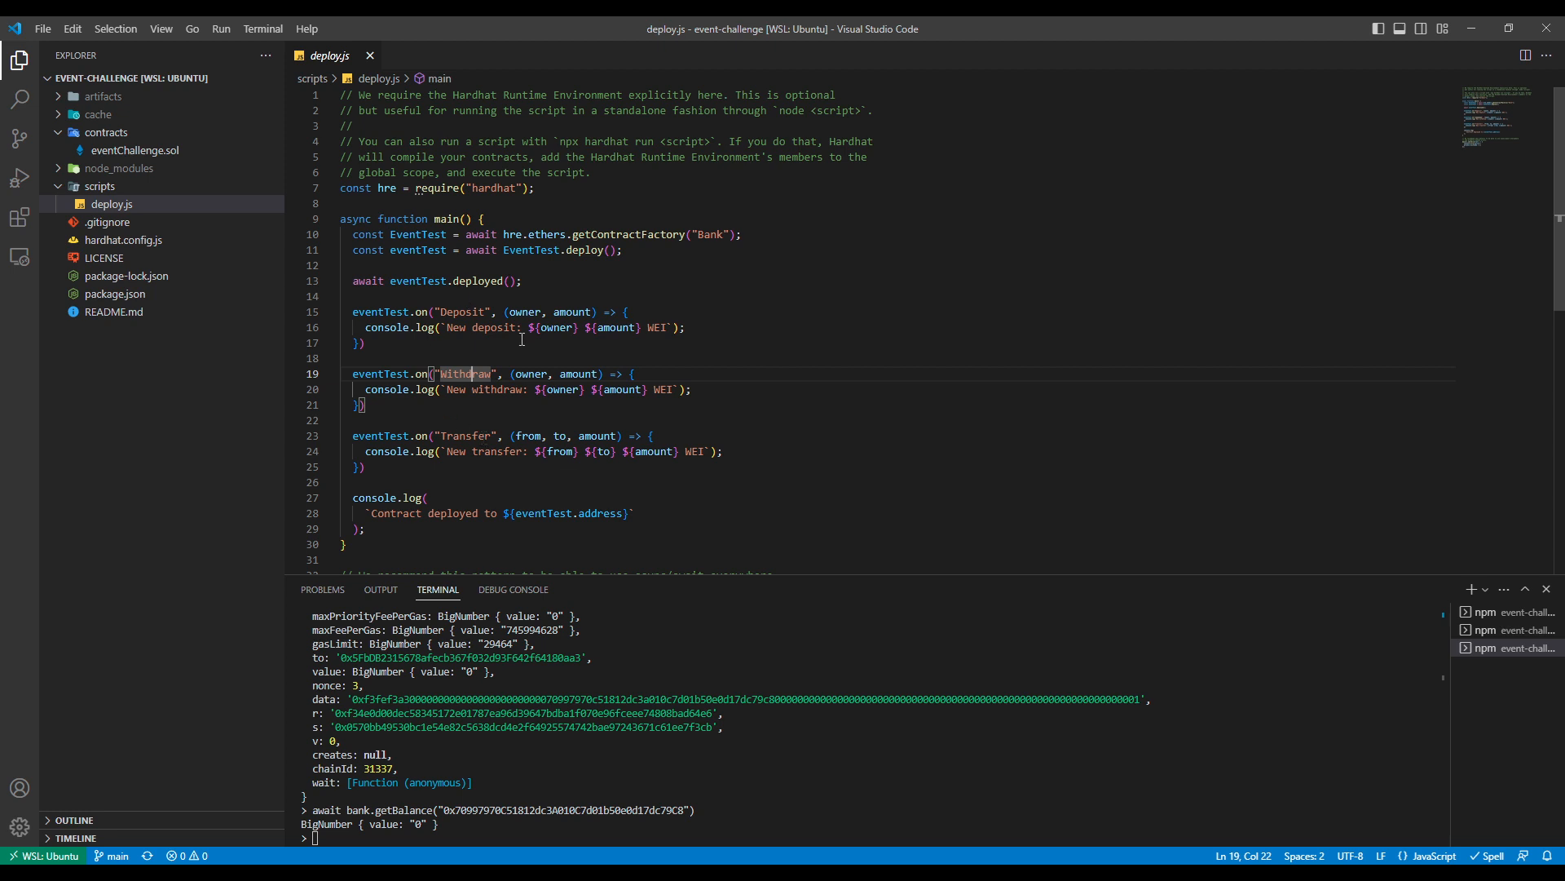
mouse_move(511, 326)
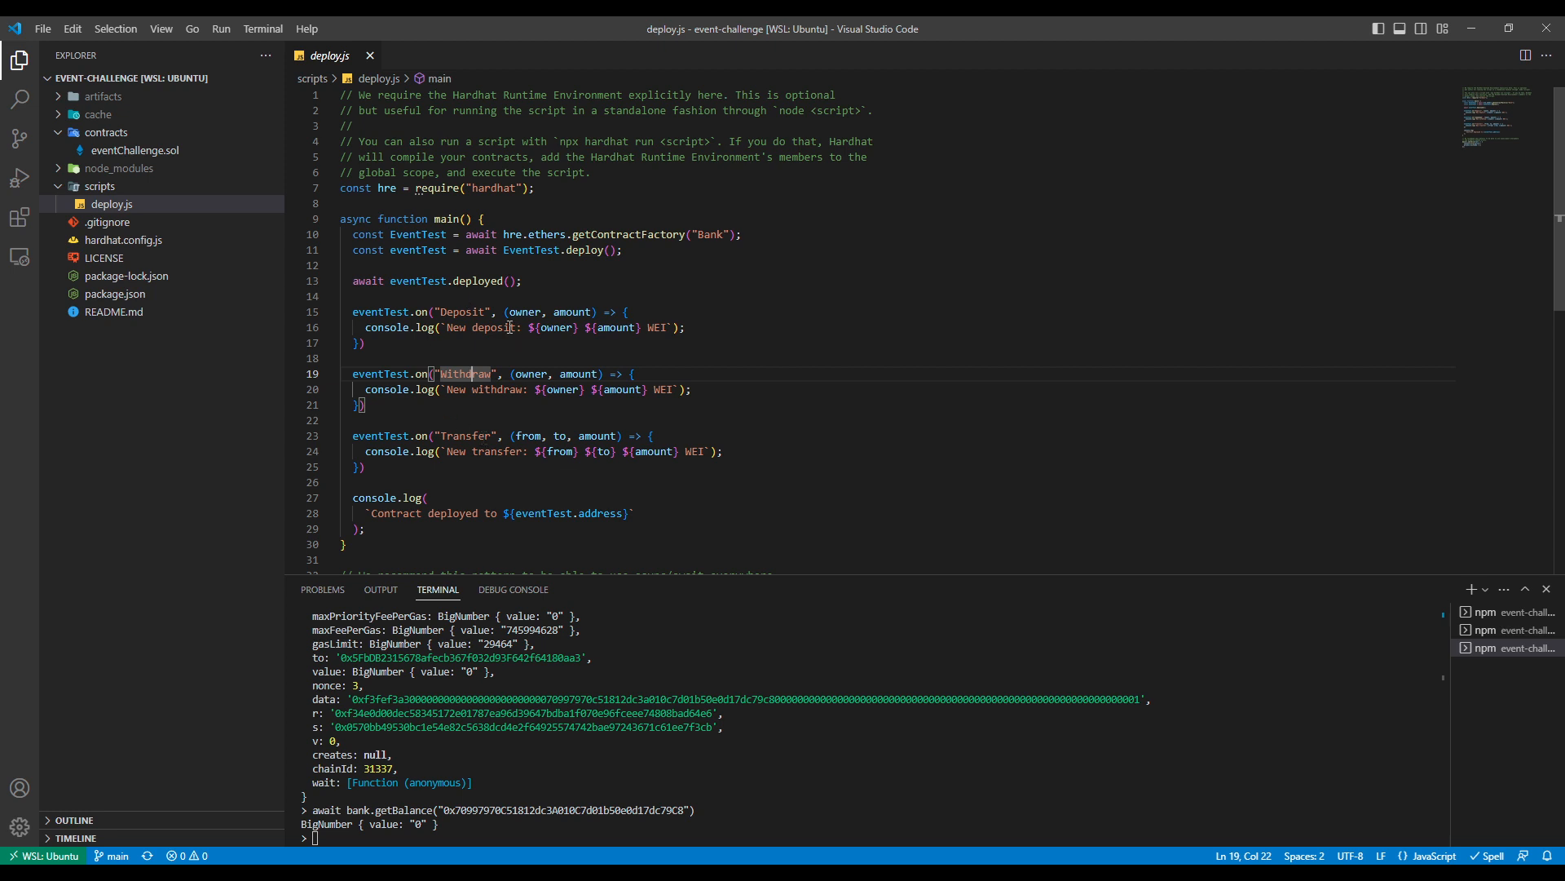
double_click(460, 312)
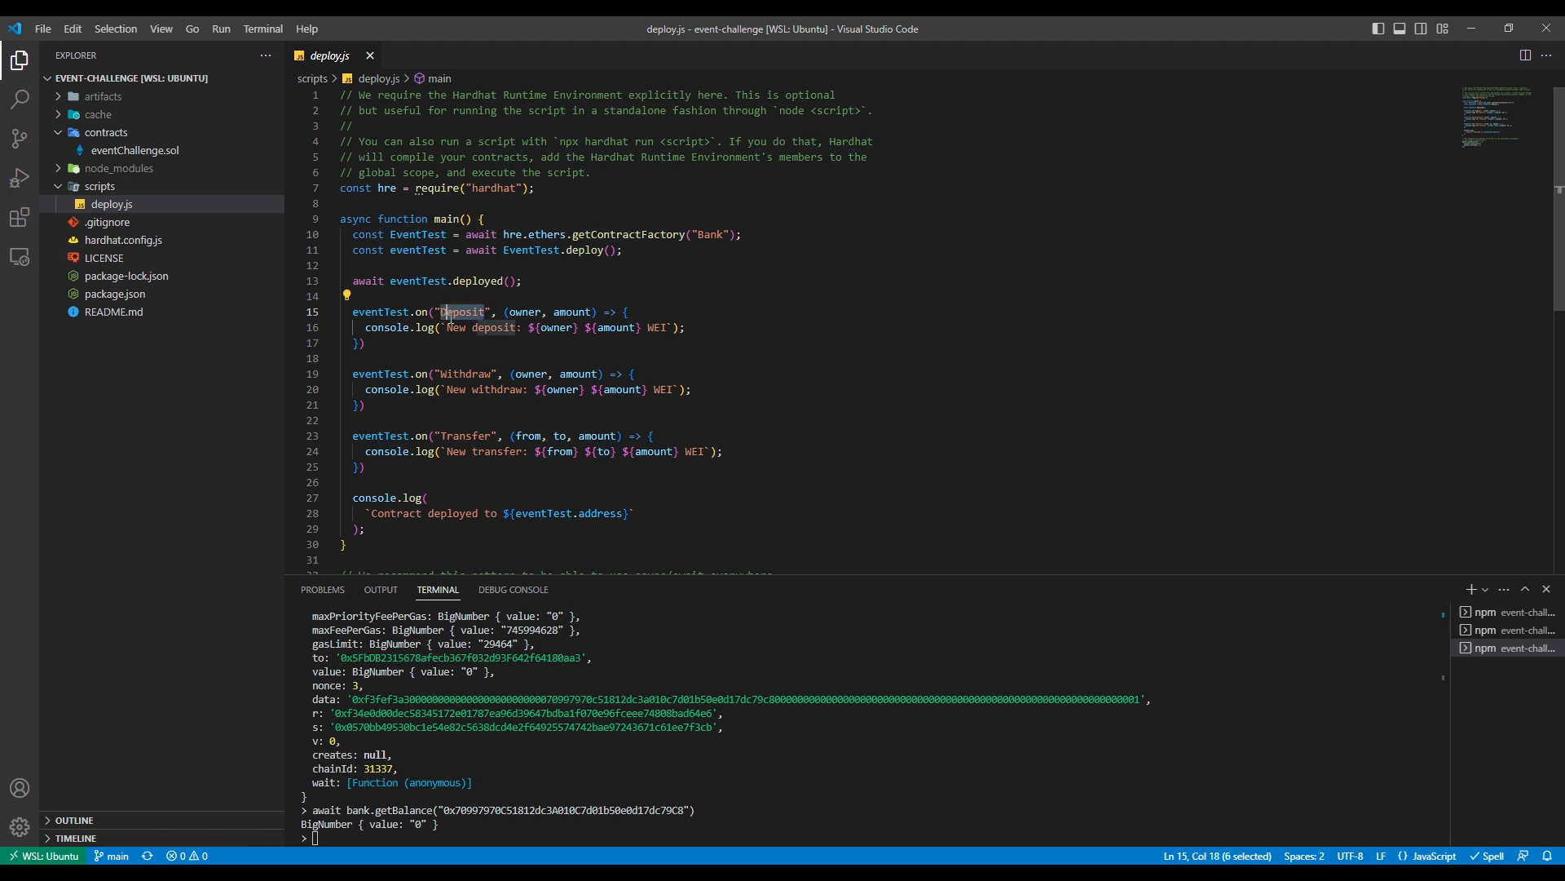
mouse_move(587, 373)
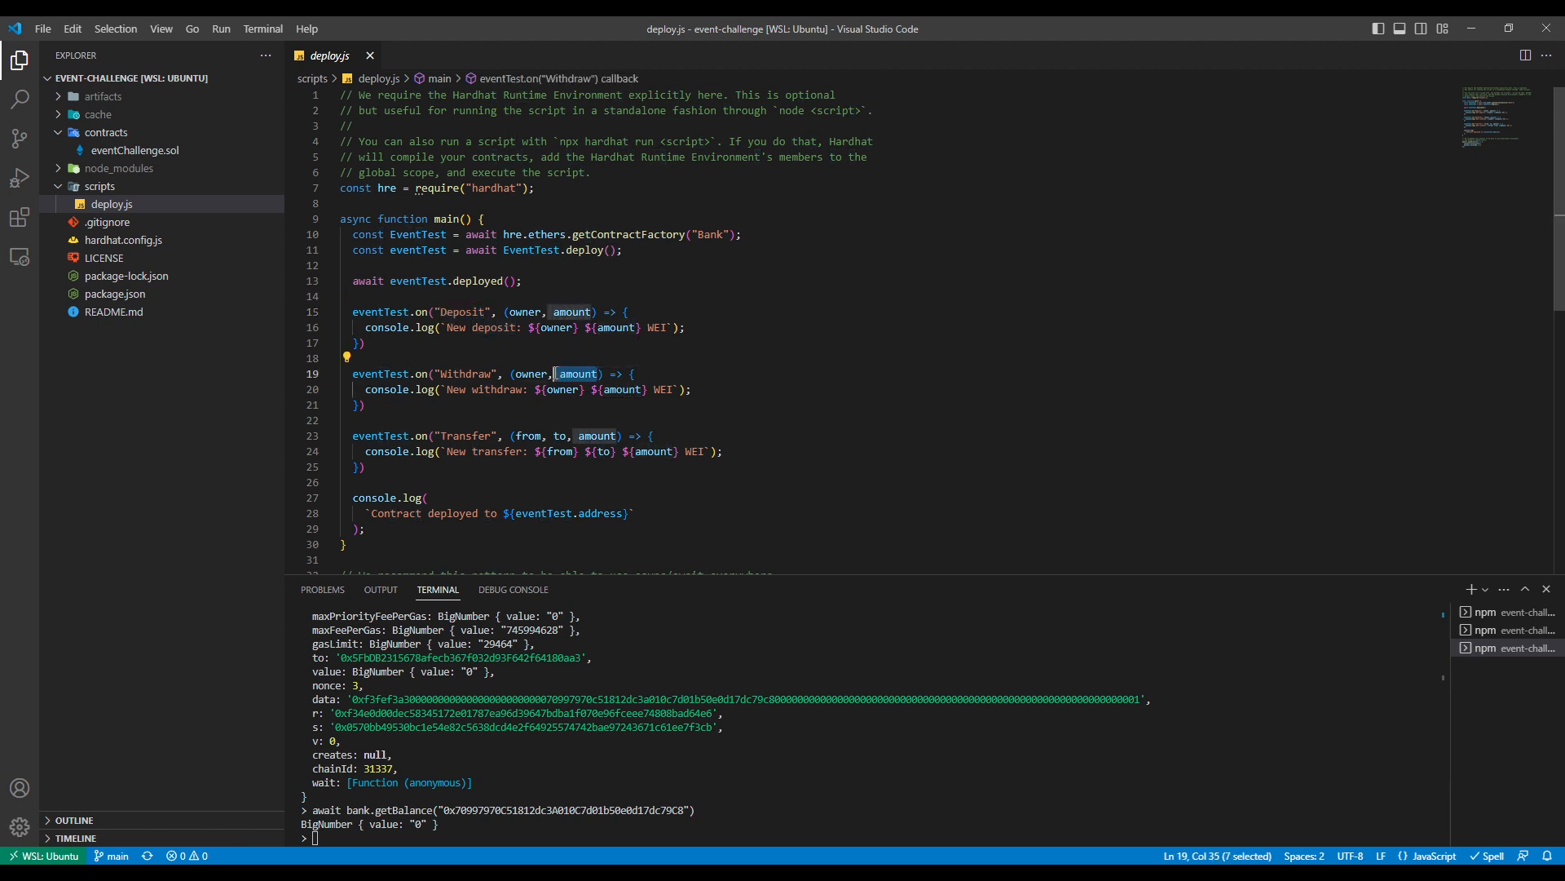
mouse_move(697, 395)
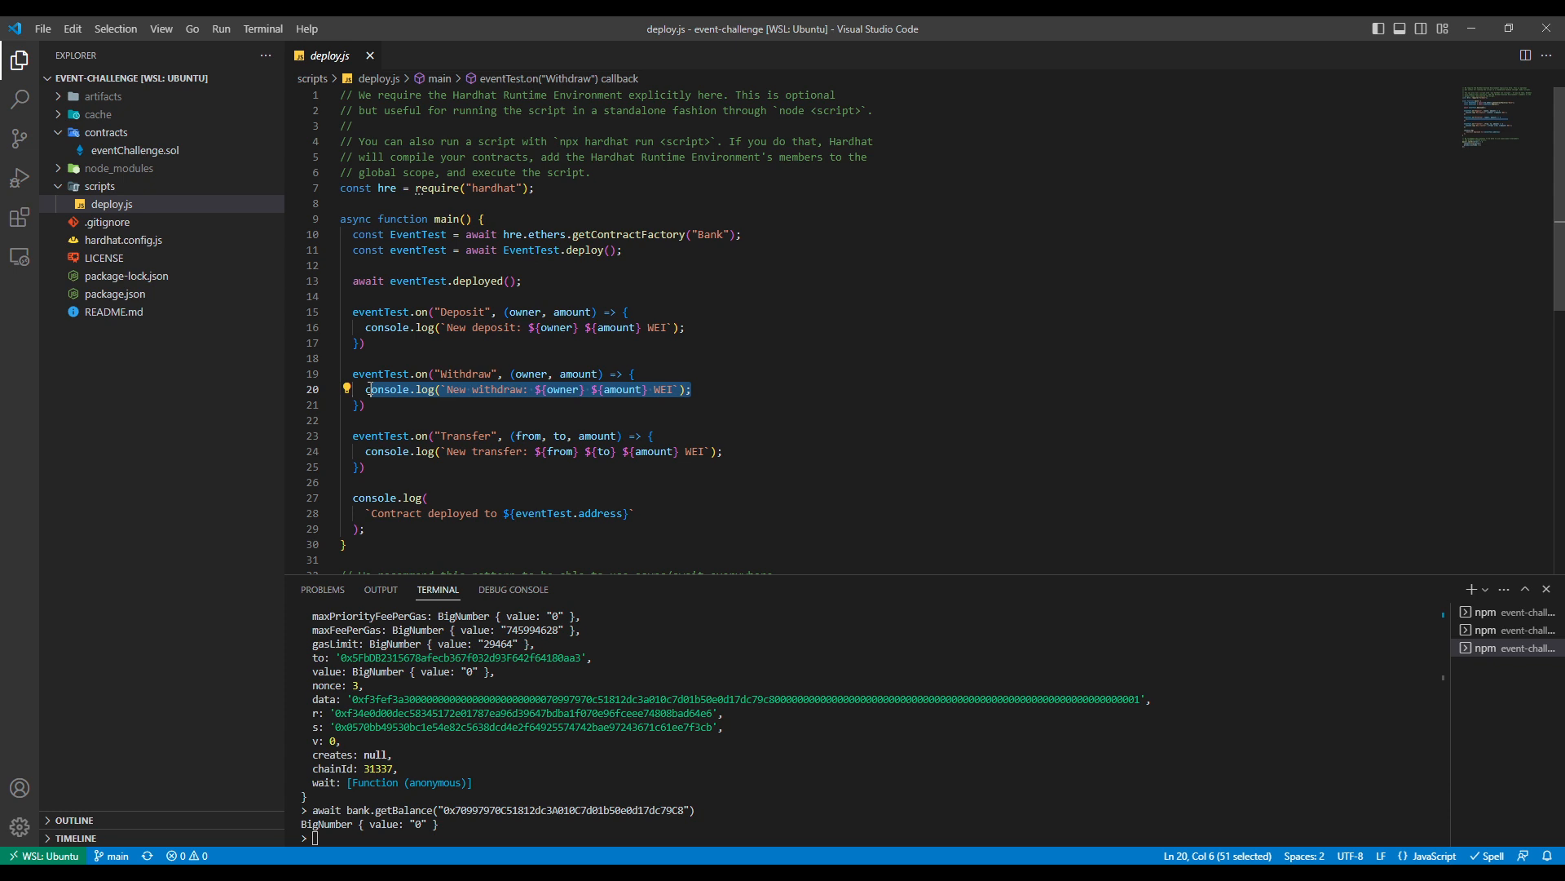
mouse_move(408, 398)
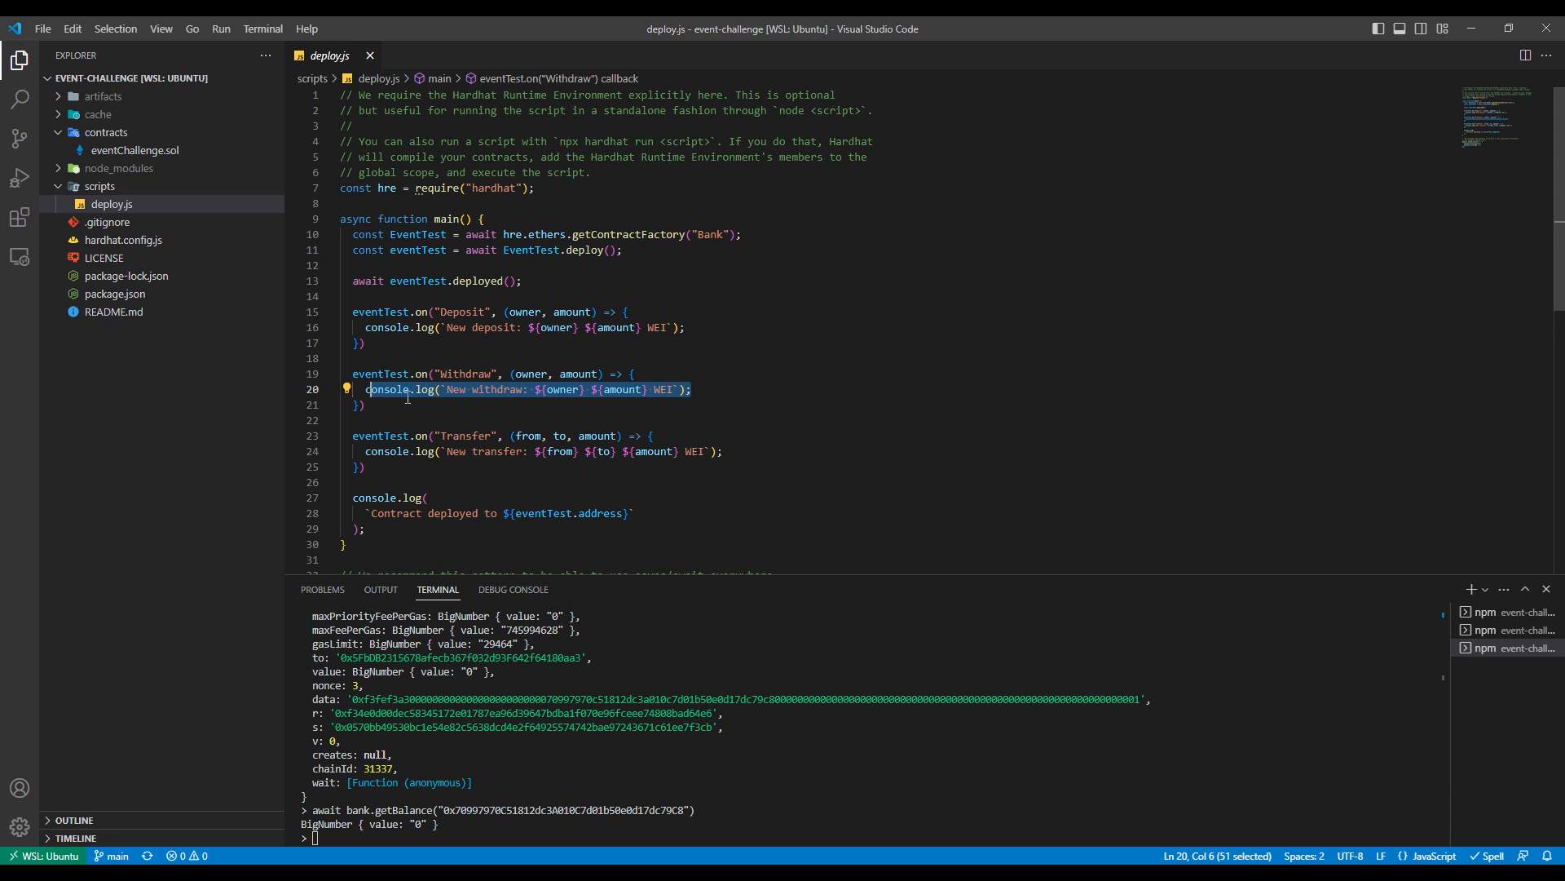
click(367, 404)
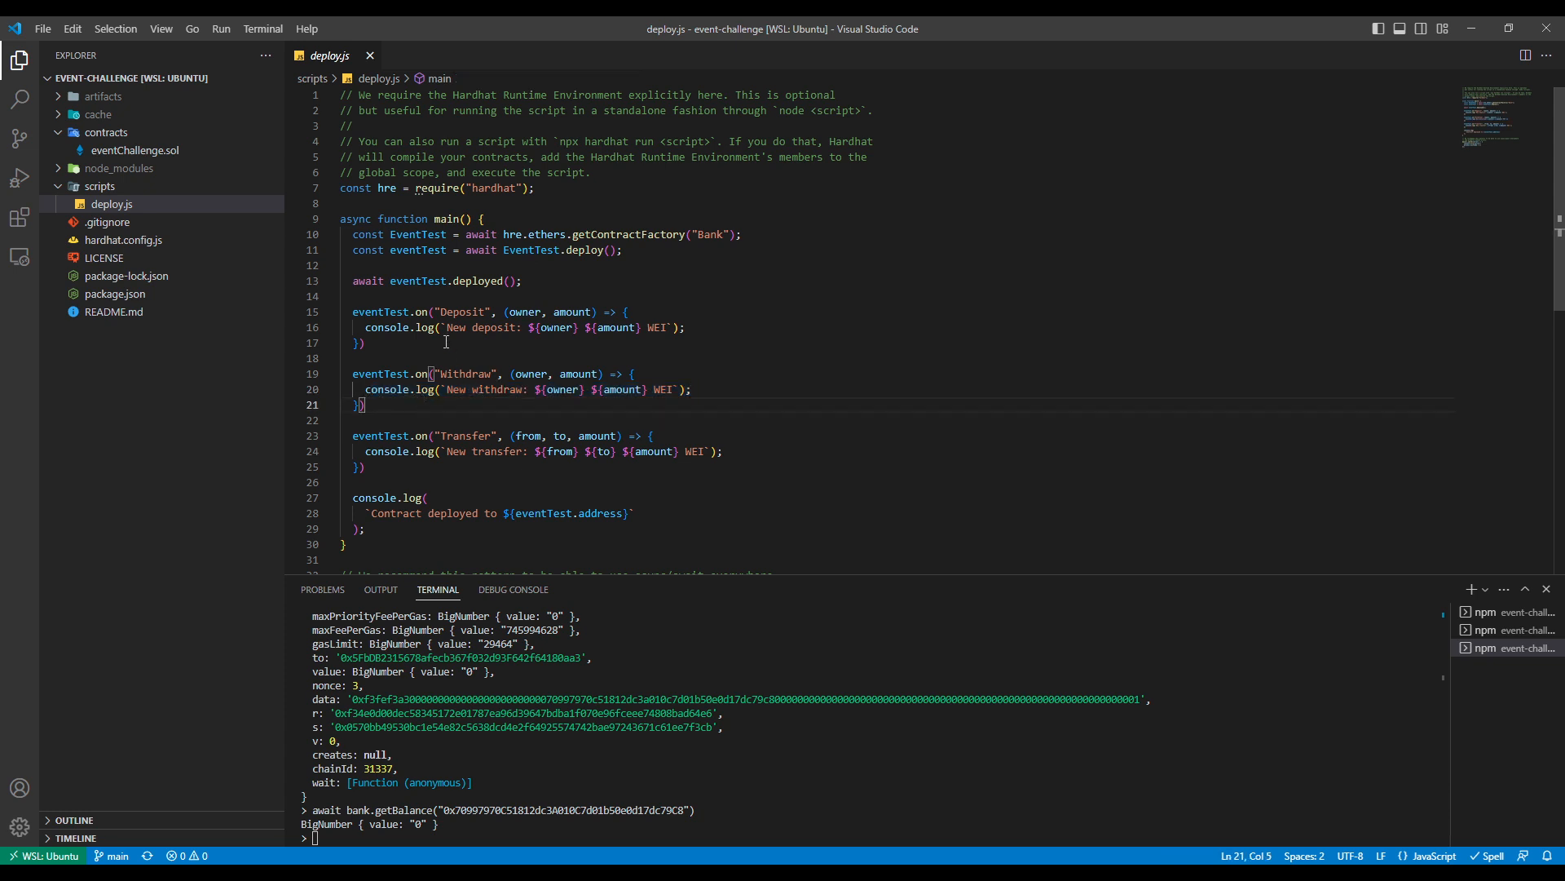
double_click(479, 328)
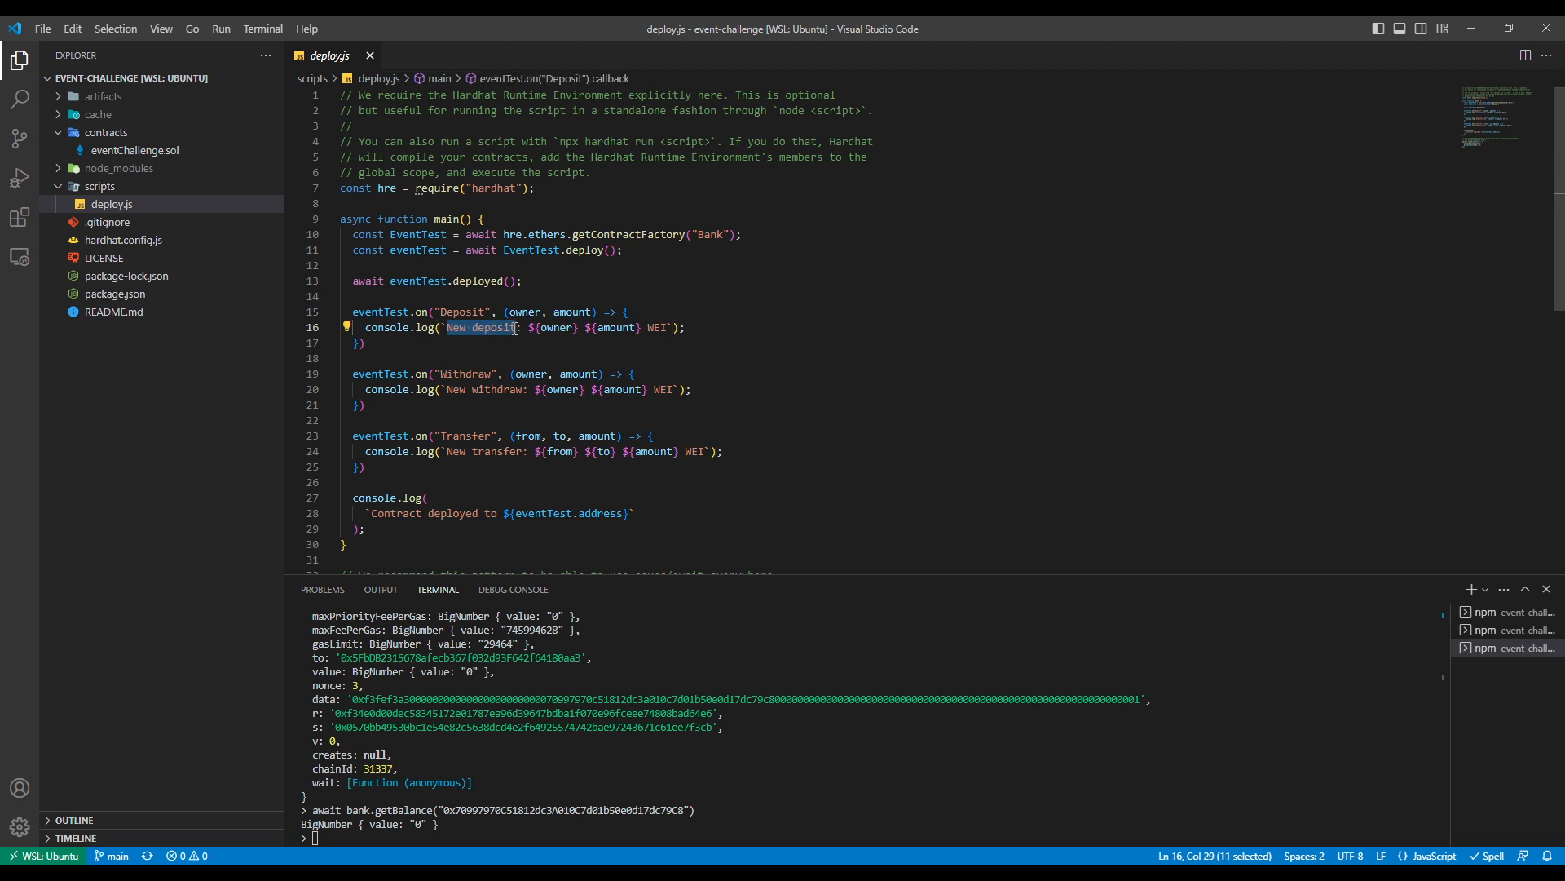
mouse_move(579, 348)
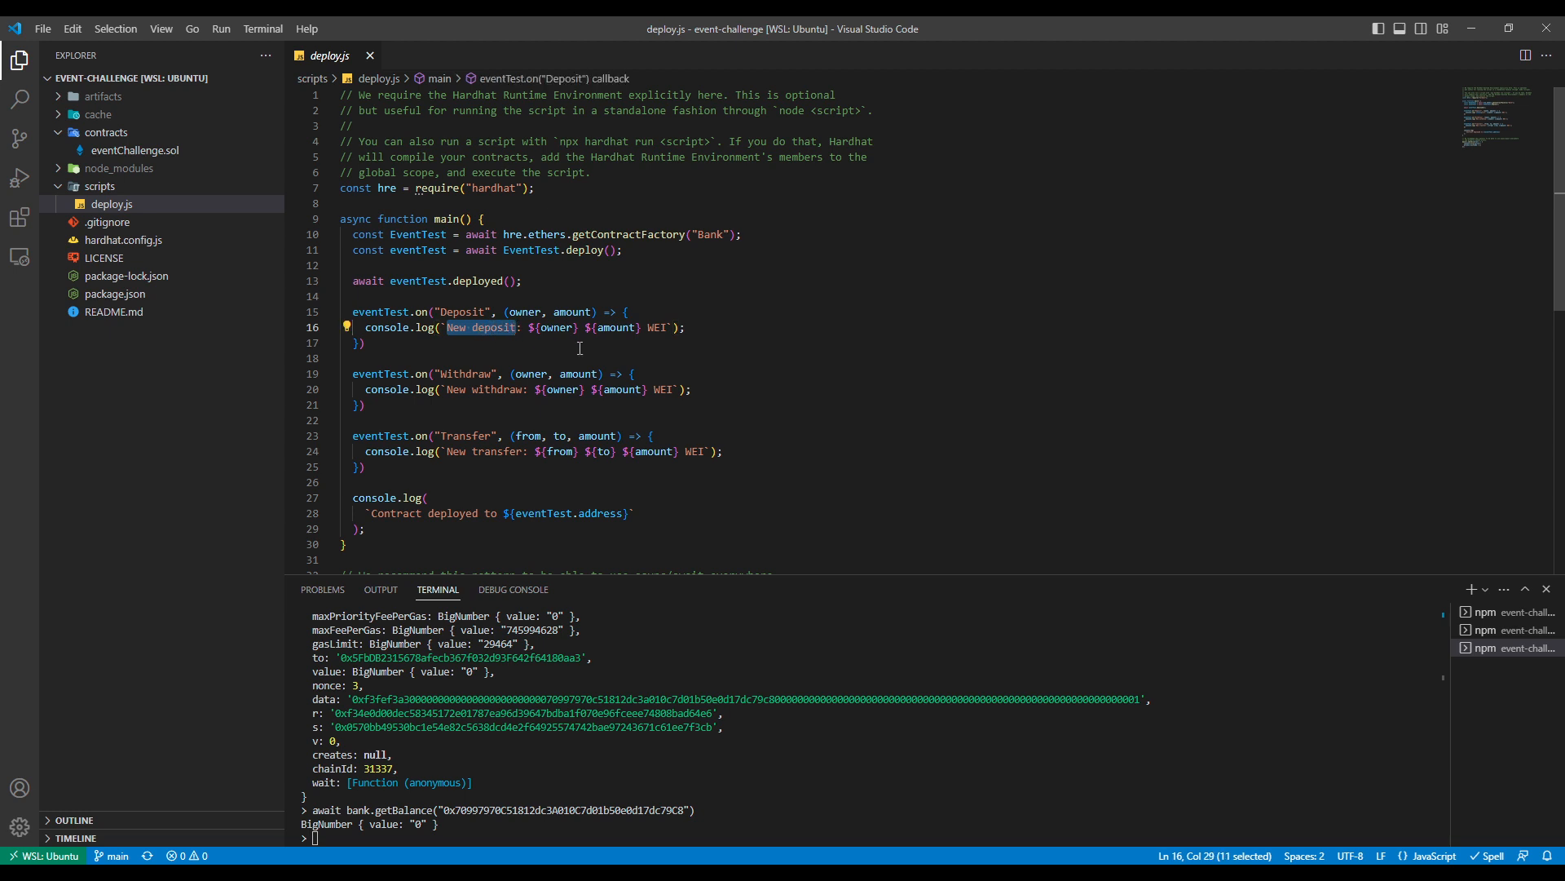
mouse_move(563, 342)
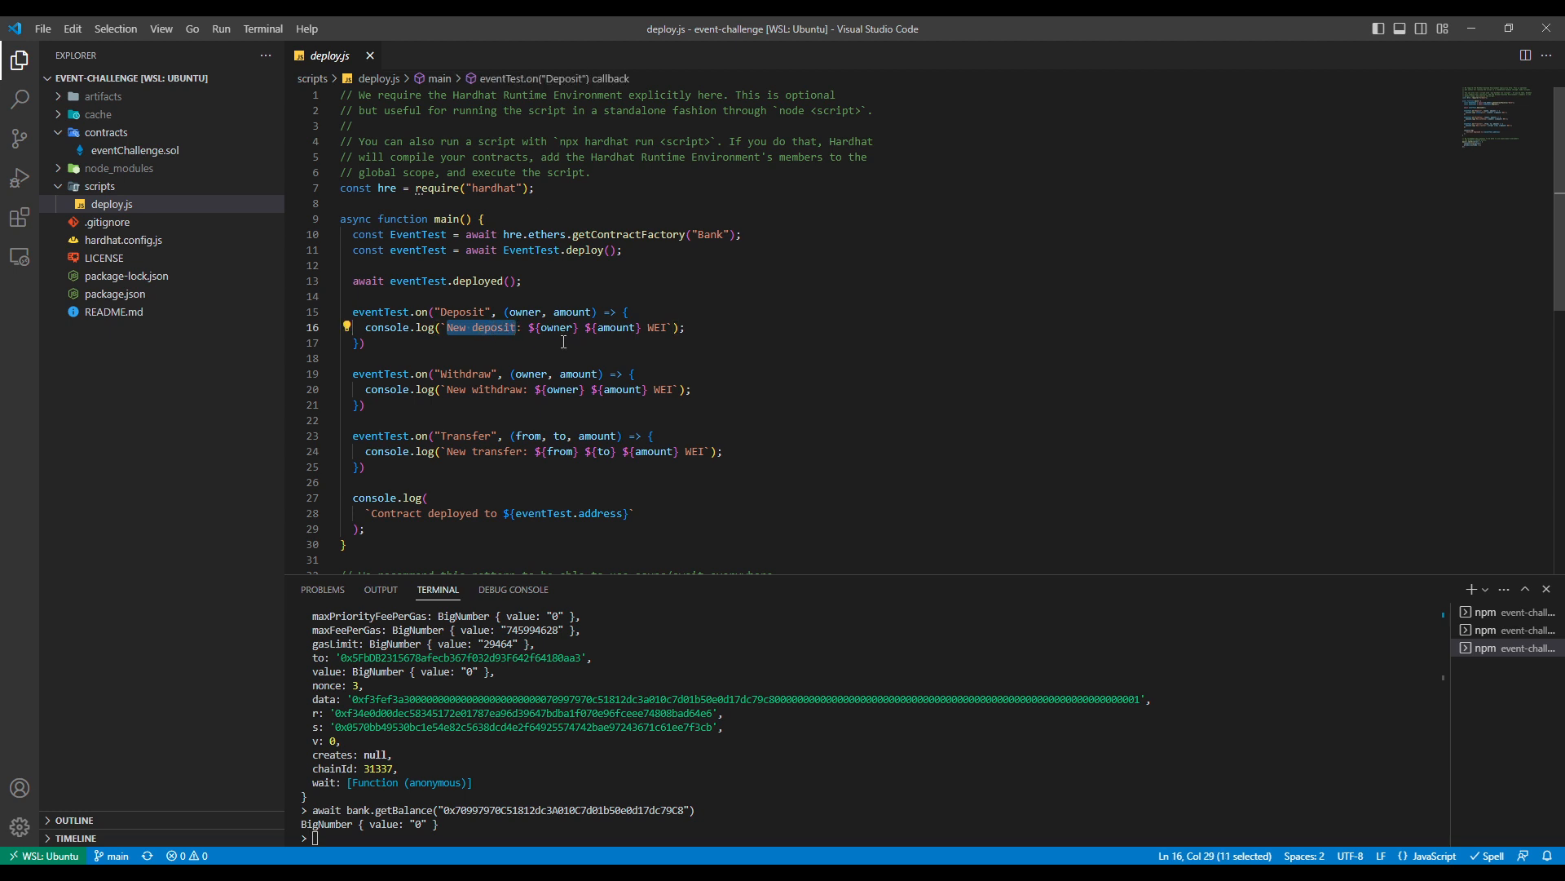
mouse_move(616, 328)
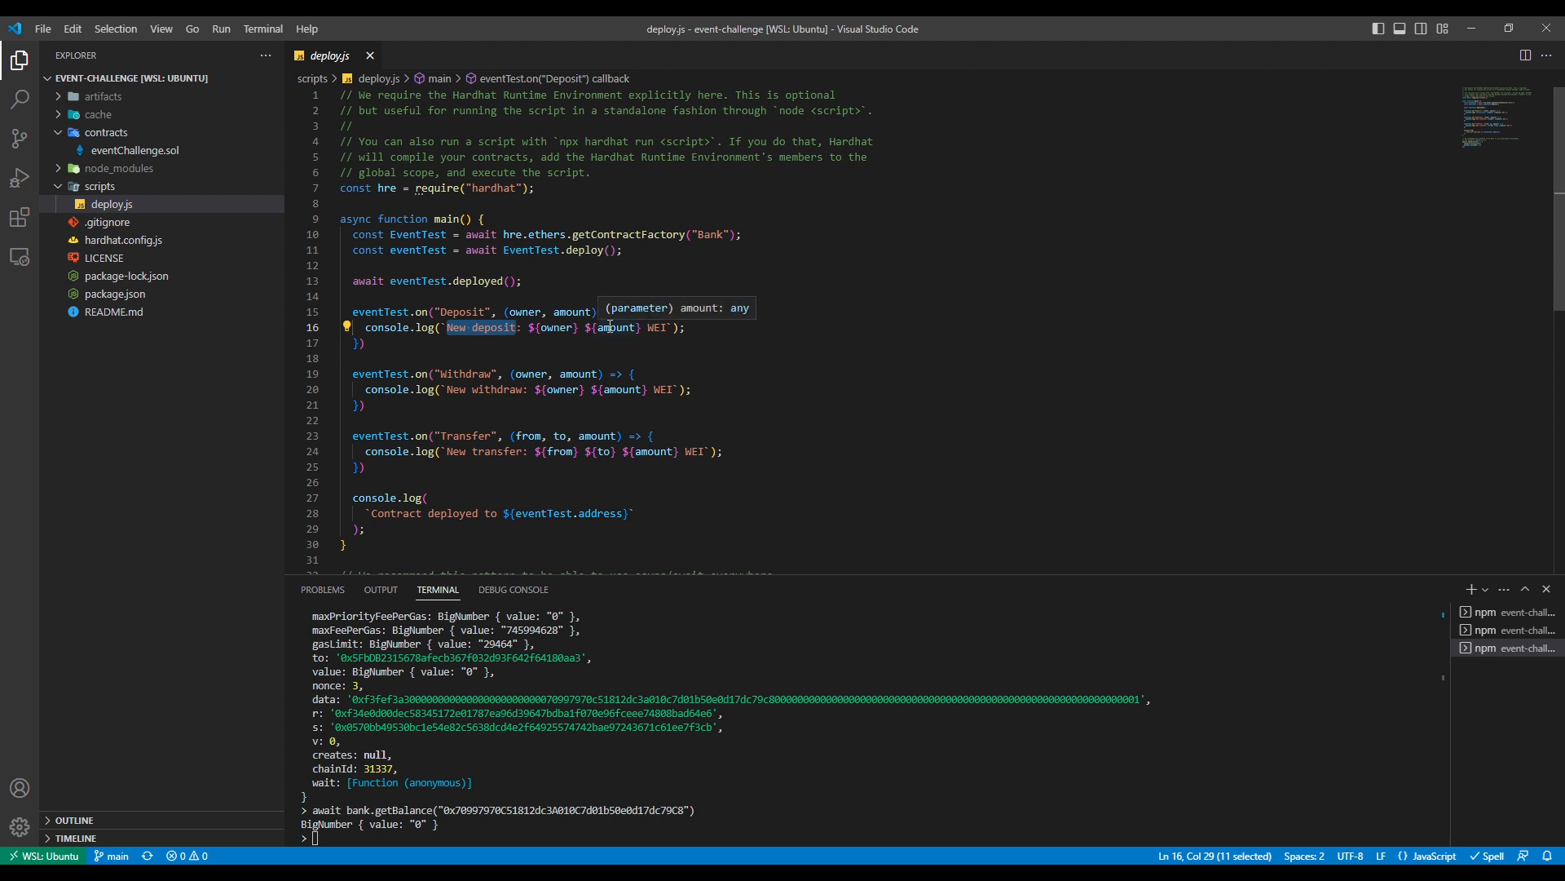
mouse_move(1163, 612)
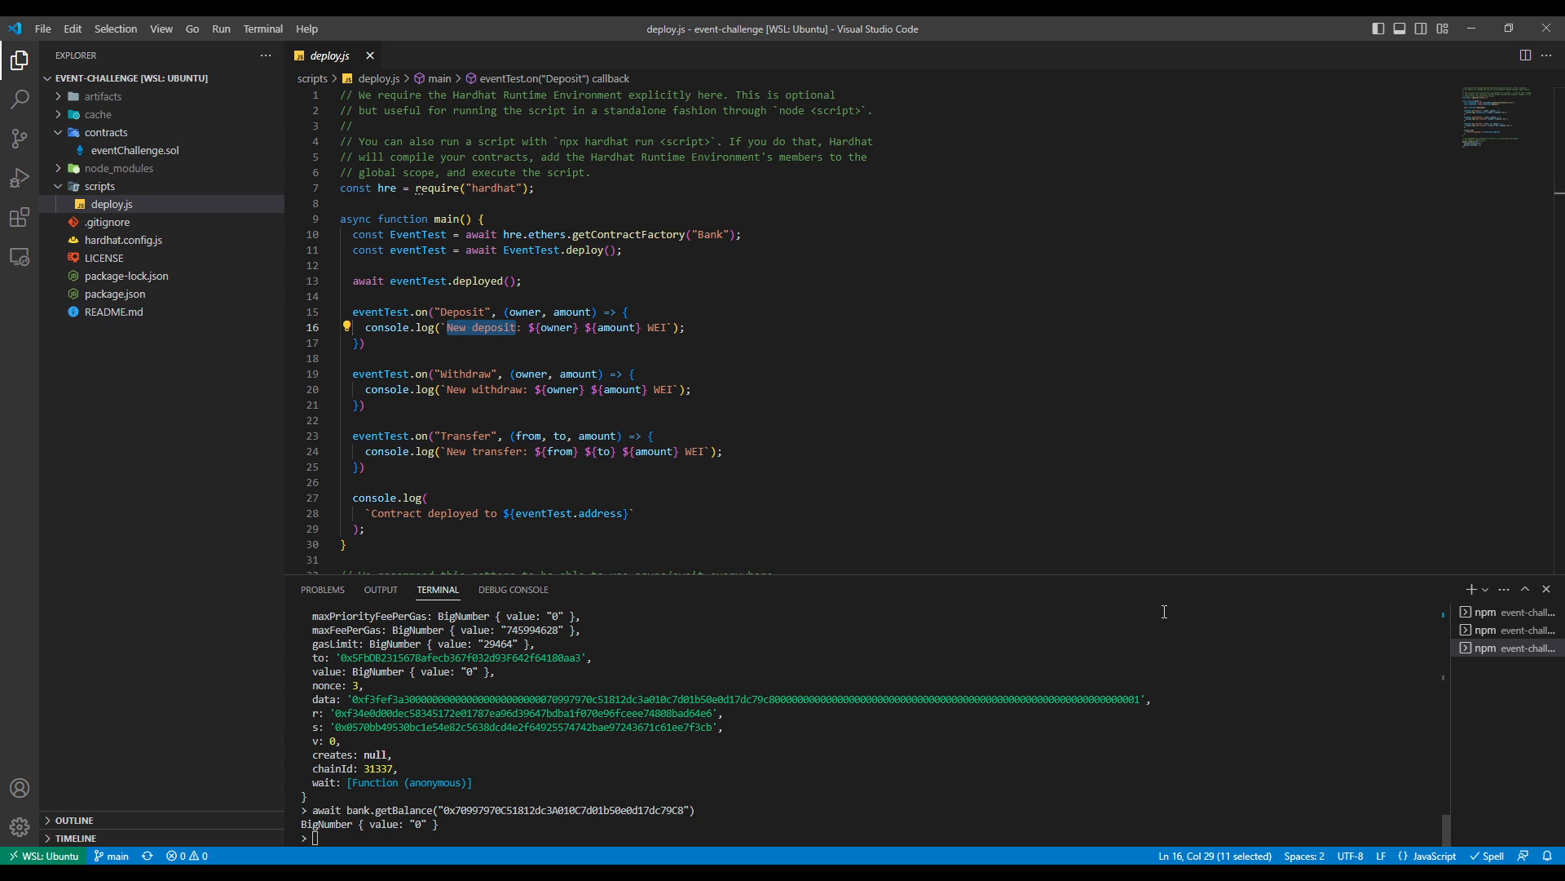
mouse_move(1363, 624)
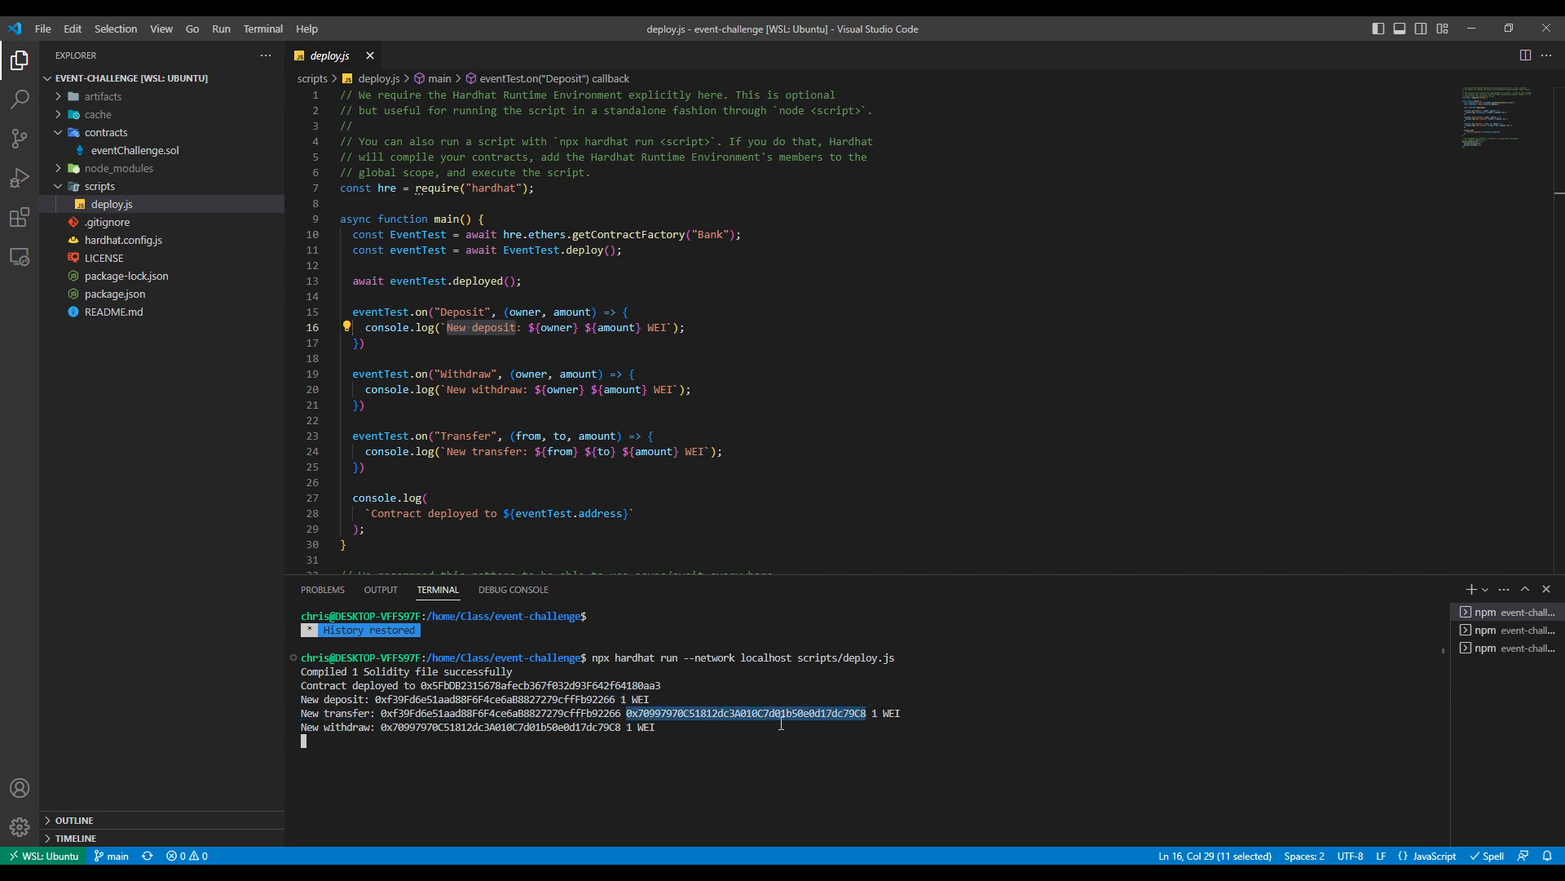
mouse_move(389, 728)
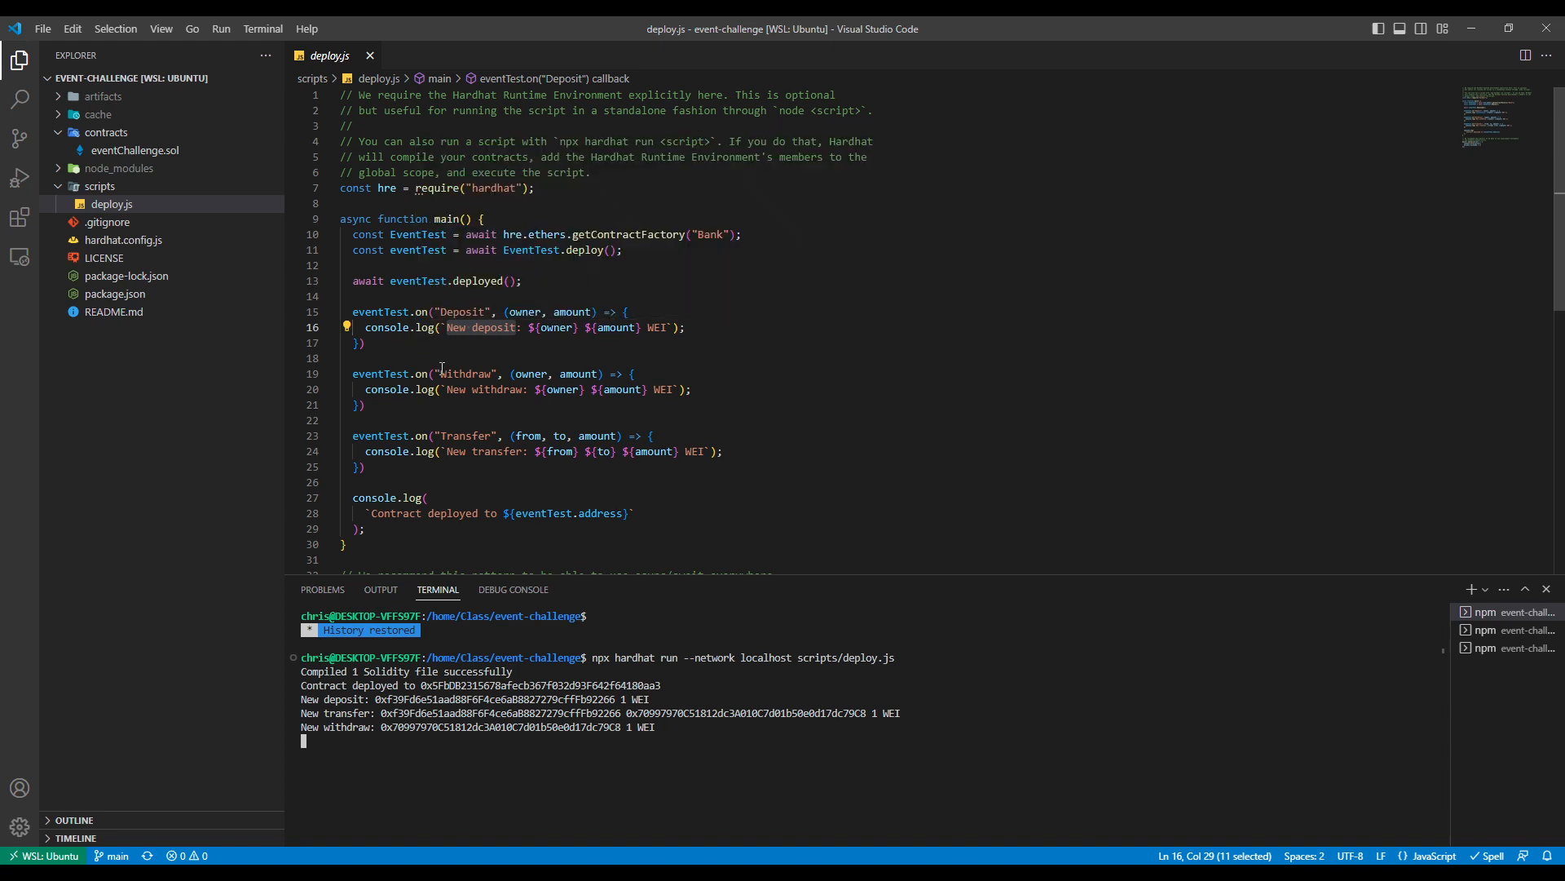
mouse_move(443, 465)
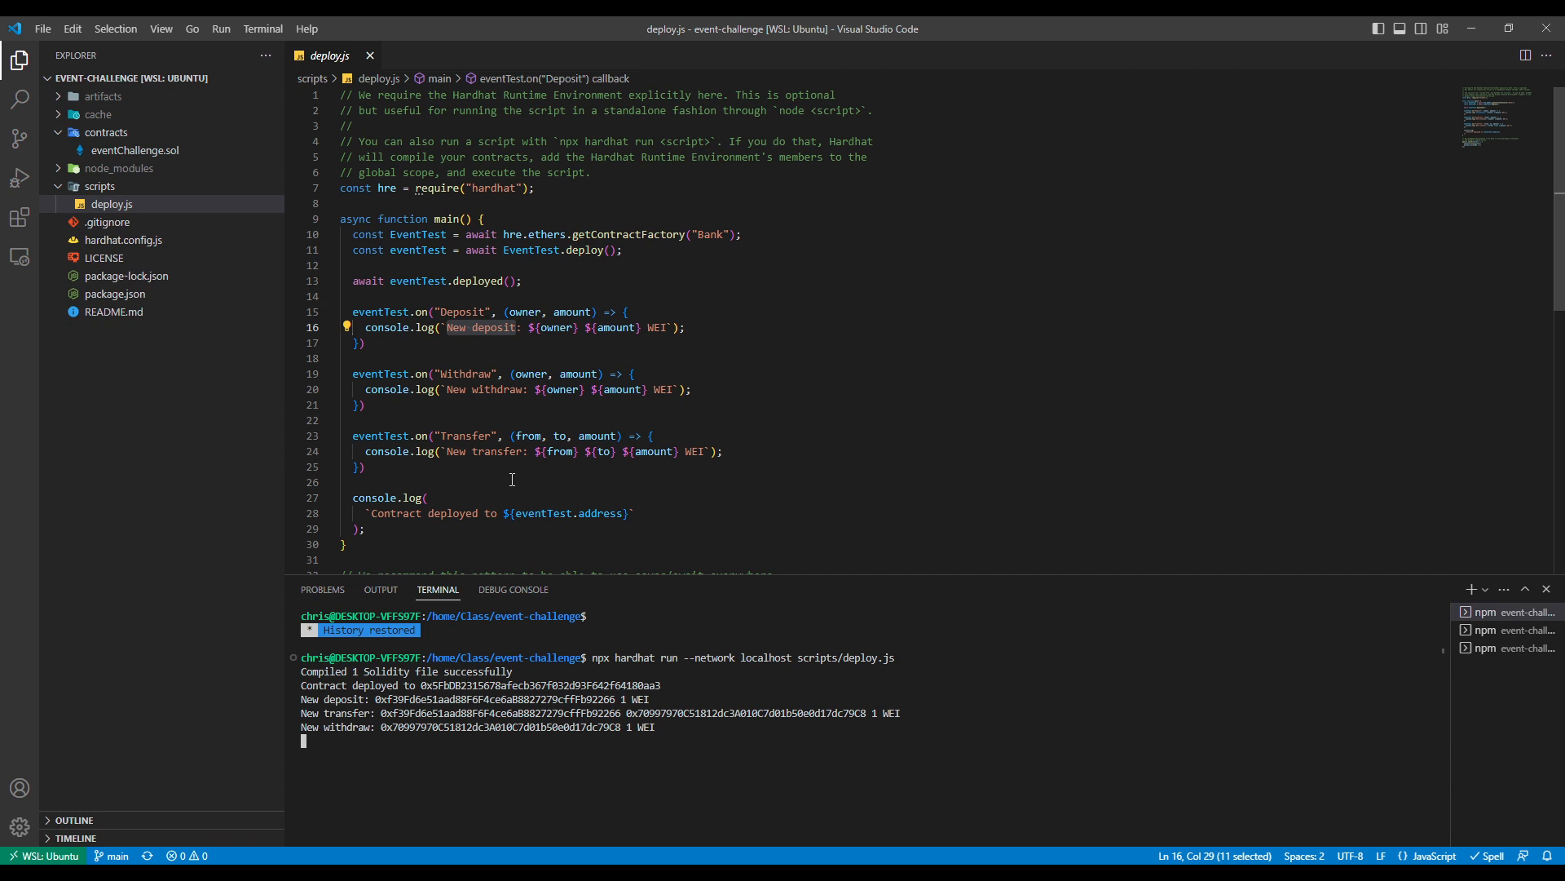
mouse_move(425, 429)
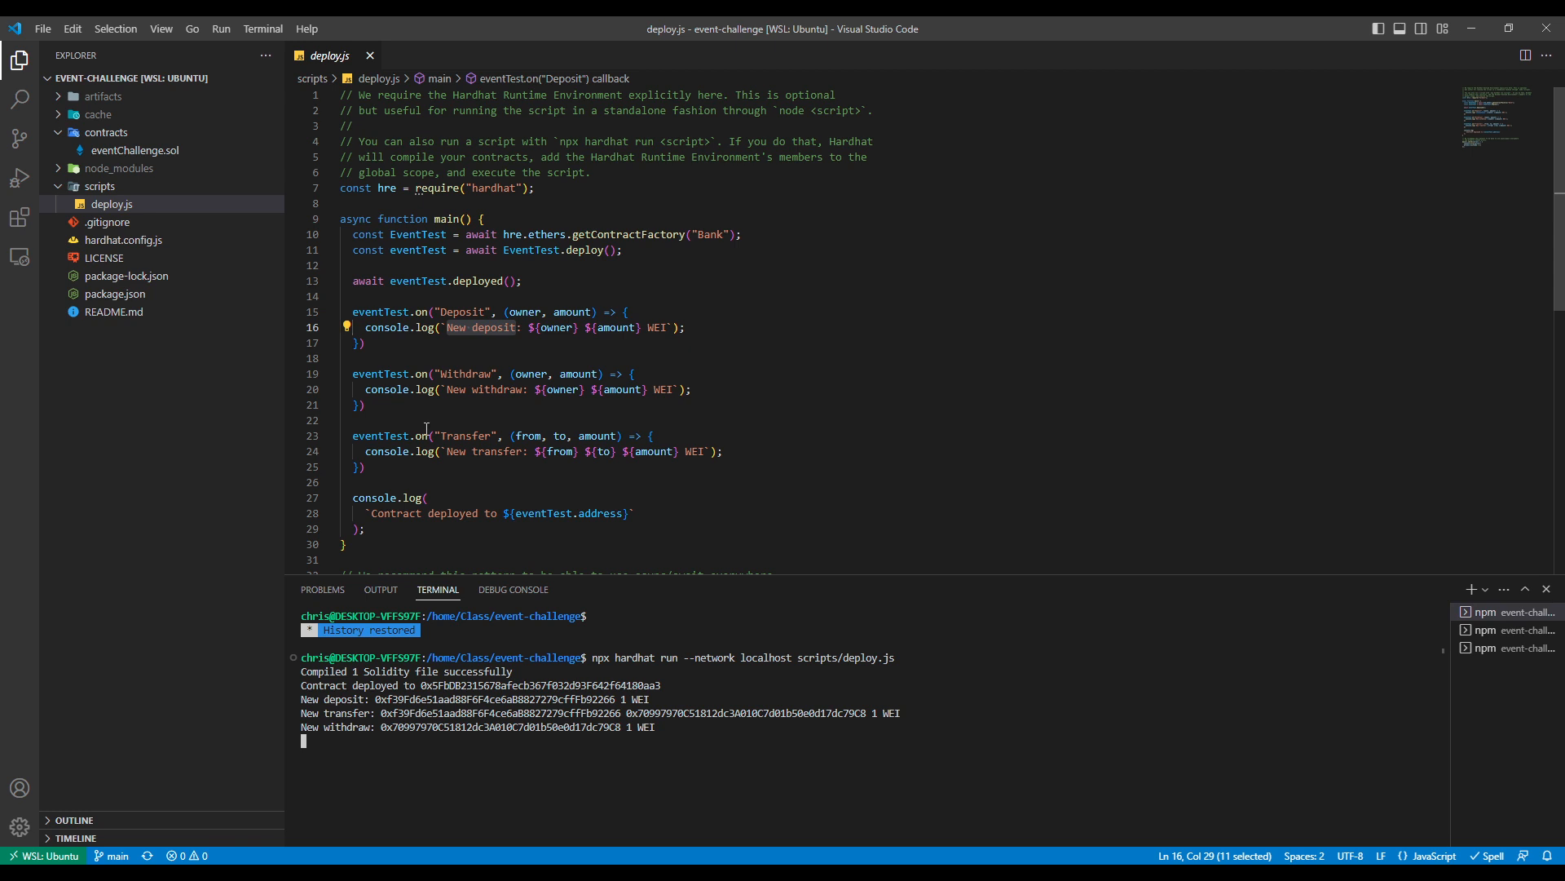
mouse_move(217, 233)
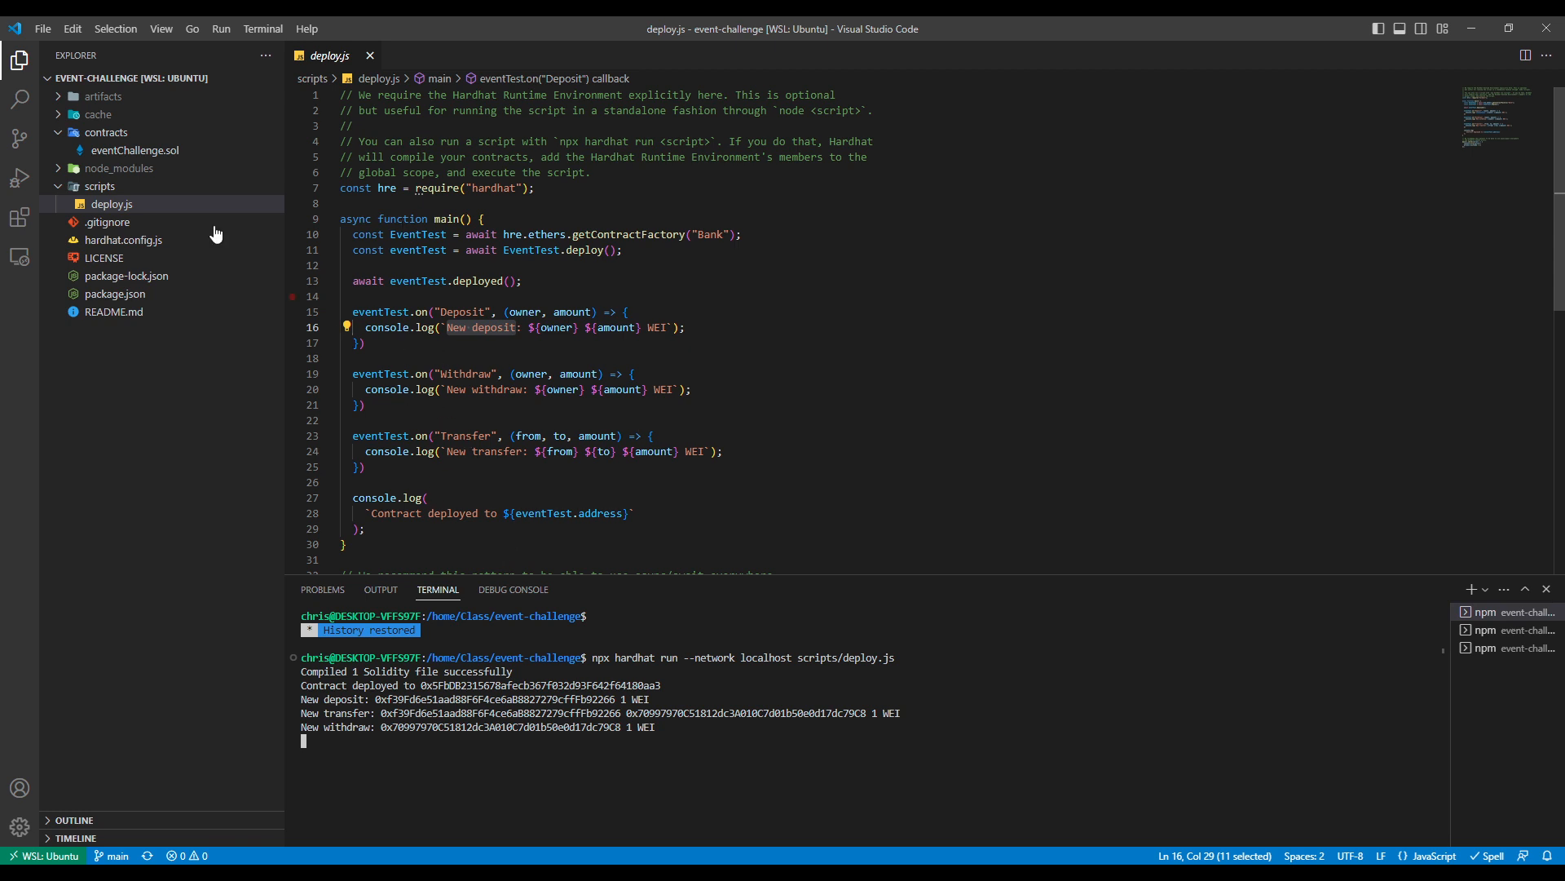
mouse_move(647, 407)
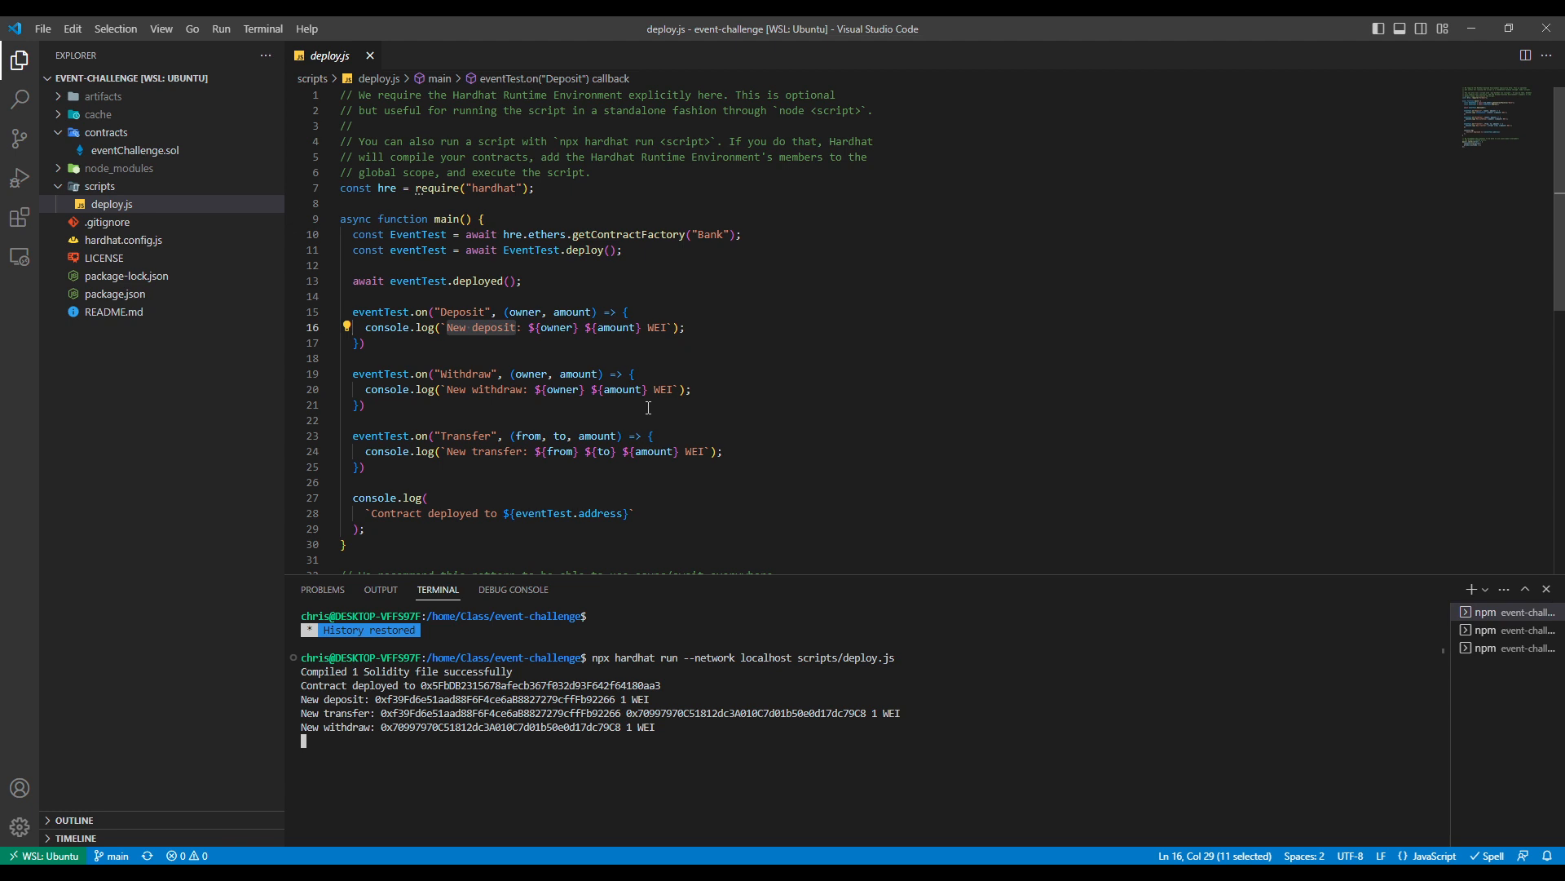
mouse_move(835, 737)
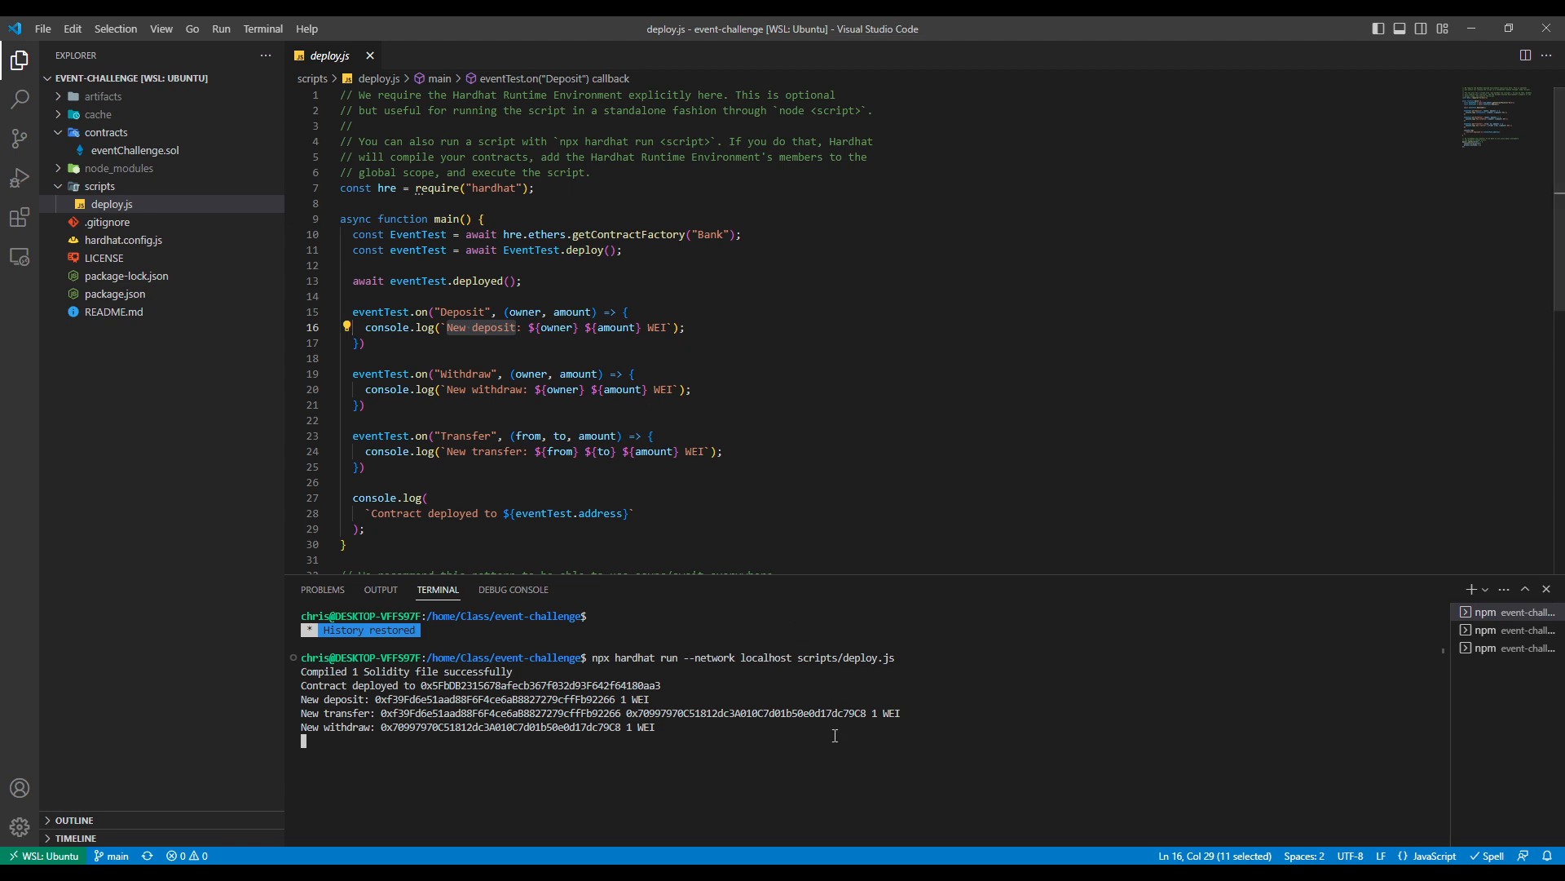